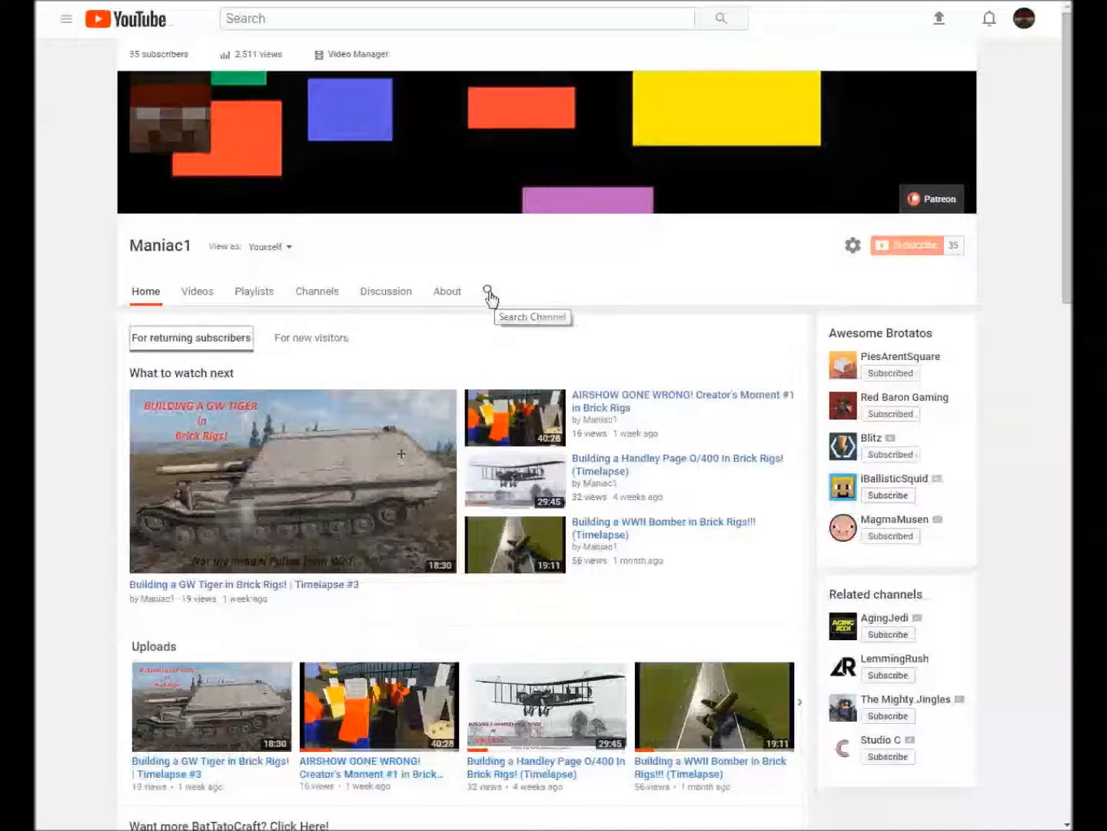
{"action": "mouse_move", "coordinate": [538, 279]}
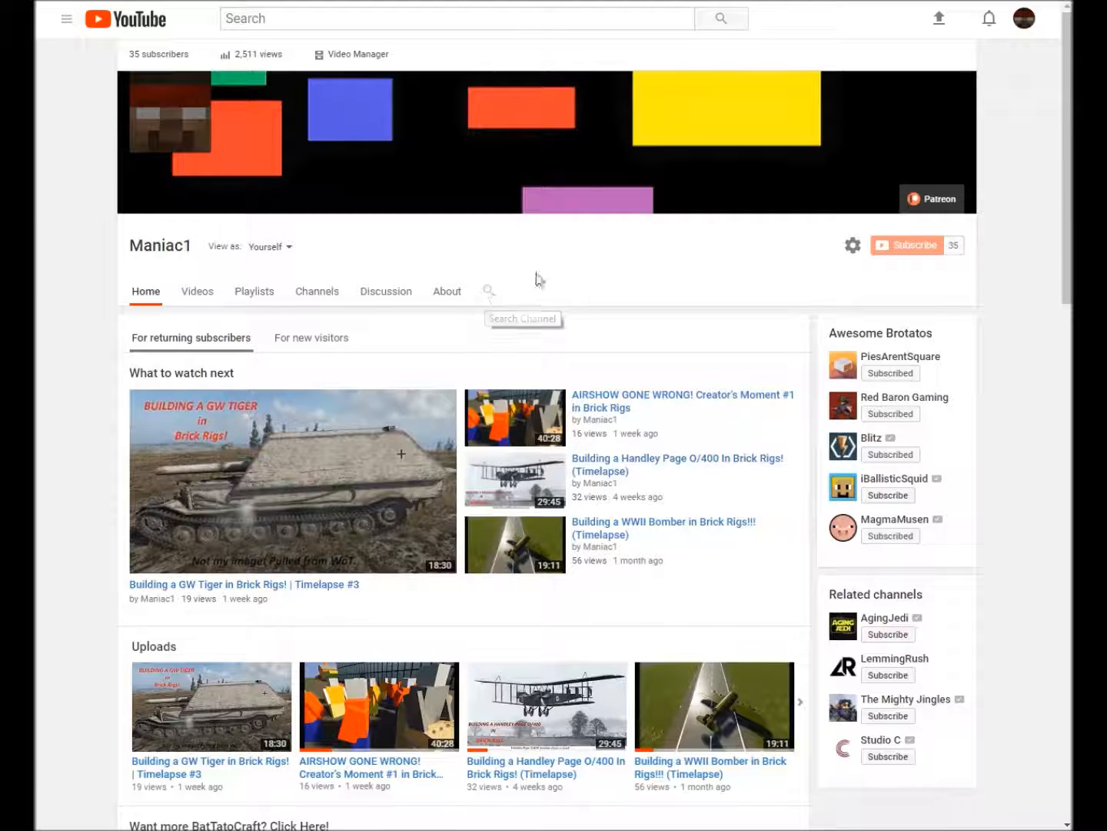
{"action": "mouse_move", "coordinate": [657, 268]}
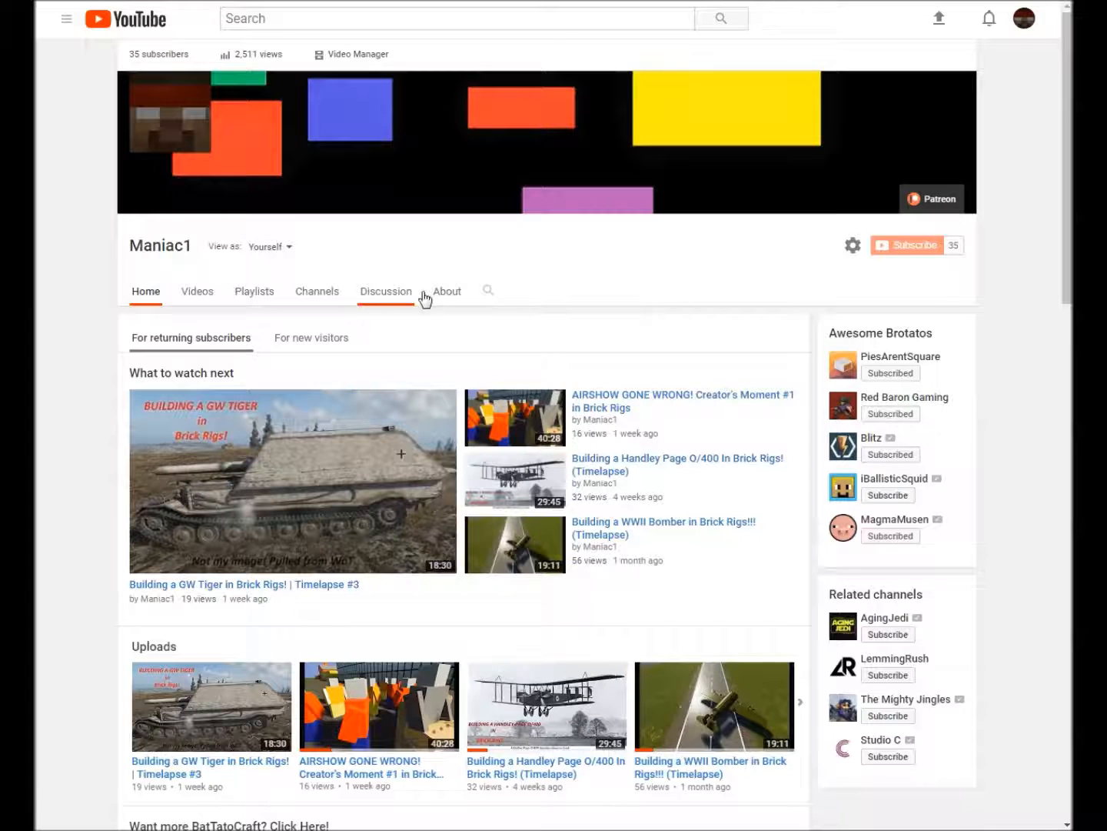
Open Maniac1's About tab to see its description, stats and Patreon link.
{"action": "left_click", "coordinate": [446, 290]}
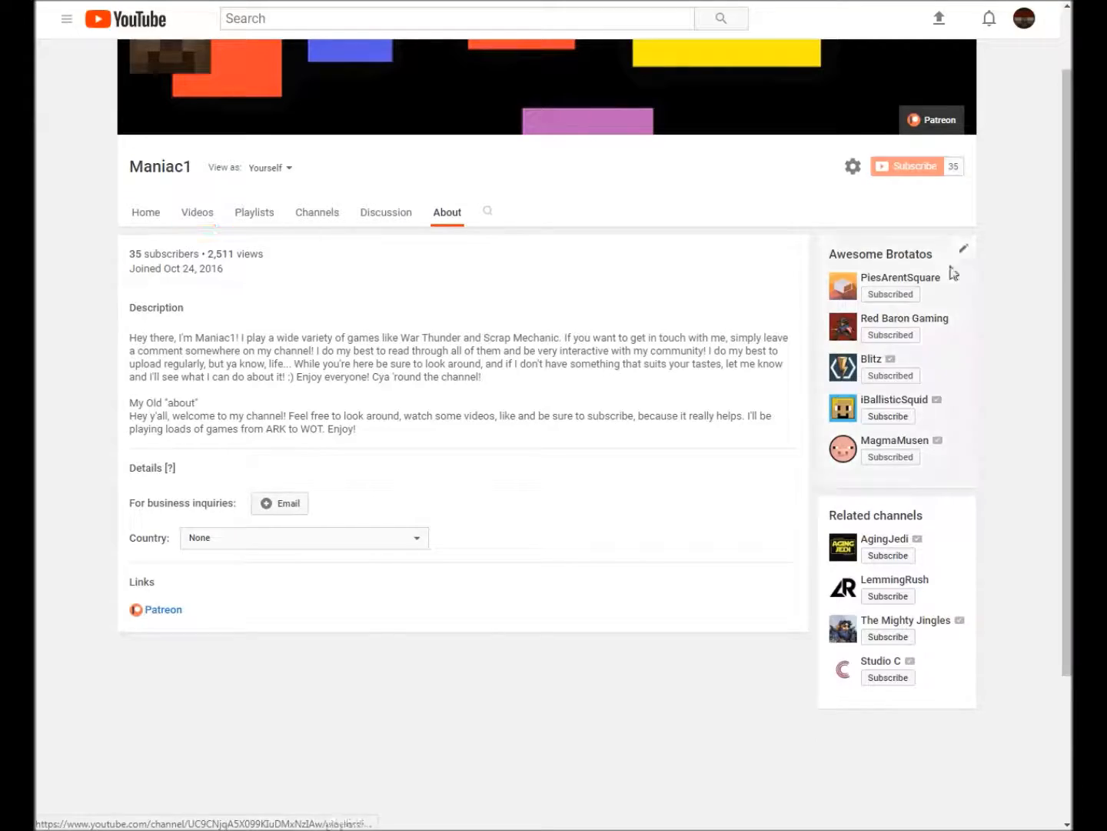
Sort Maniac1's Videos tab by Date added (oldest) and scroll through the grid.
{"action": "left_click", "coordinate": [197, 213]}
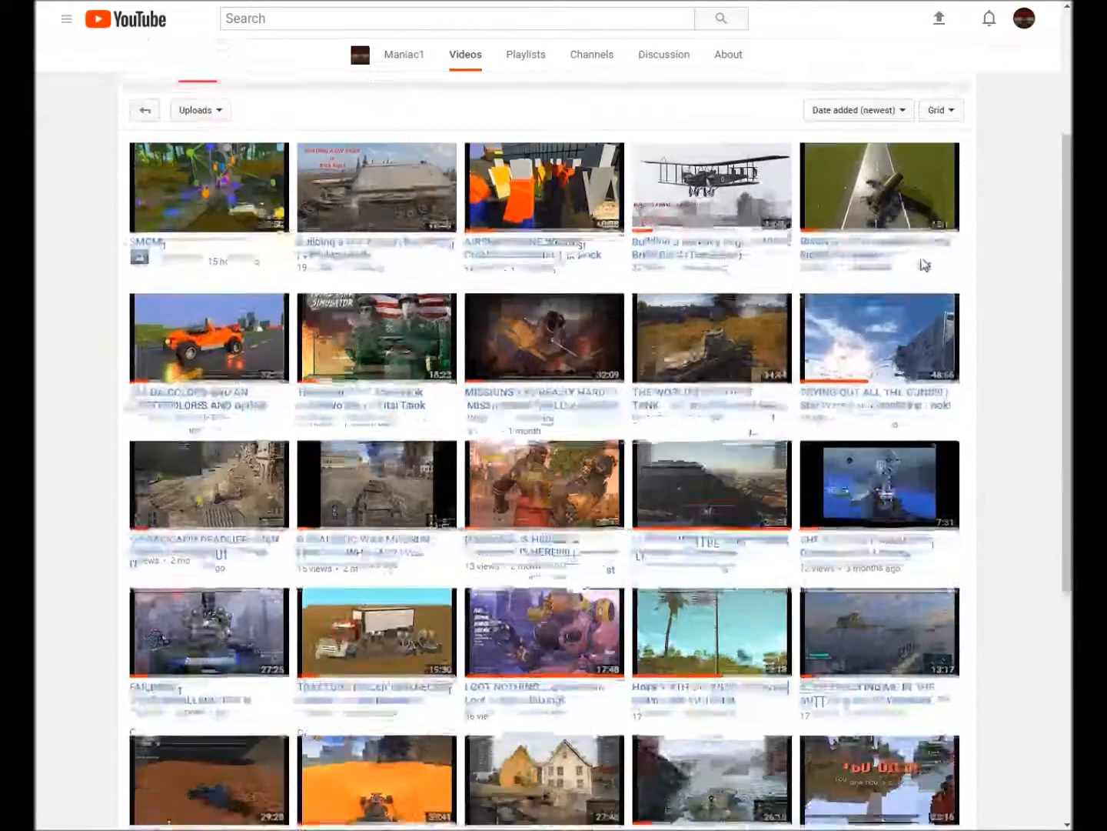
{"action": "left_click", "coordinate": [858, 333]}
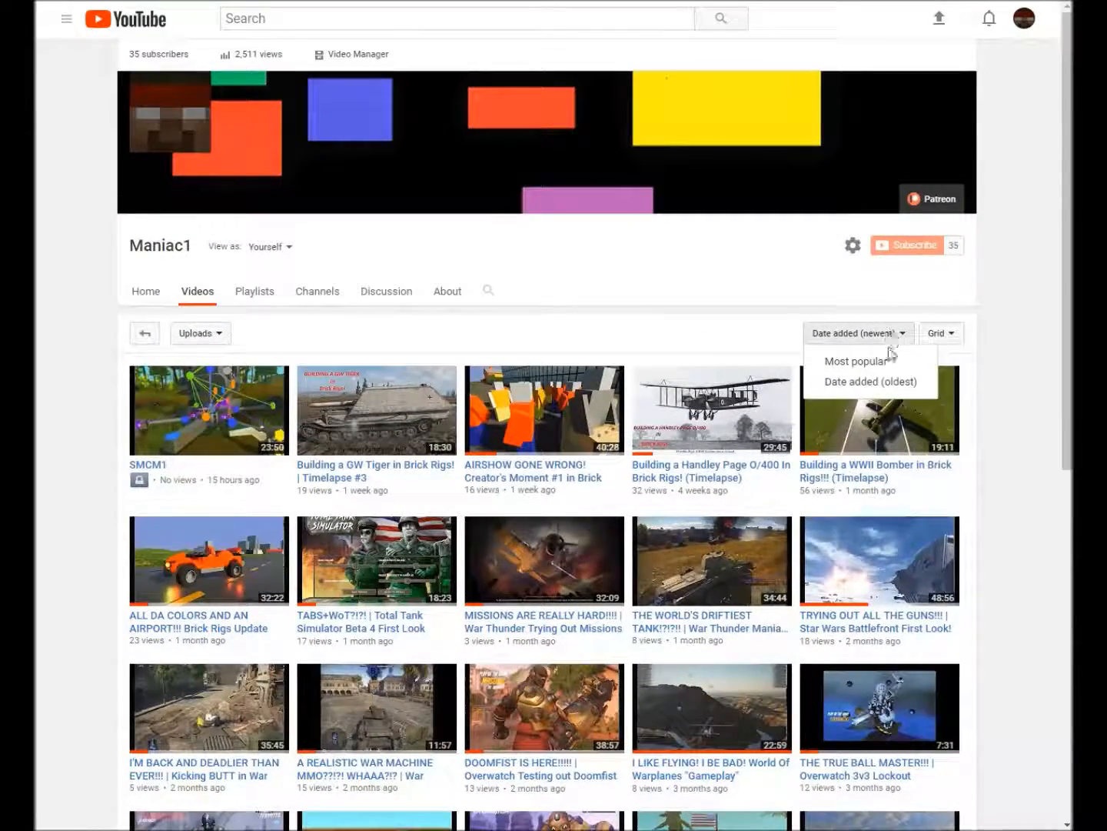
{"action": "left_click", "coordinate": [872, 382]}
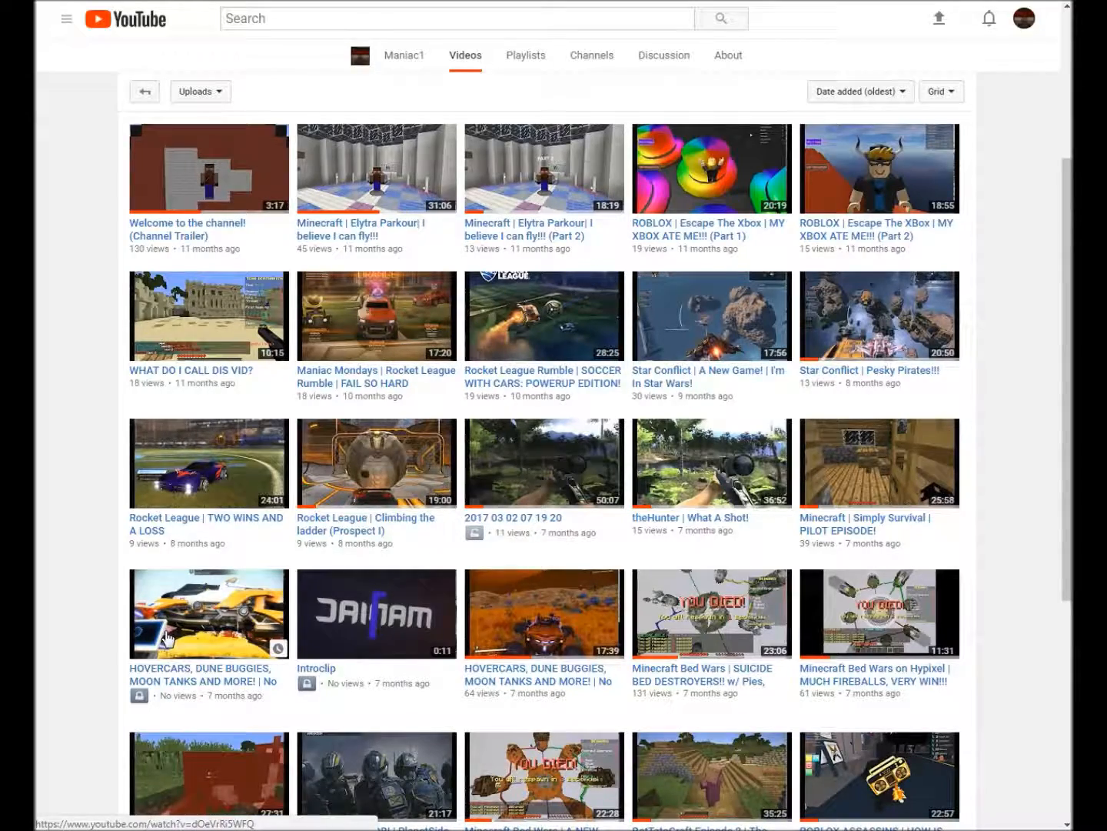
{"action": "scroll", "scroll_direction": "down", "scroll_amount": 3}
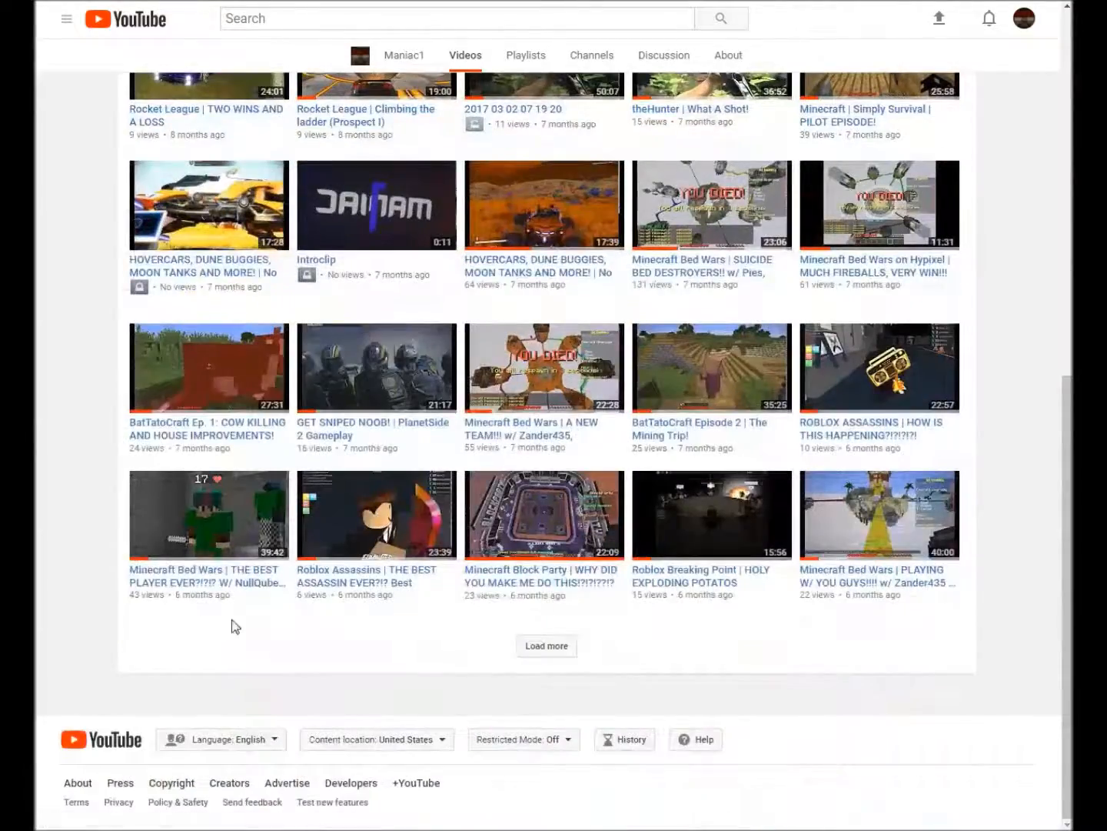
{"action": "scroll", "scroll_direction": "up", "scroll_amount": 3}
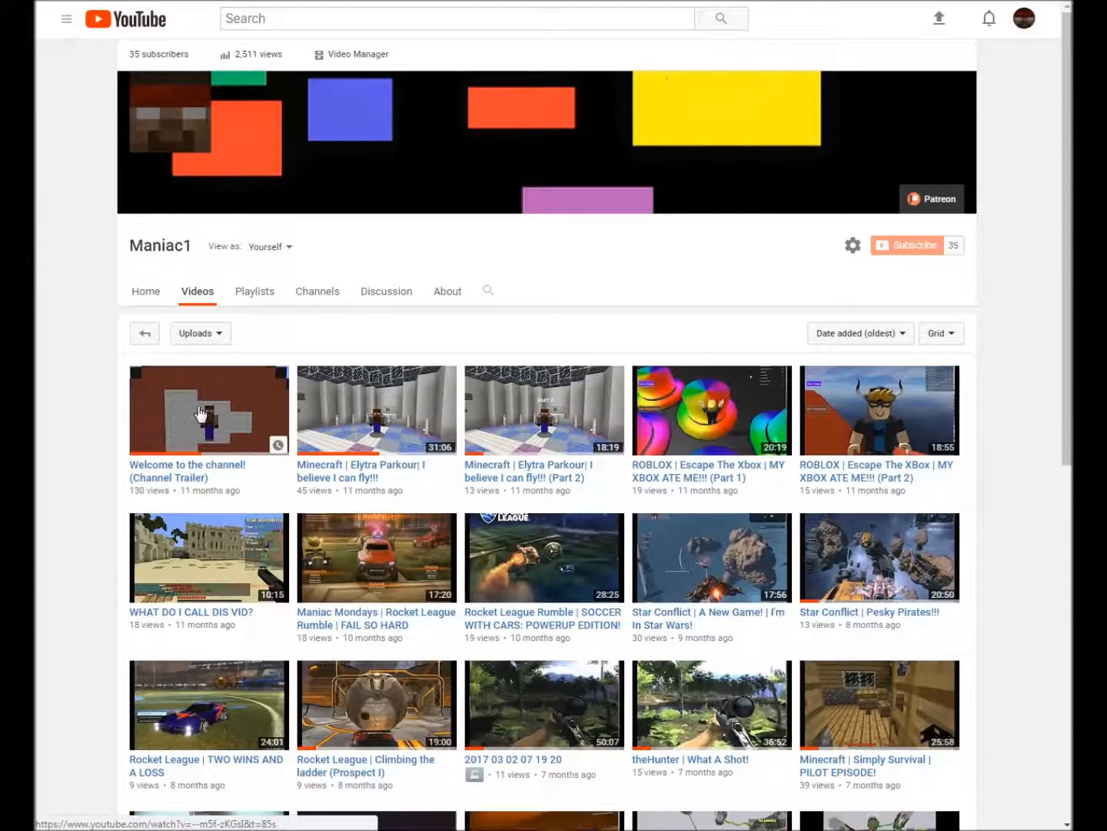
{"action": "left_click", "coordinate": [200, 410]}
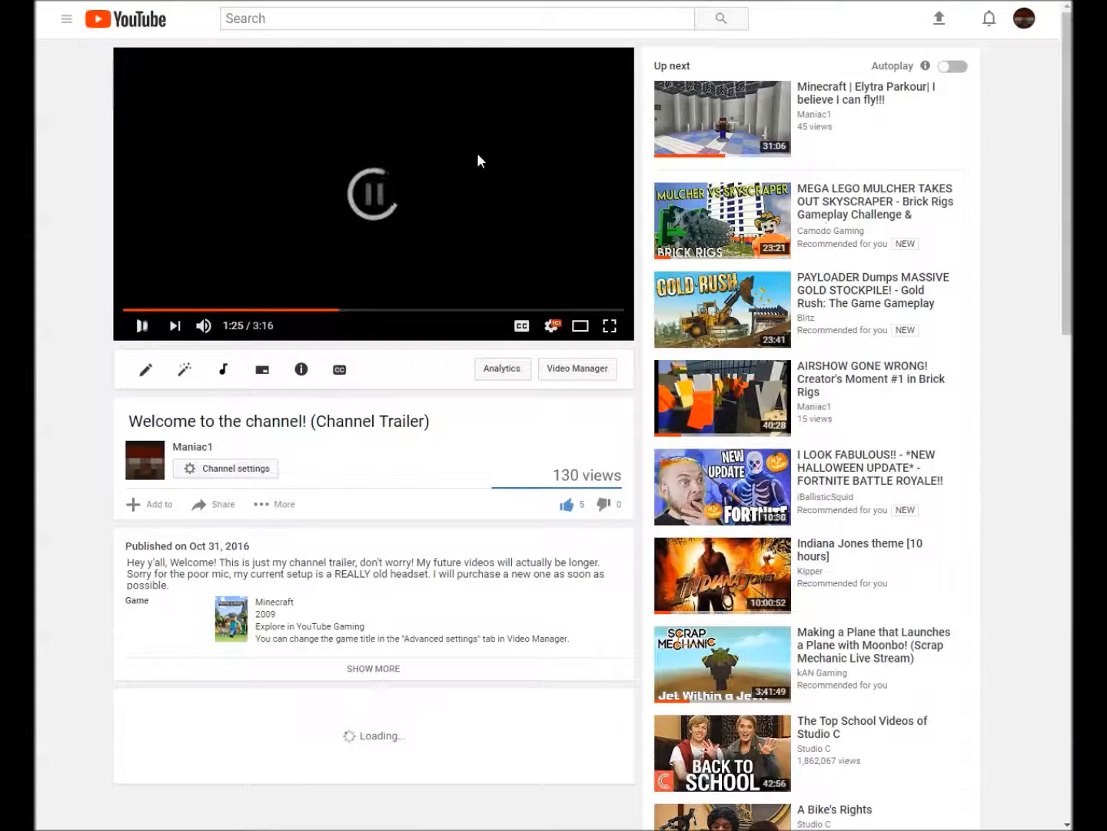
{"action": "scroll", "scroll_direction": "down", "scroll_amount": 3}
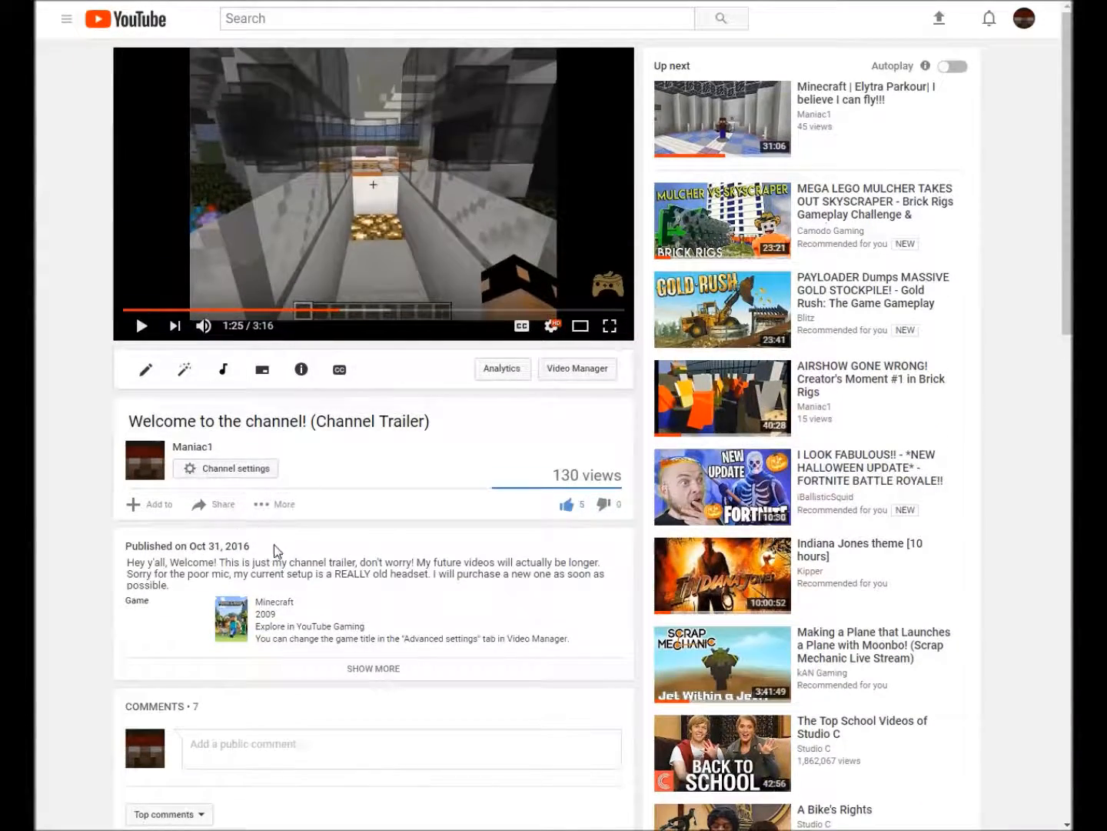
{"action": "double_click", "coordinate": [218, 546]}
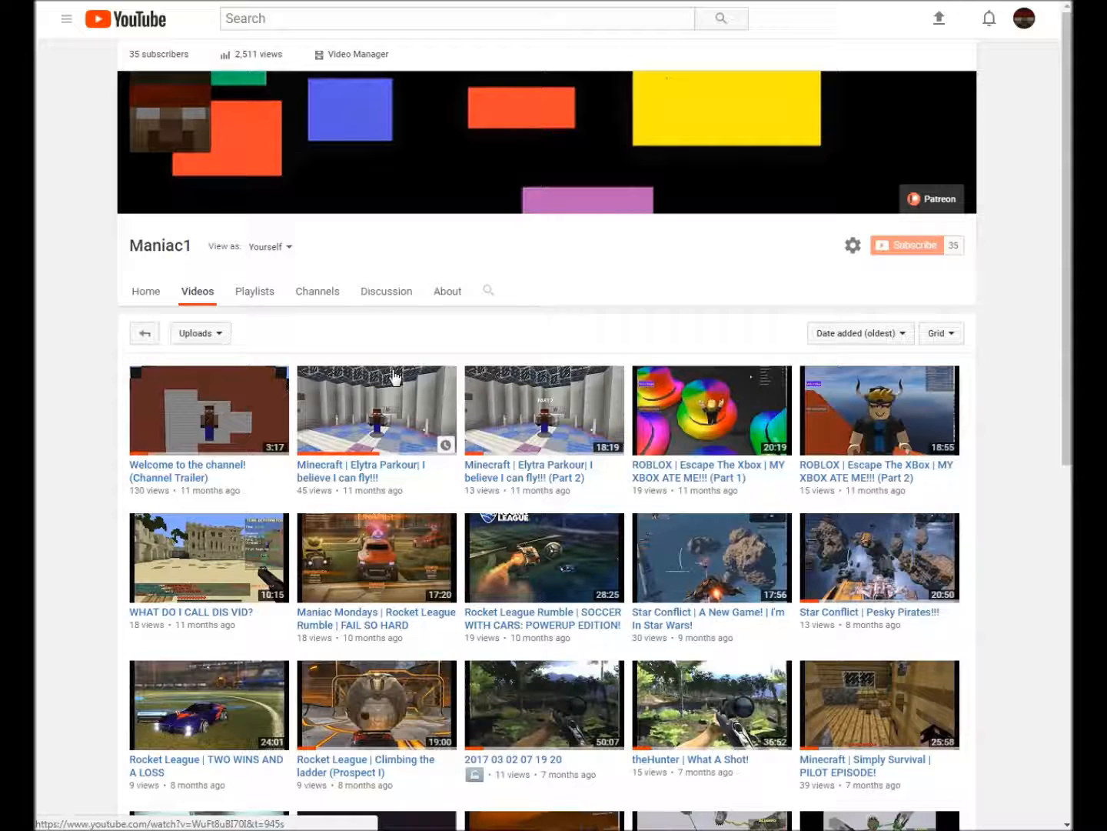
{"action": "mouse_move", "coordinate": [504, 501]}
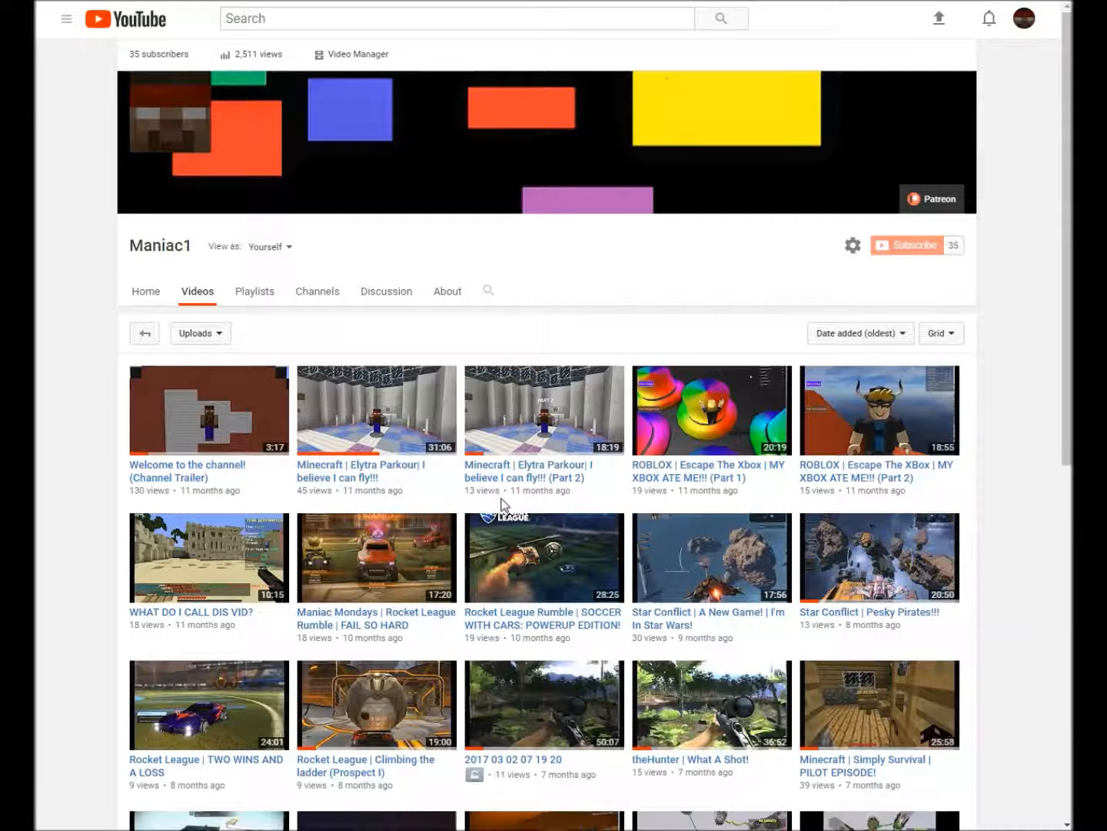
{"action": "mouse_move", "coordinate": [930, 509]}
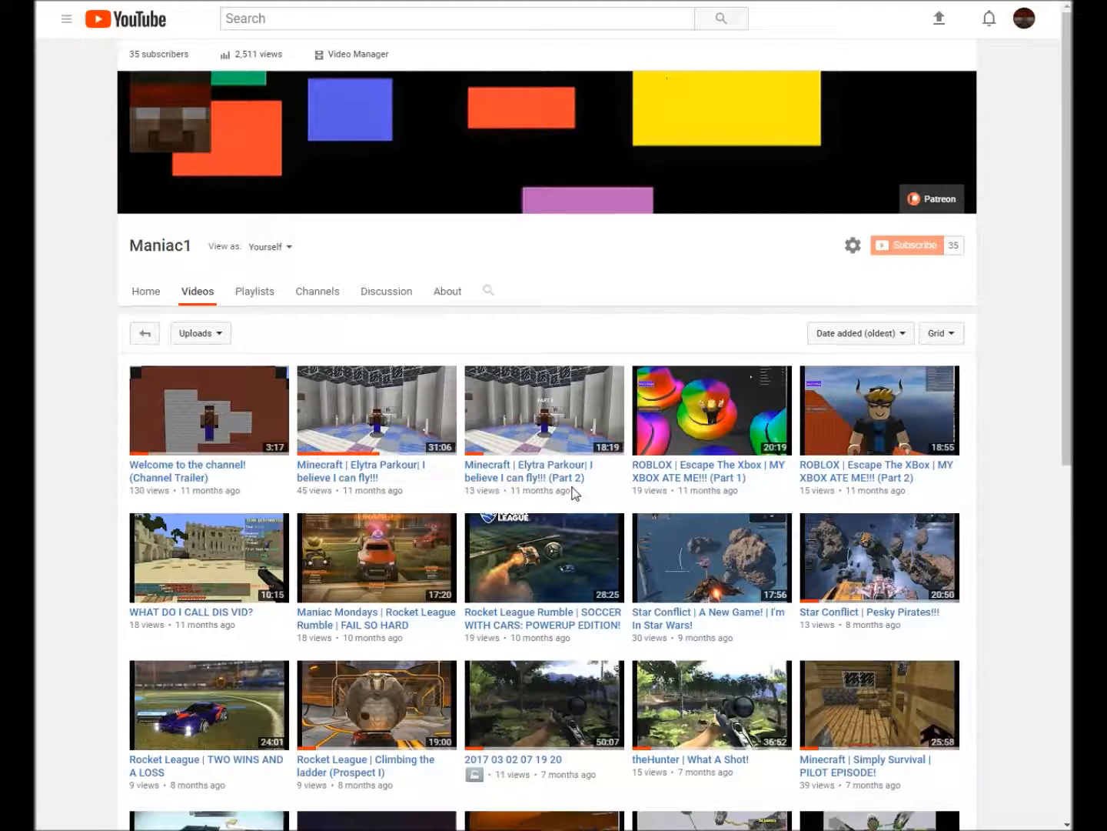
{"action": "mouse_move", "coordinate": [517, 482]}
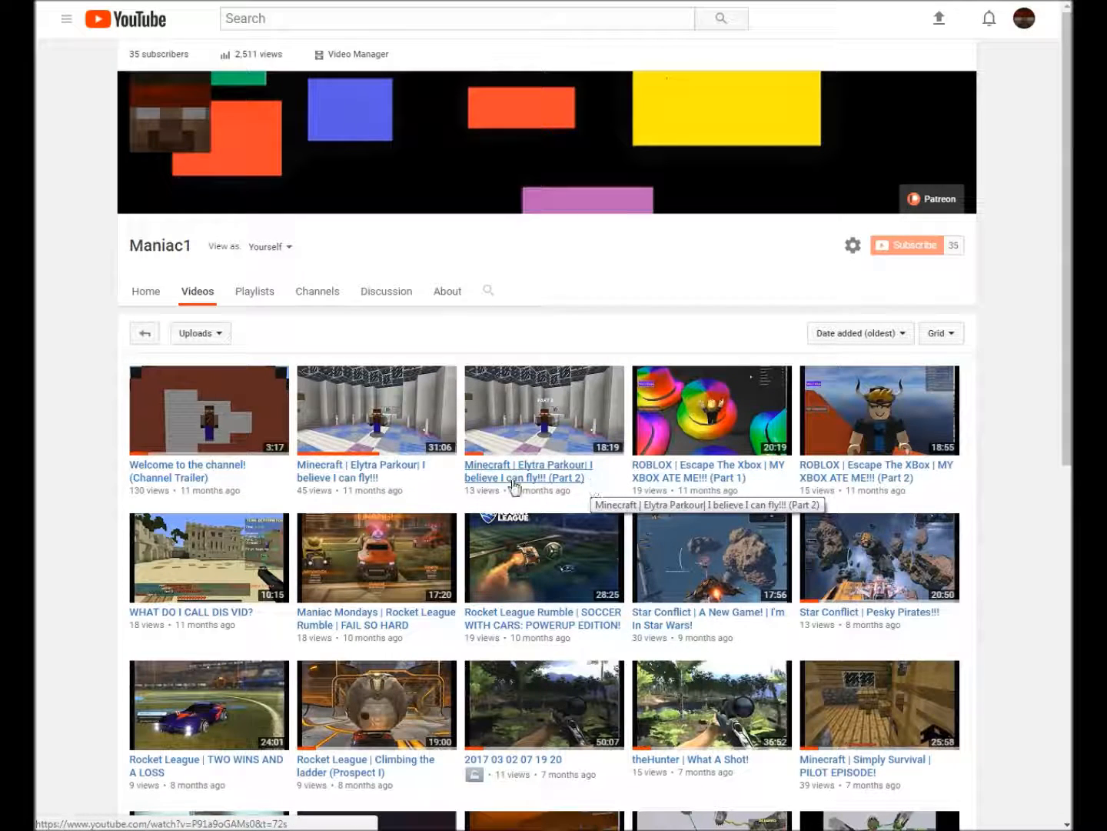
{"action": "mouse_move", "coordinate": [201, 504]}
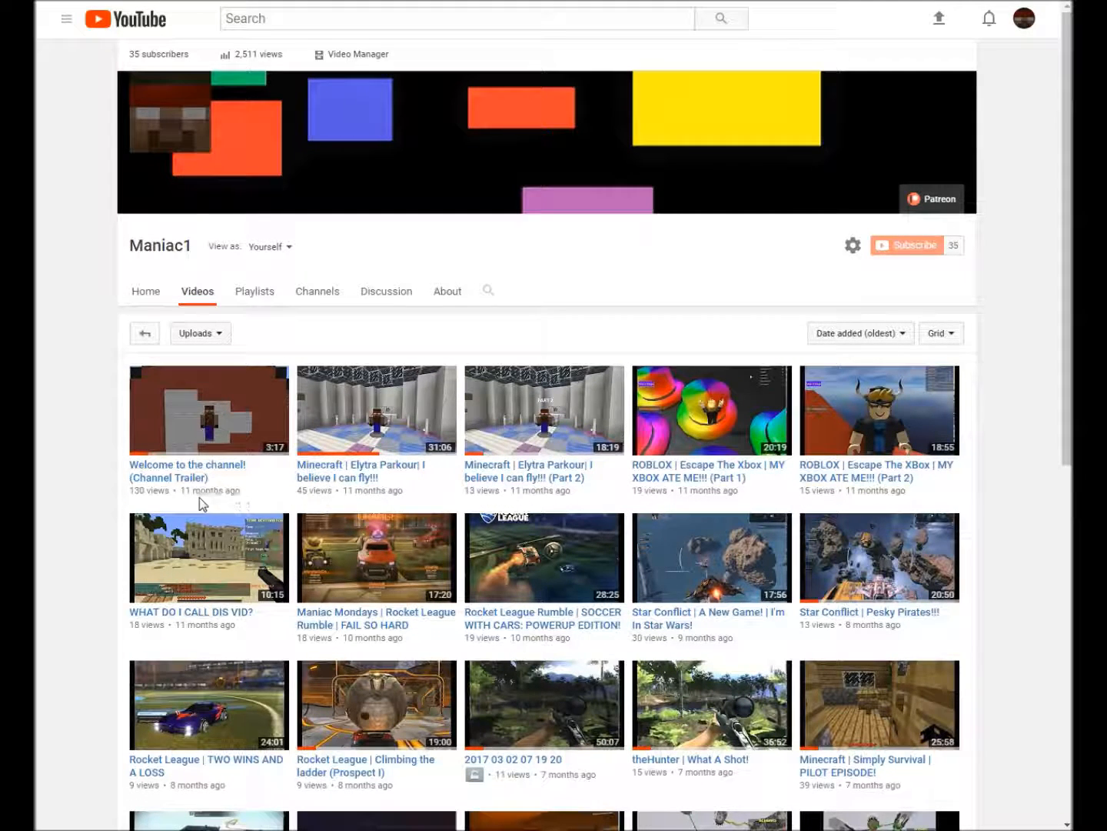
{"action": "mouse_move", "coordinate": [97, 497]}
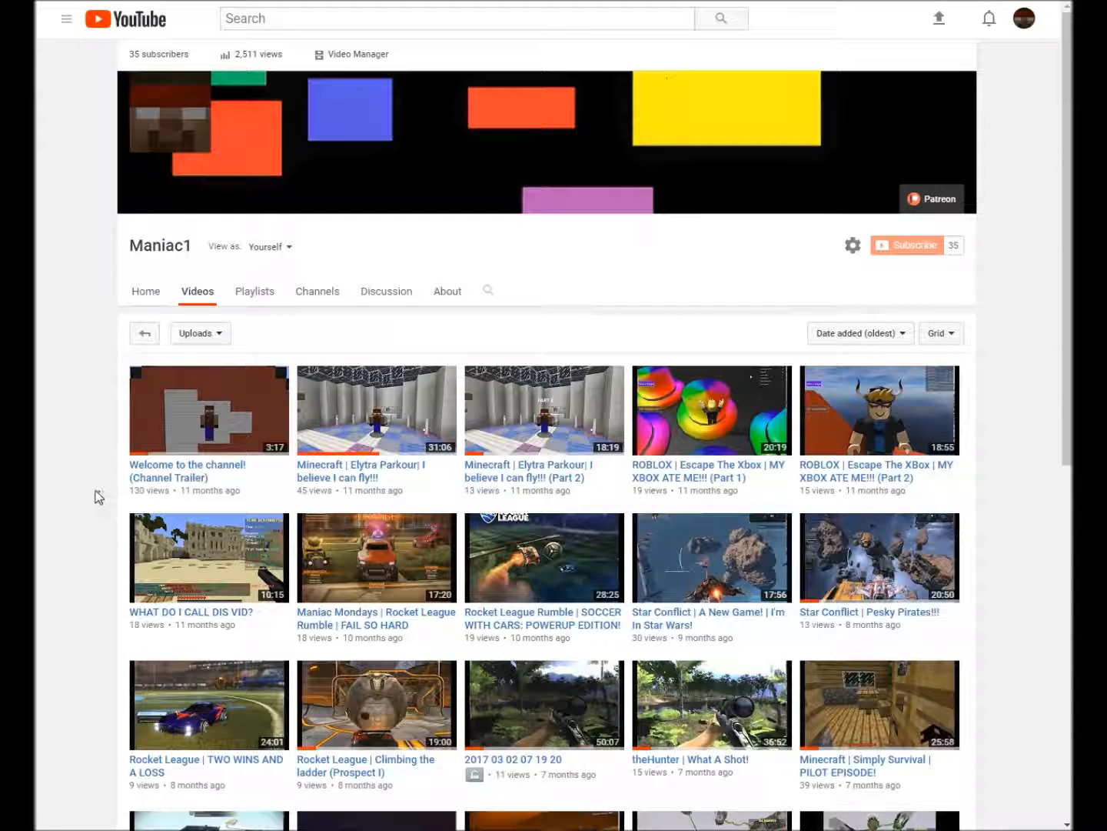
{"action": "mouse_move", "coordinate": [148, 492]}
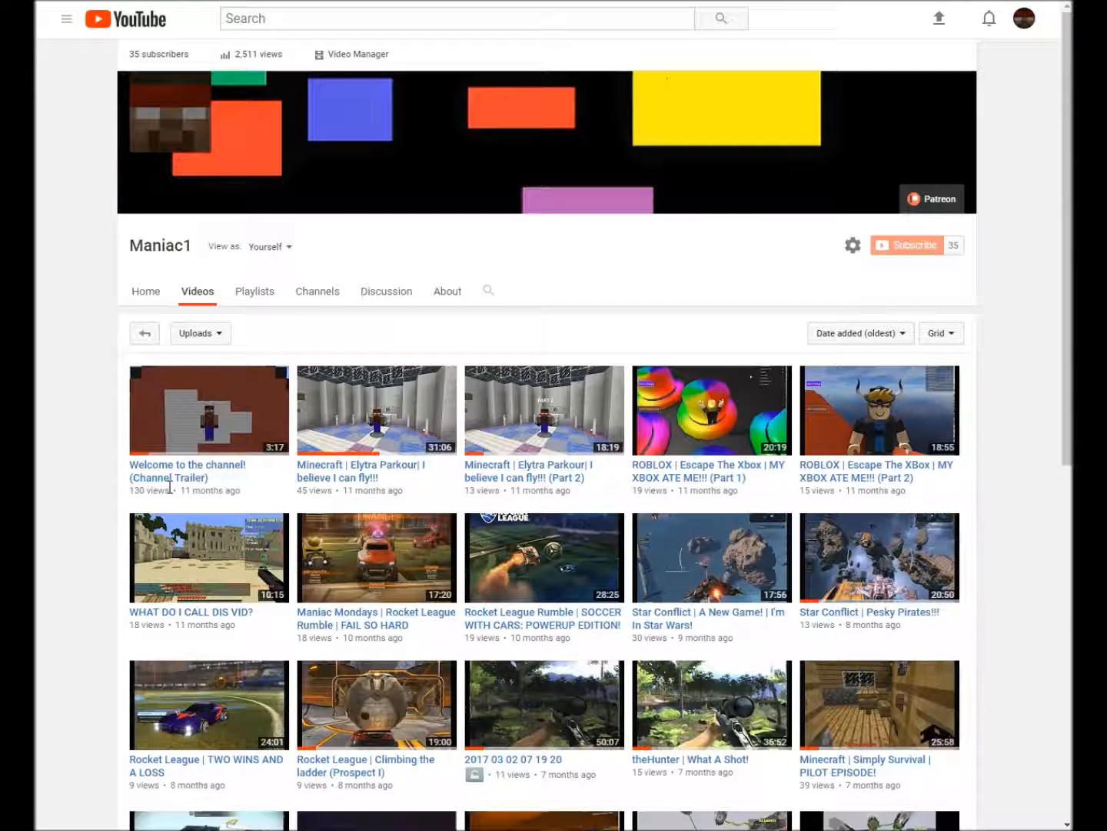
{"action": "scroll", "scroll_direction": "down", "scroll_amount": 3}
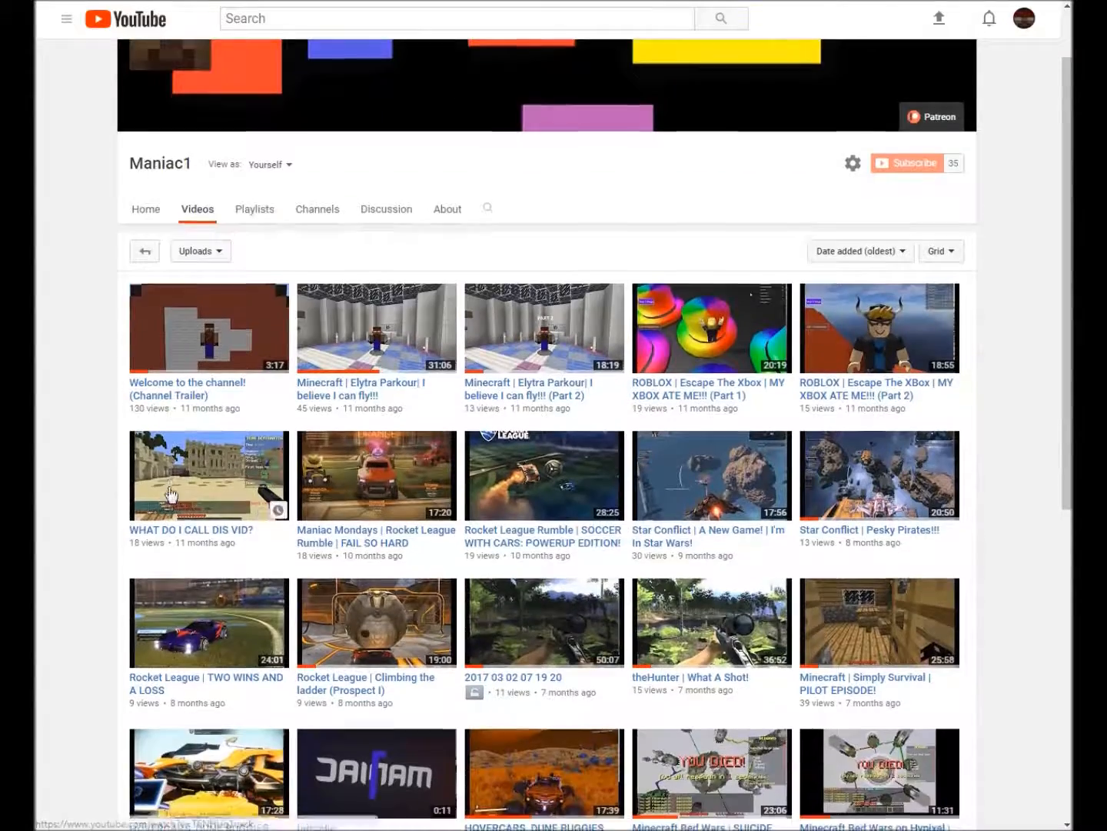
{"action": "scroll", "scroll_direction": "down", "scroll_amount": 3}
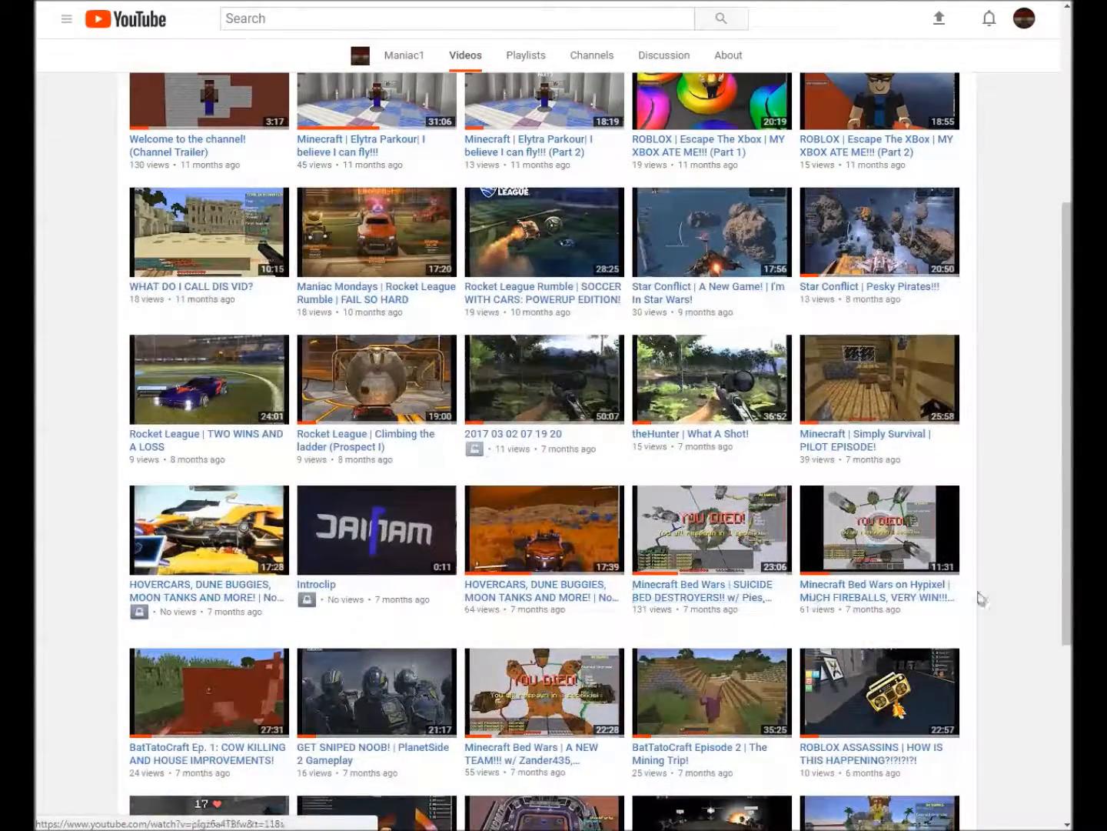
{"action": "mouse_move", "coordinate": [683, 623]}
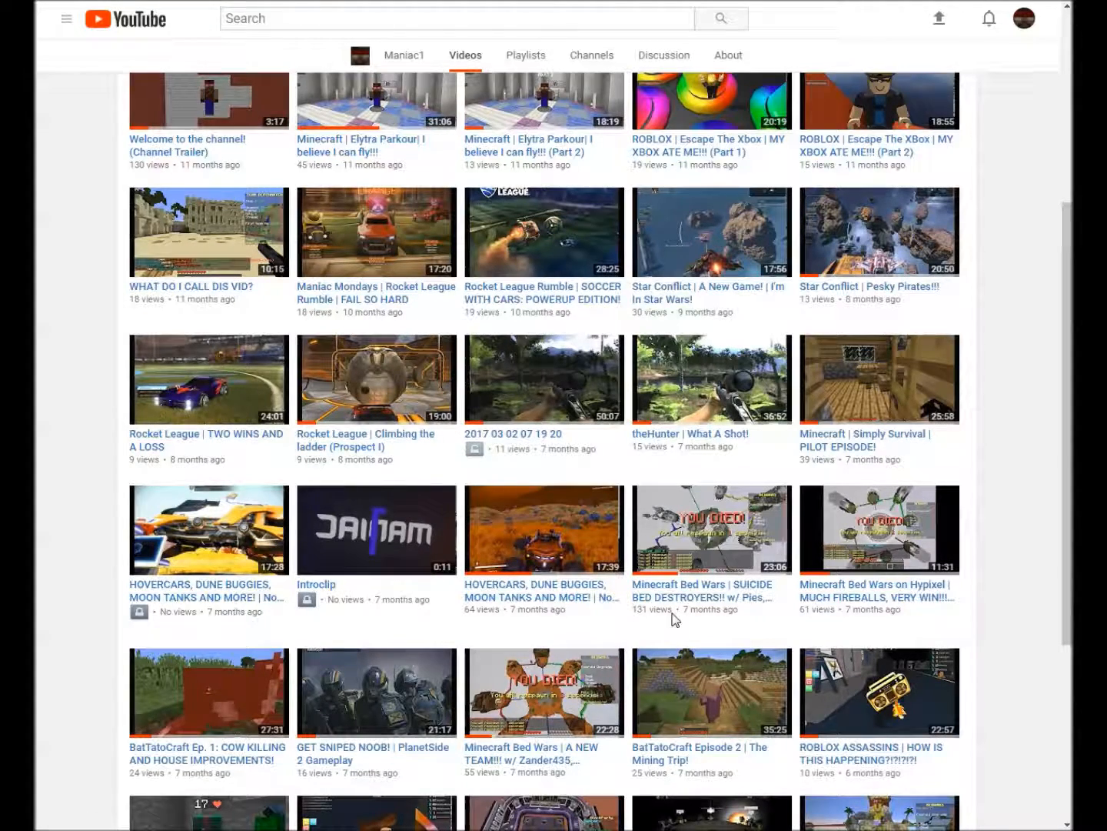
{"action": "mouse_move", "coordinate": [669, 614]}
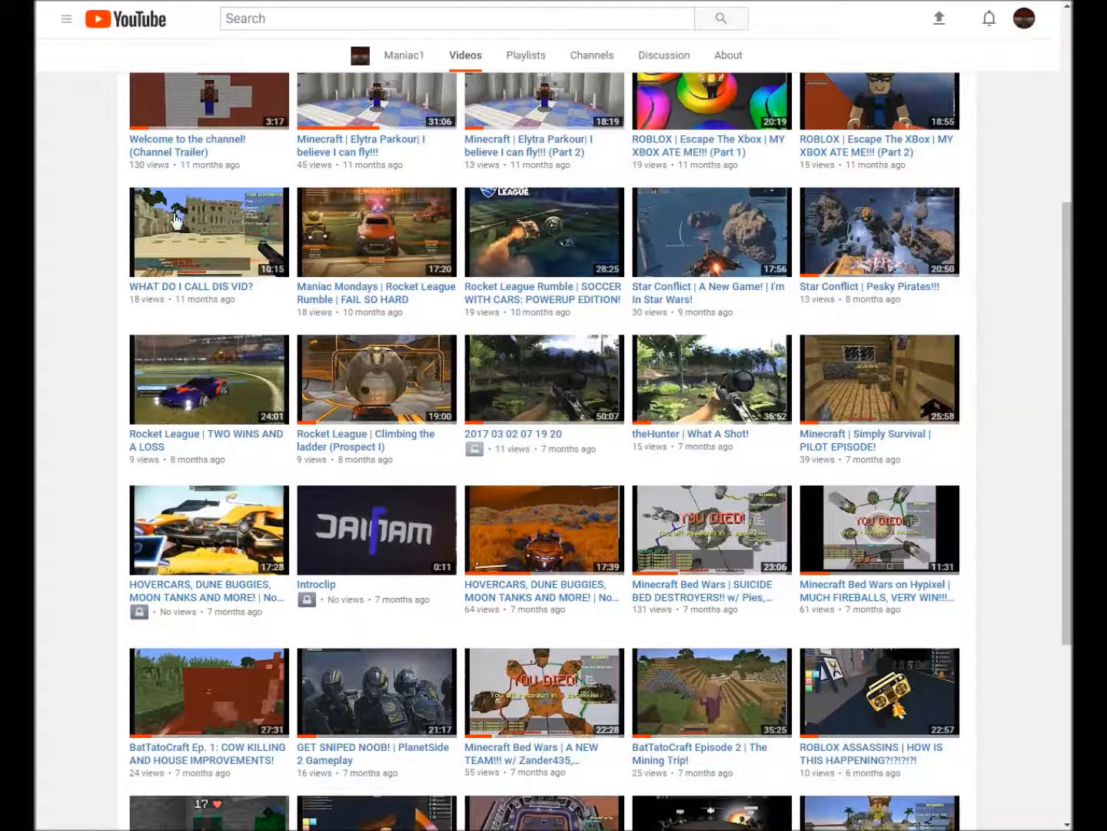
{"action": "mouse_move", "coordinate": [662, 623]}
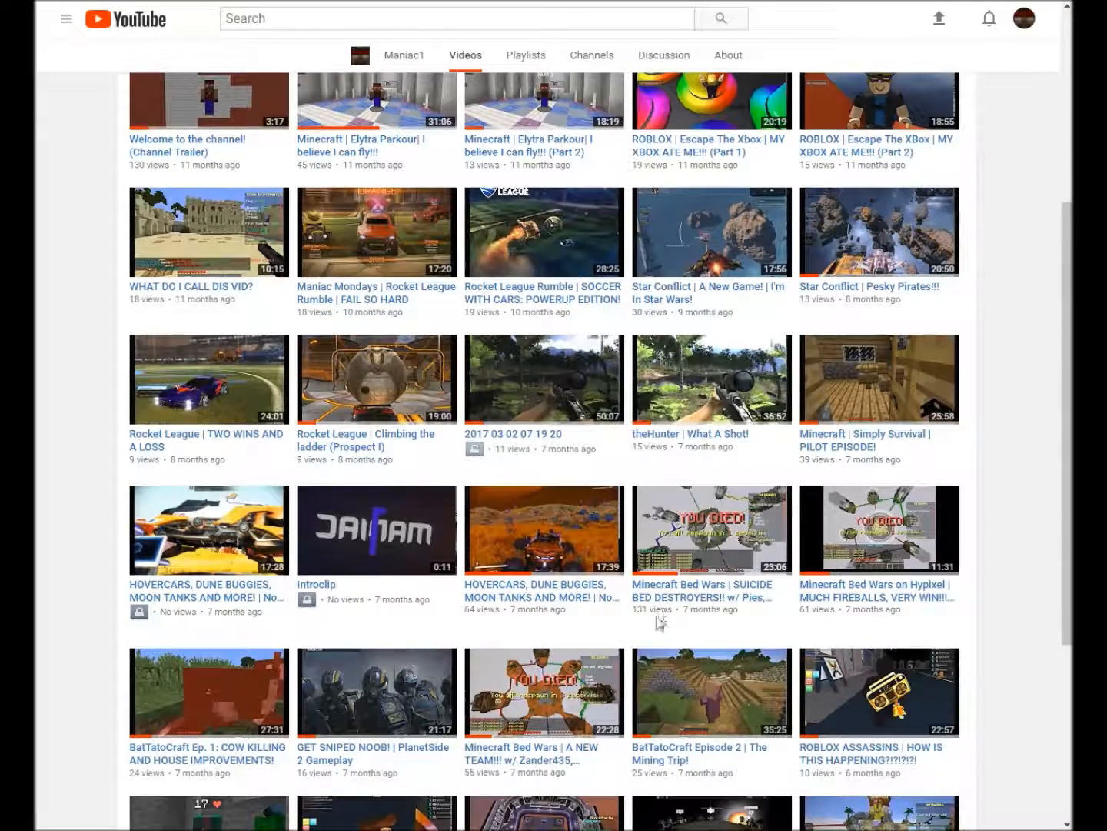
{"action": "mouse_move", "coordinate": [718, 574]}
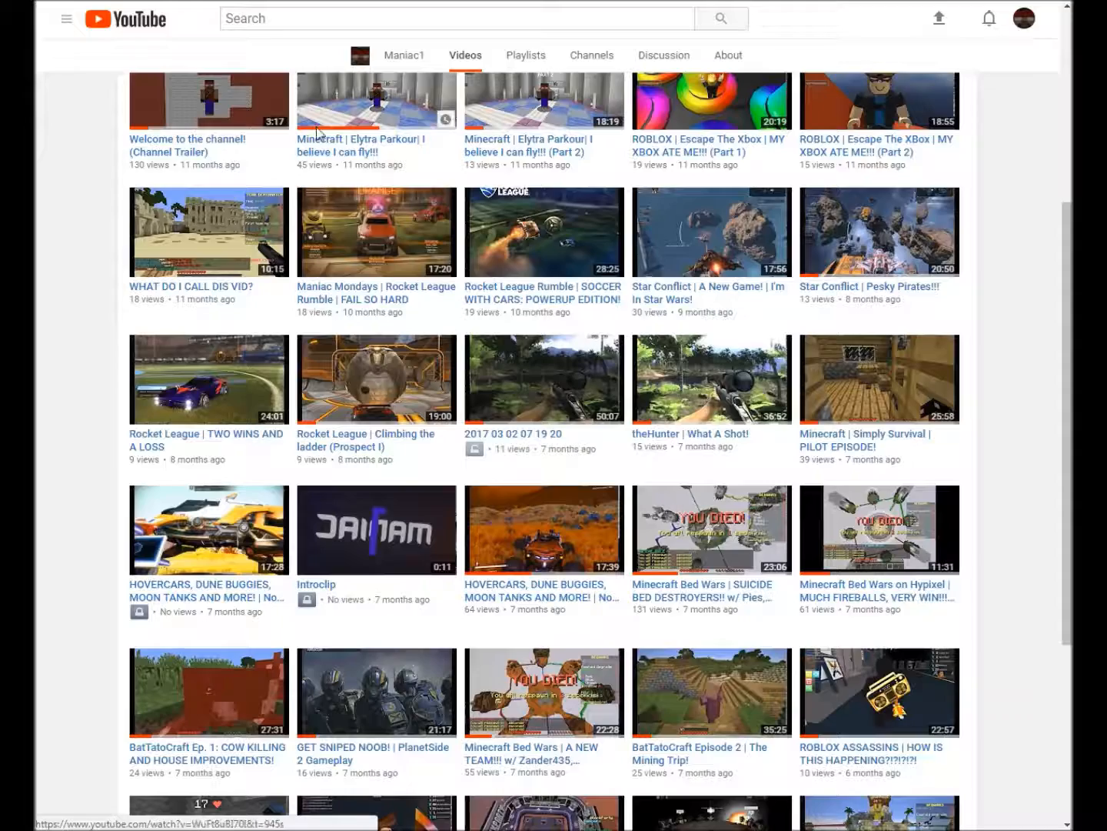
{"action": "scroll", "scroll_direction": "down", "scroll_amount": 3}
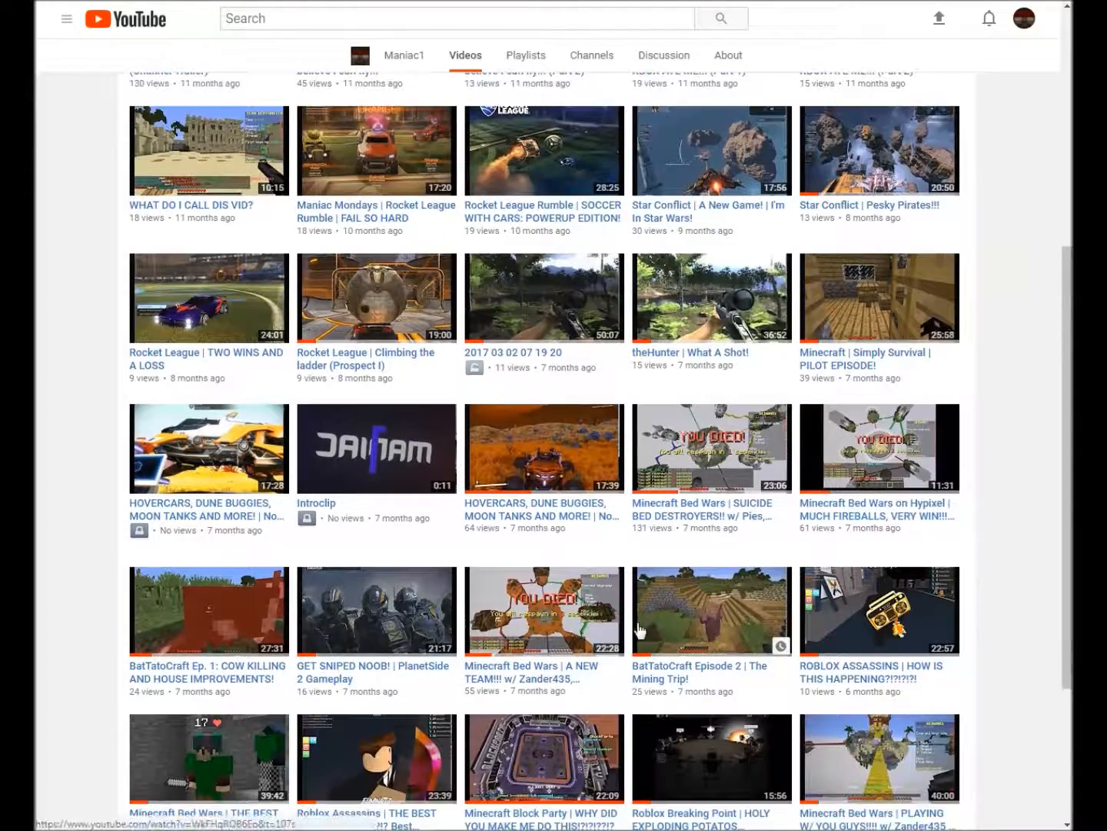
{"action": "scroll", "scroll_direction": "down", "scroll_amount": 3}
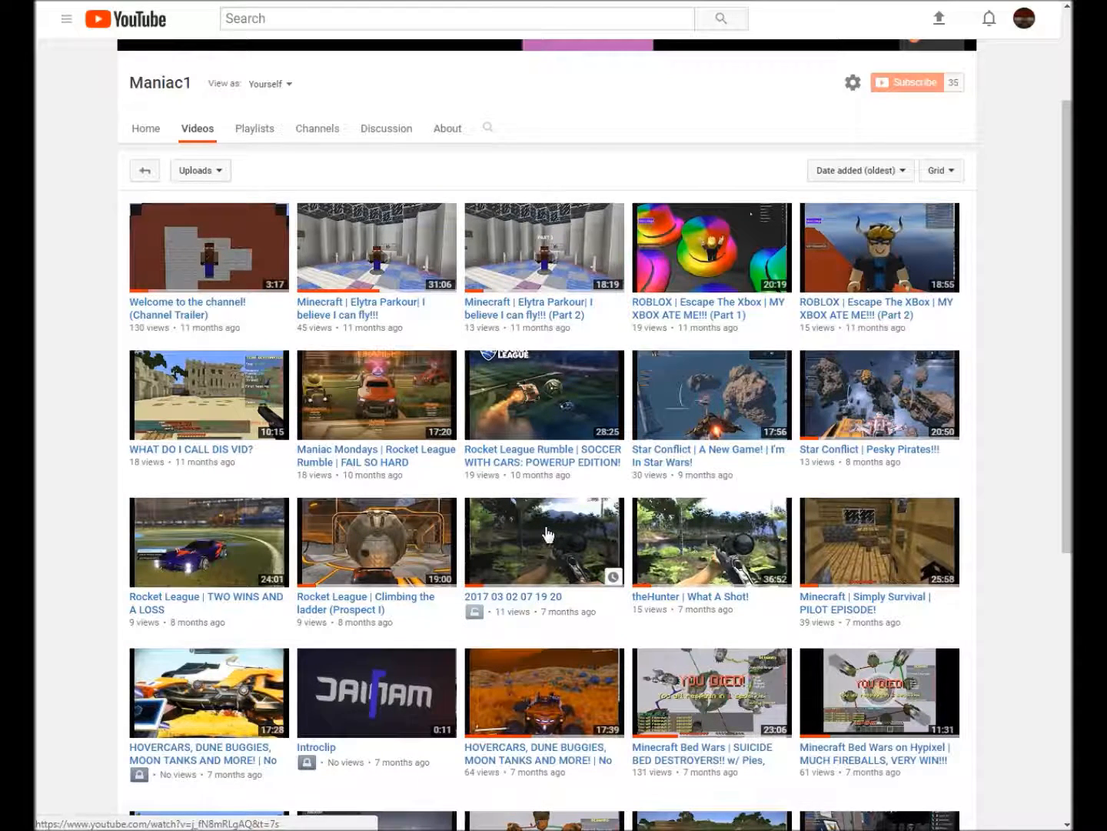
{"action": "mouse_move", "coordinate": [536, 518]}
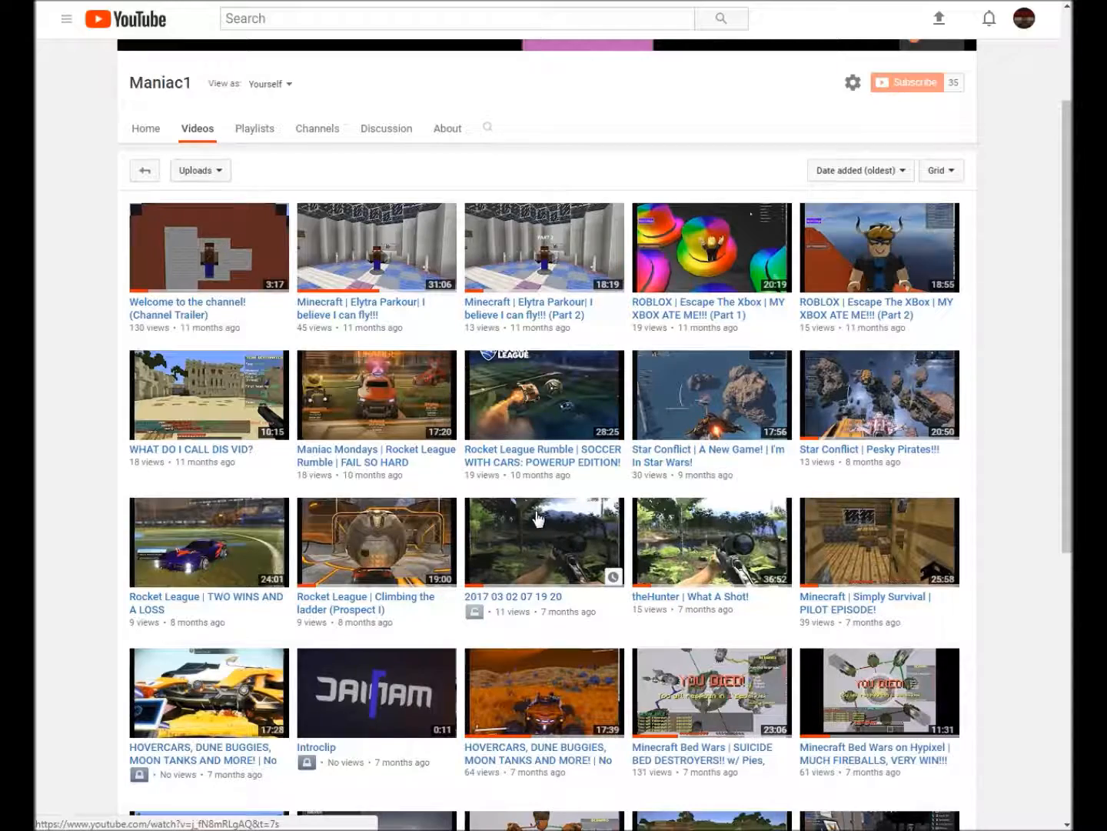
{"action": "scroll", "scroll_direction": "down", "scroll_amount": 3}
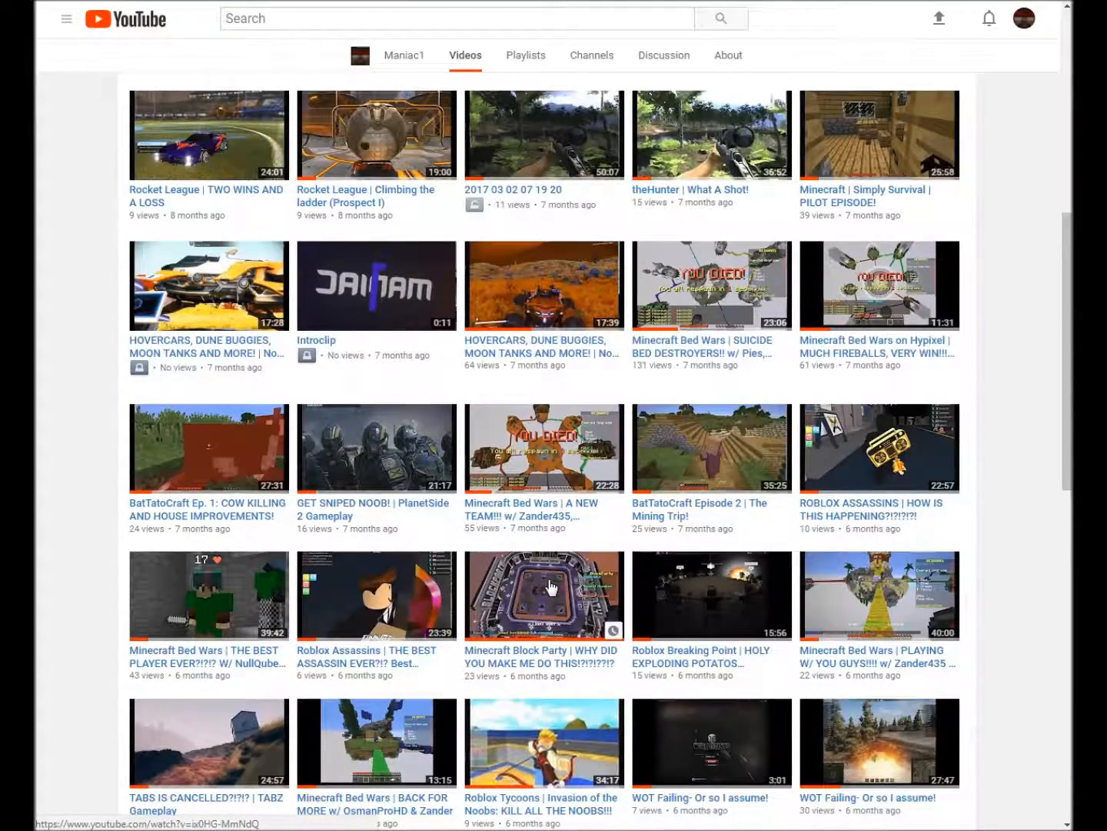
{"action": "scroll", "scroll_direction": "down", "scroll_amount": 3}
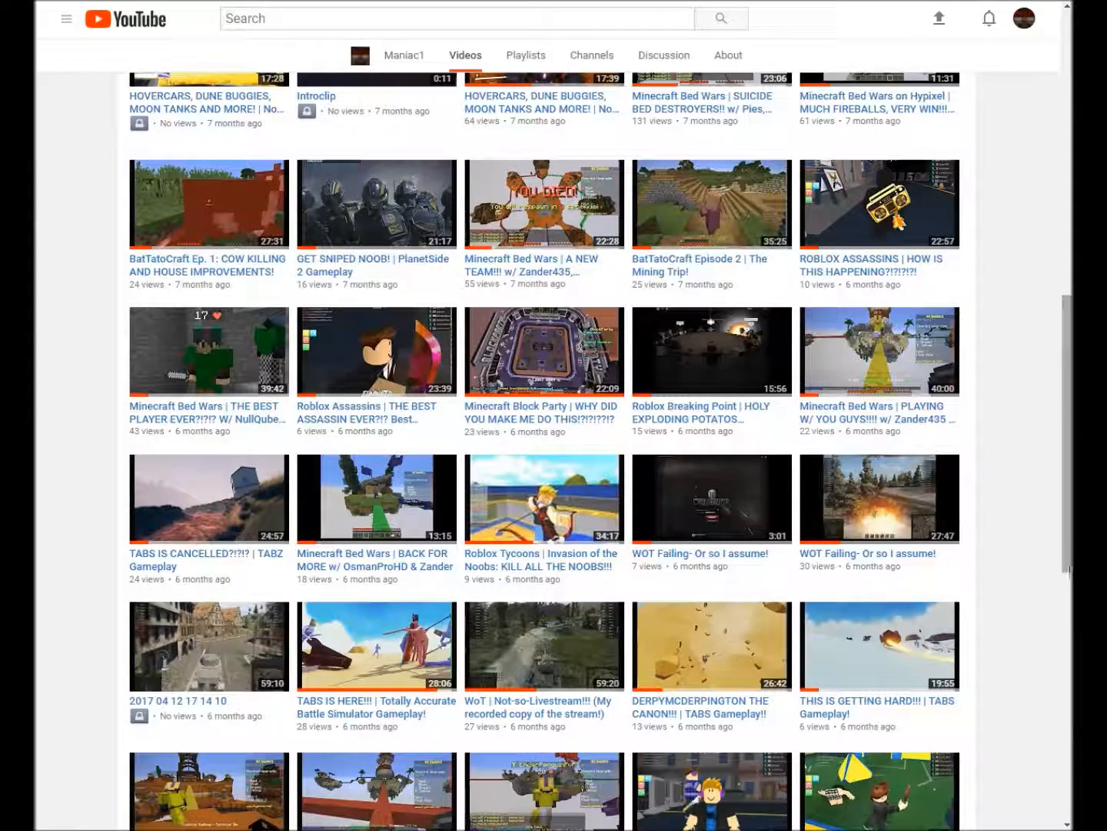
{"action": "mouse_move", "coordinate": [907, 498]}
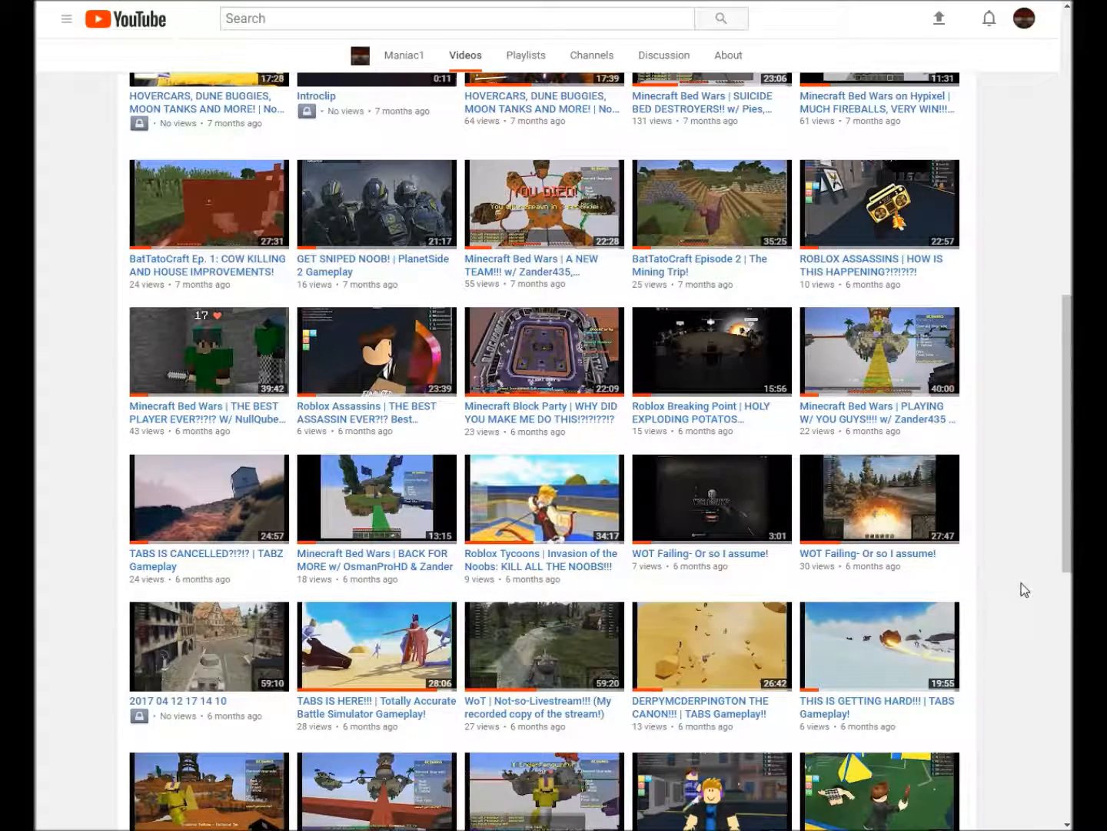
{"action": "mouse_move", "coordinate": [116, 654]}
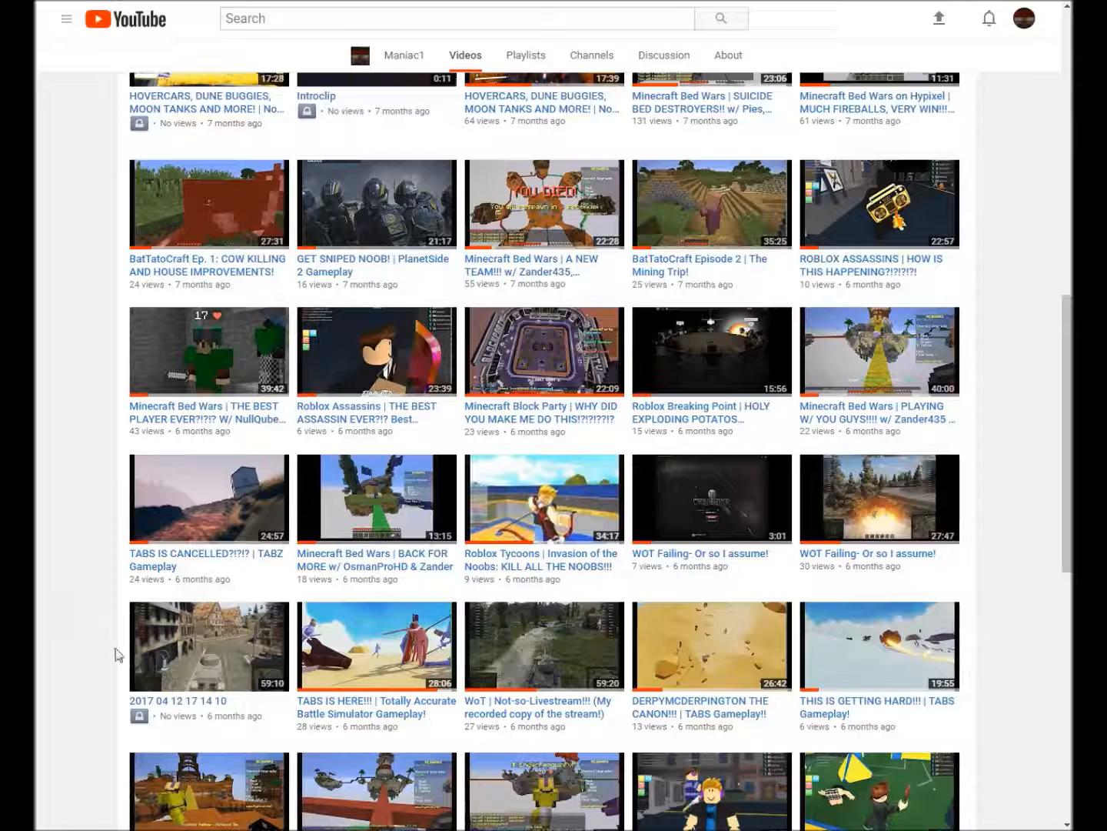
{"action": "mouse_move", "coordinate": [158, 683]}
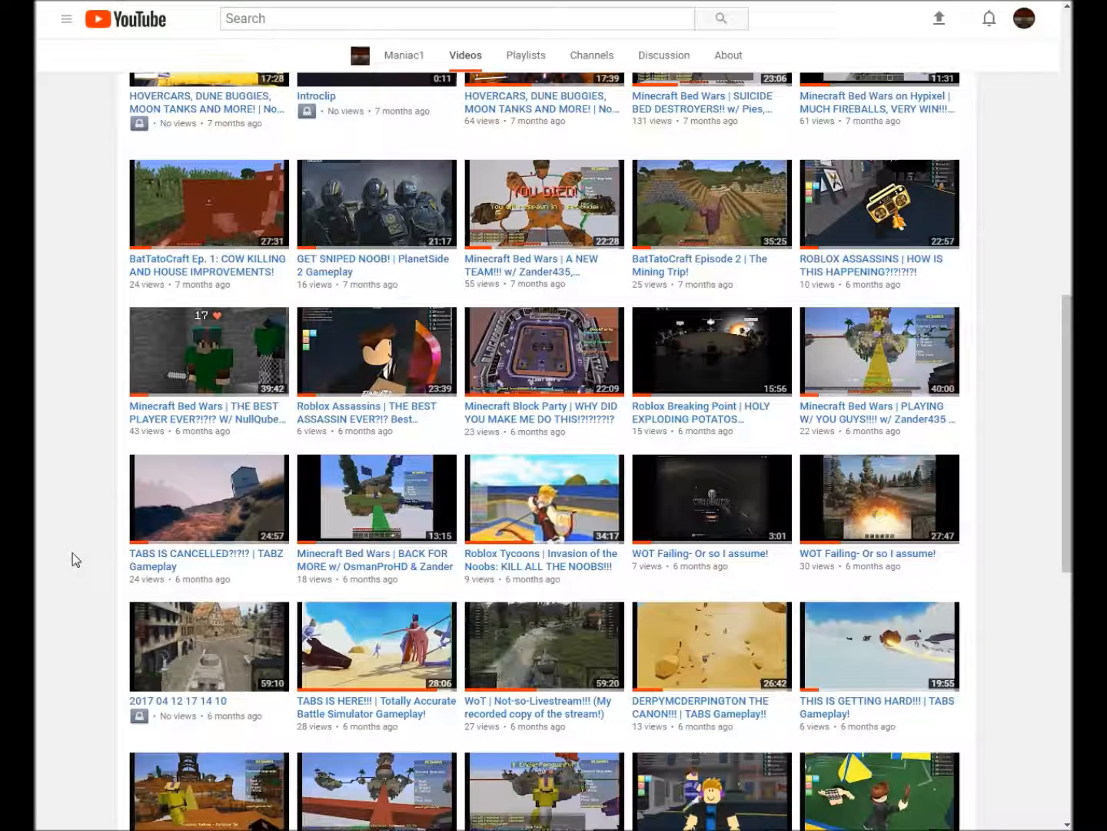
{"action": "mouse_move", "coordinate": [93, 651]}
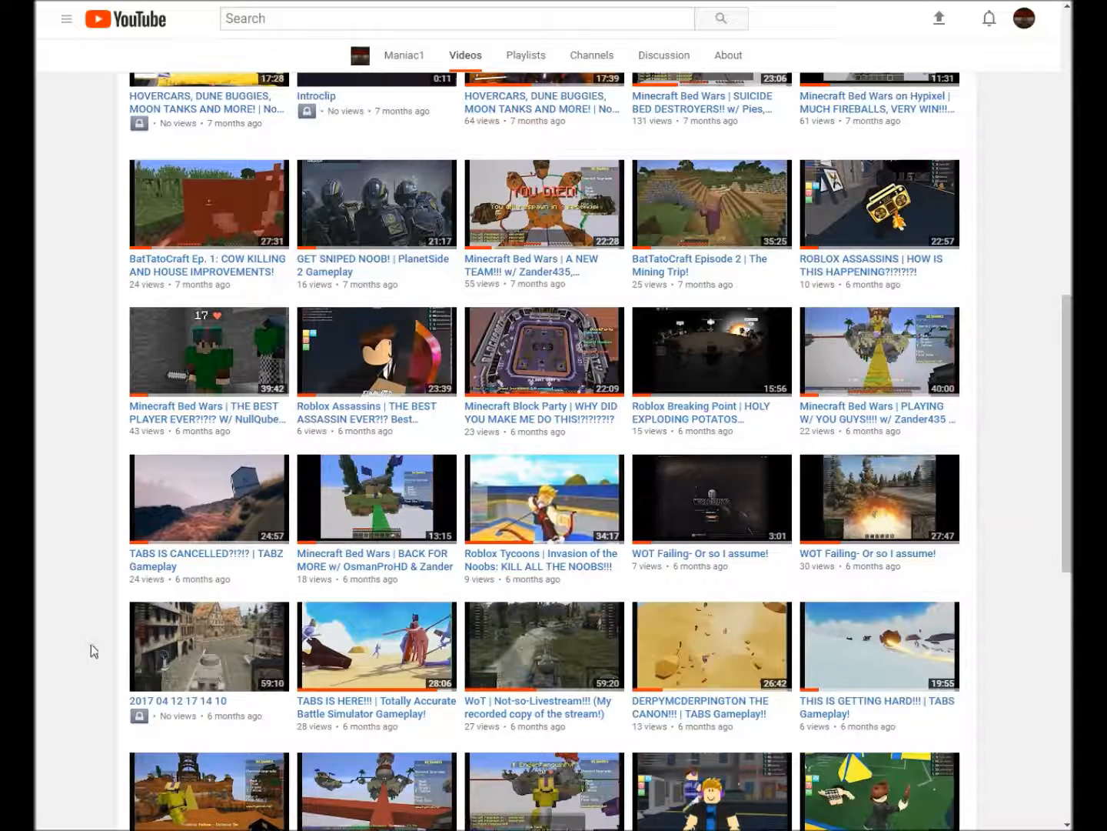
{"action": "mouse_move", "coordinate": [75, 626]}
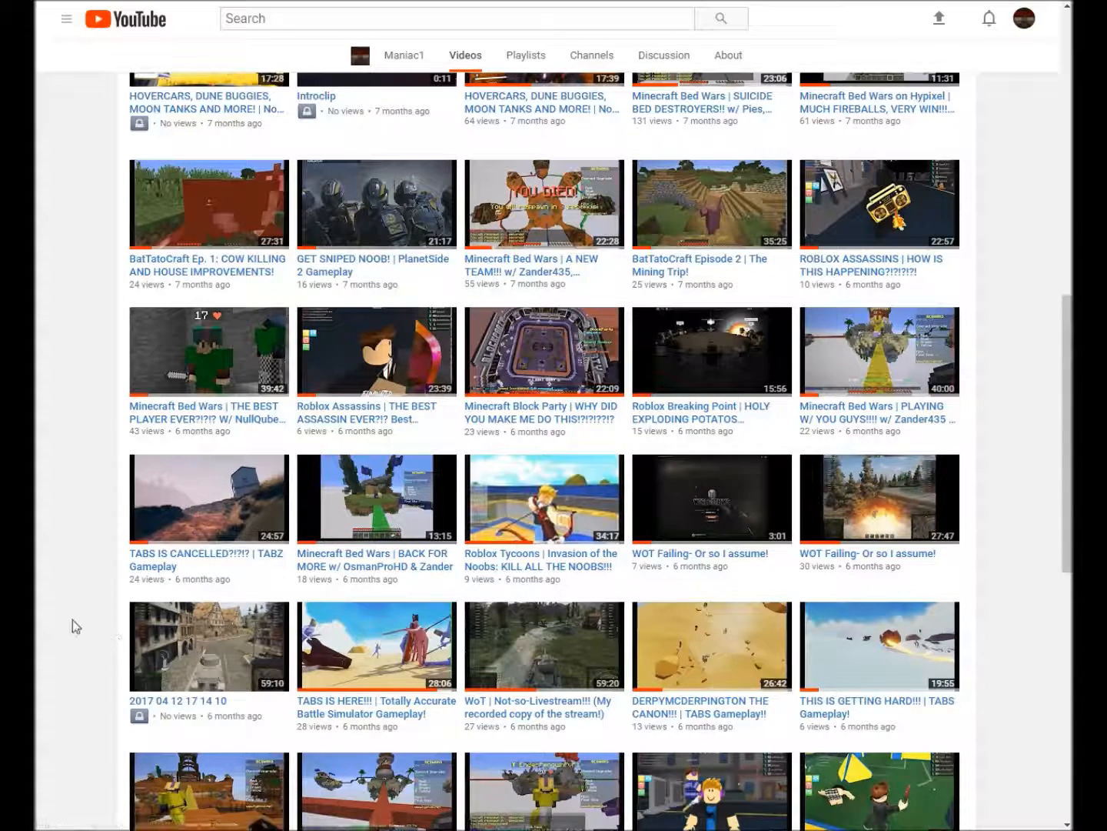
{"action": "mouse_move", "coordinate": [139, 717]}
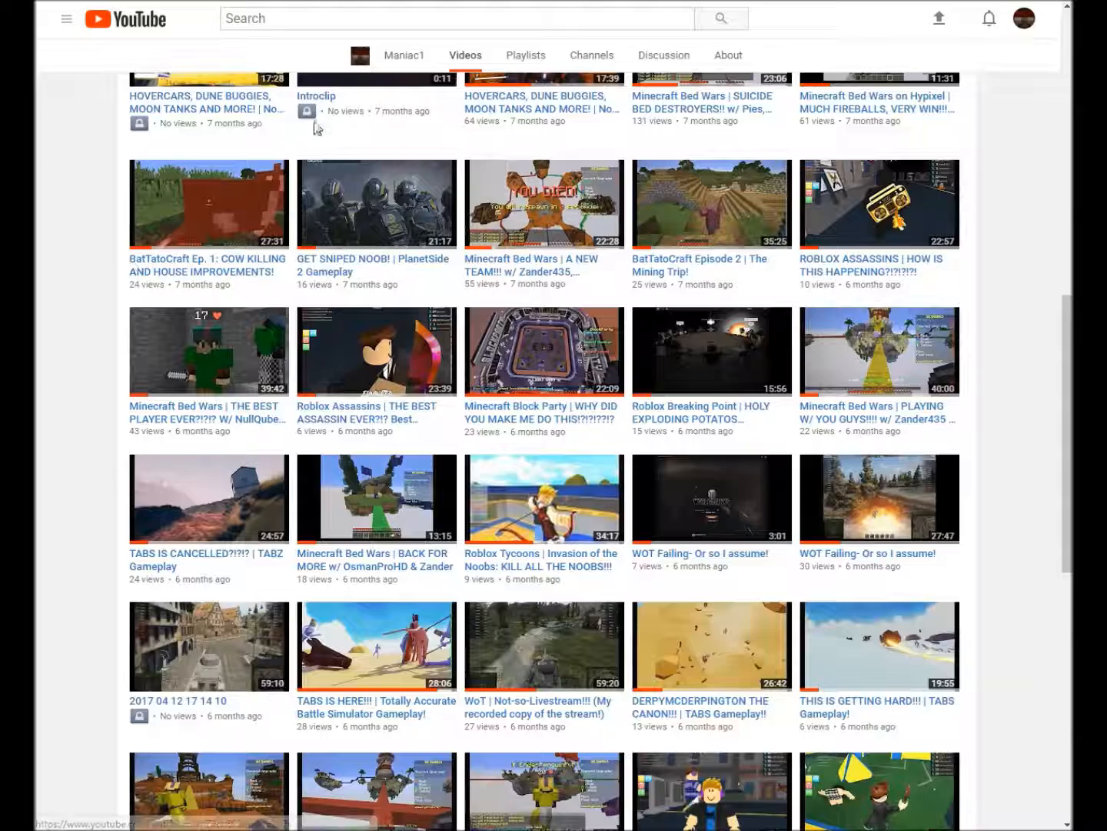
{"action": "mouse_move", "coordinate": [308, 120]}
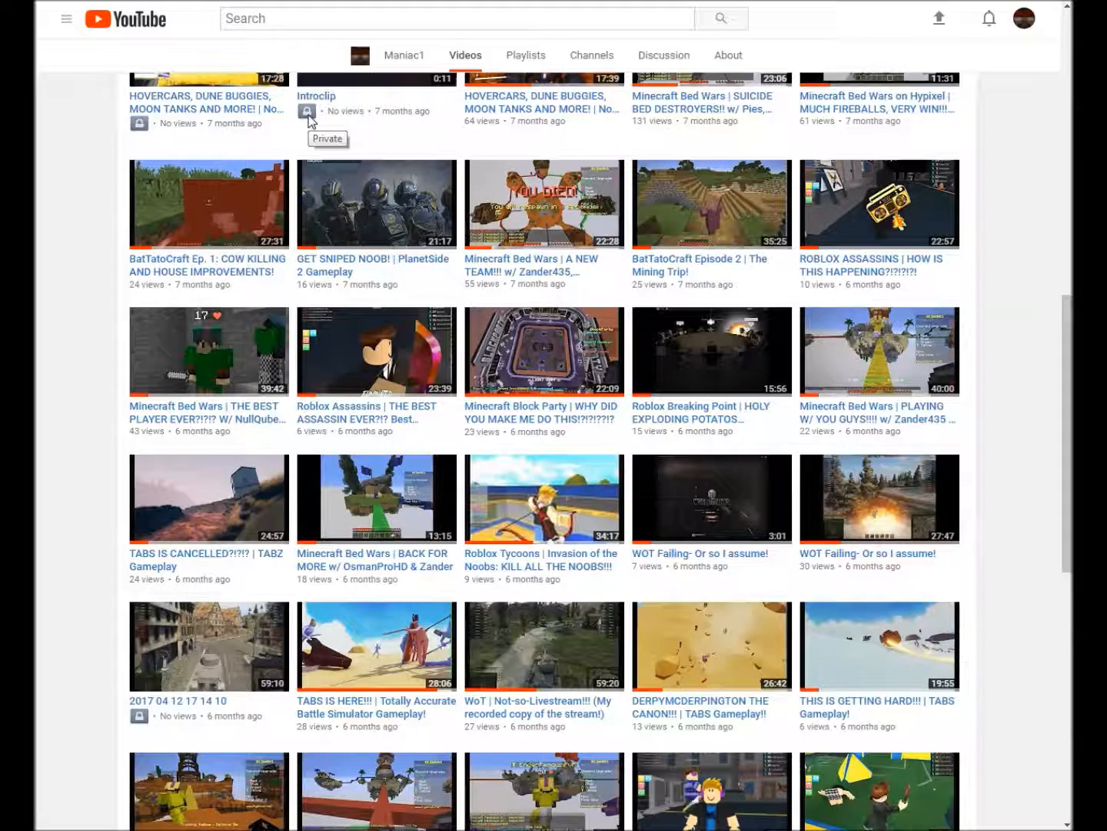
{"action": "mouse_move", "coordinate": [310, 336]}
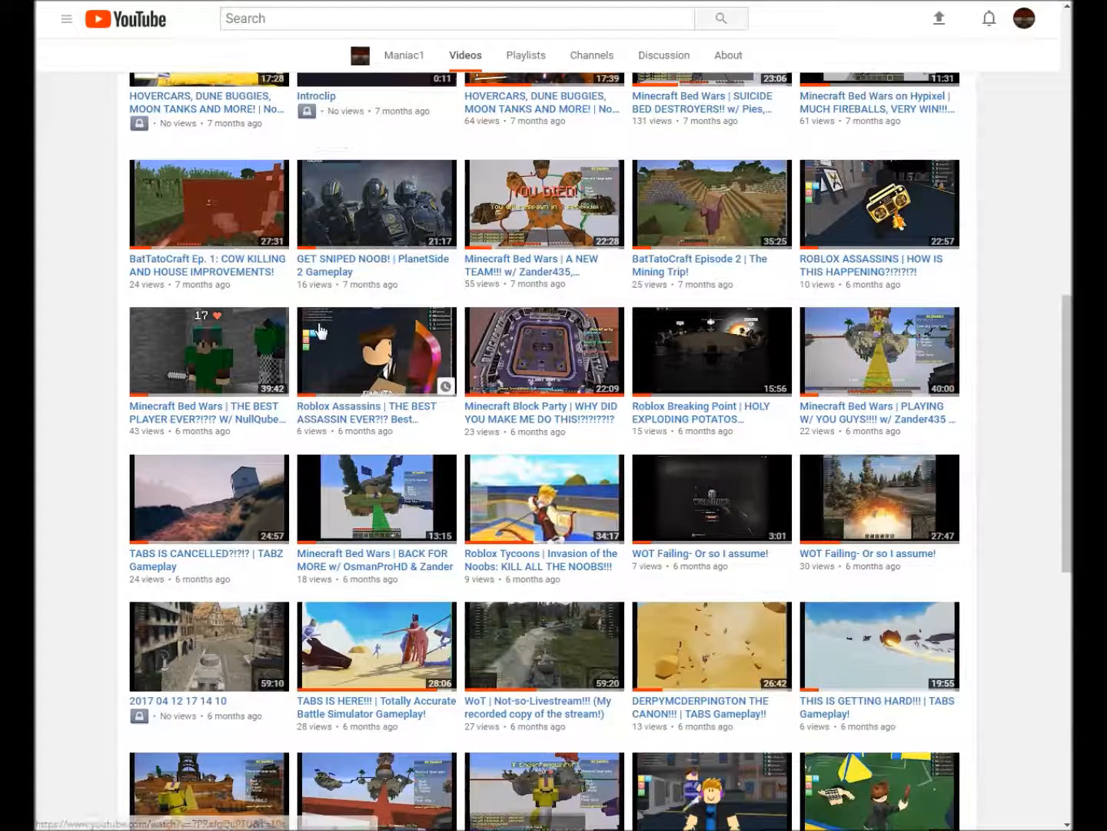
{"action": "mouse_move", "coordinate": [449, 391]}
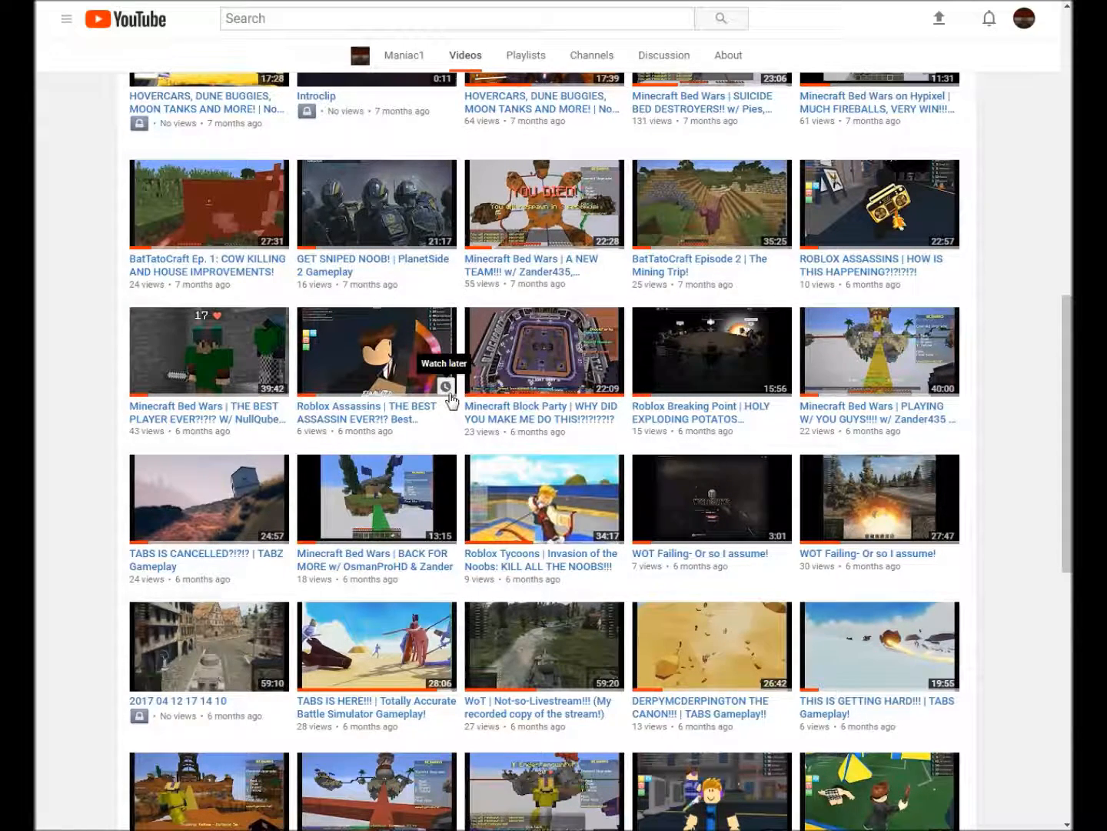
{"action": "scroll", "scroll_direction": "down", "scroll_amount": 3}
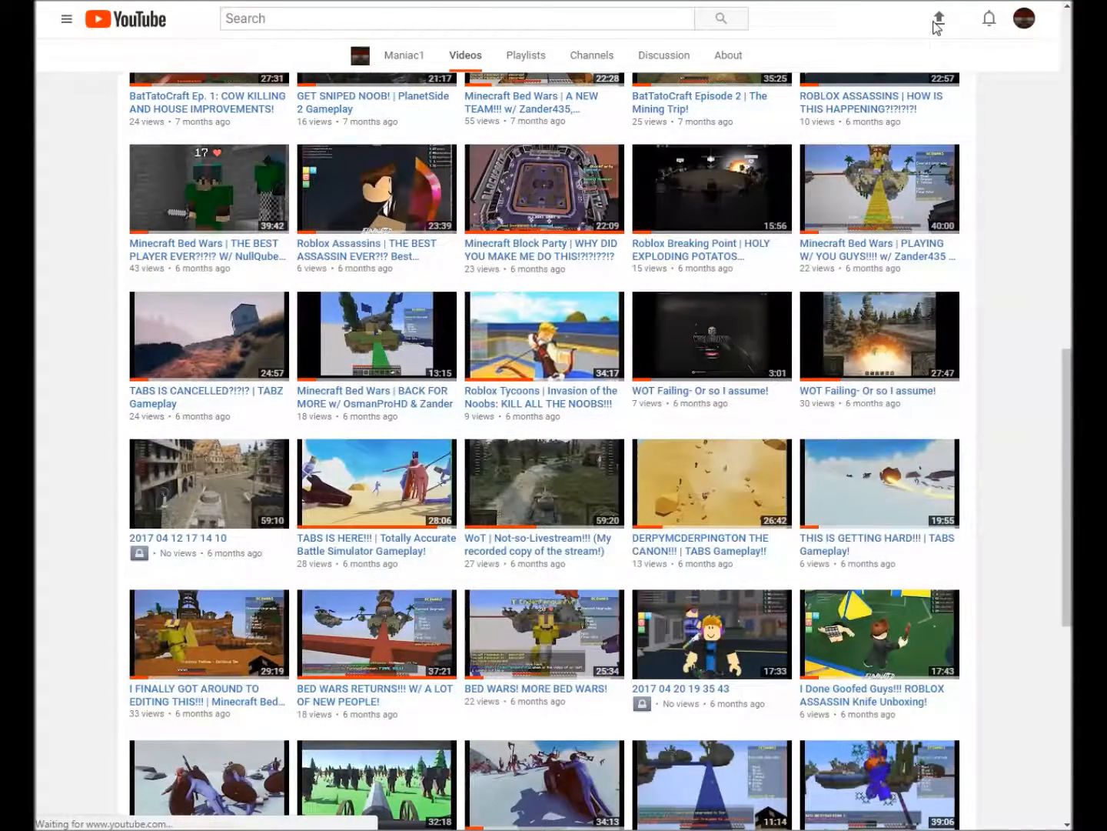
Open YouTube's video upload page from the top-bar upload icon.
{"action": "left_click", "coordinate": [937, 17]}
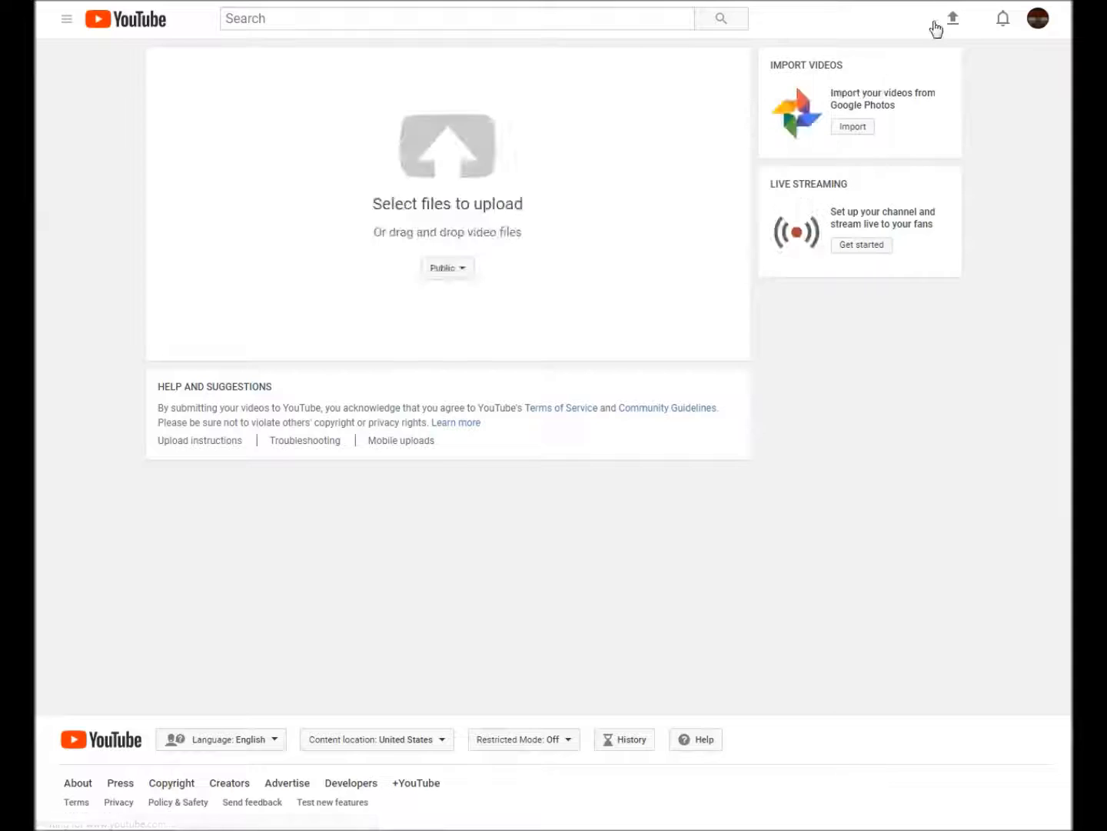
{"action": "mouse_move", "coordinate": [831, 329]}
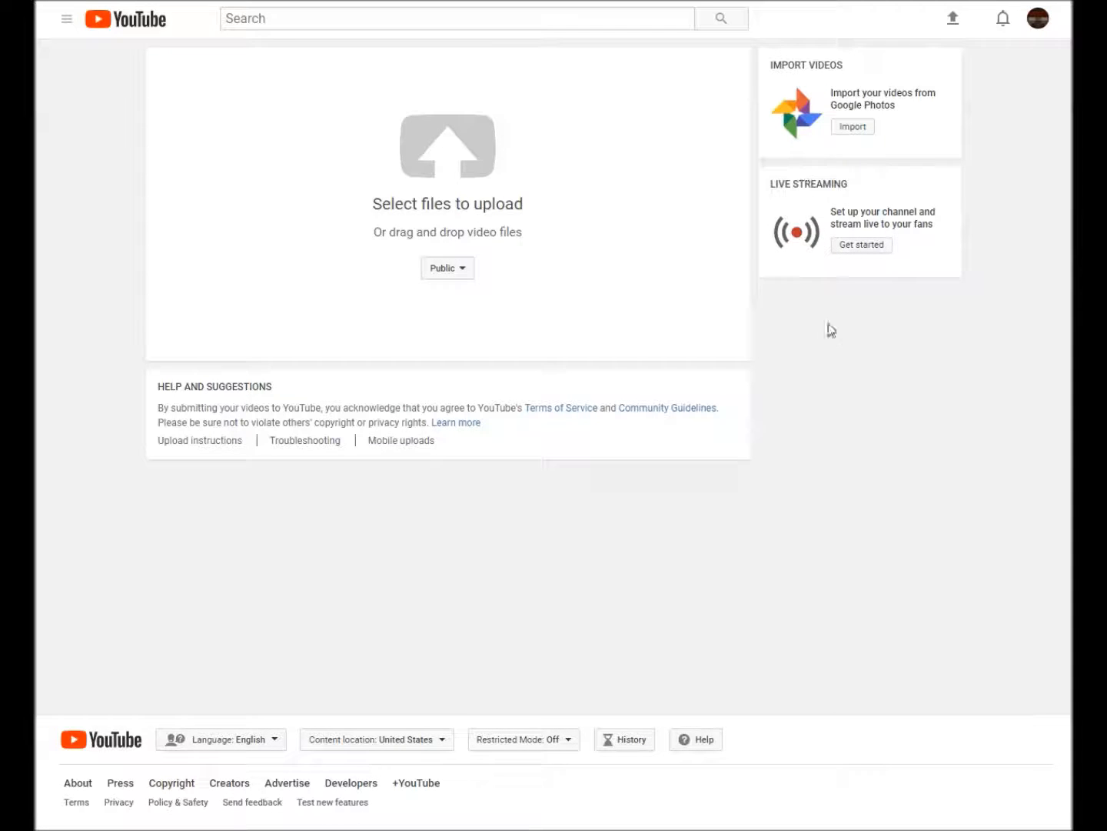
{"action": "mouse_move", "coordinate": [793, 262]}
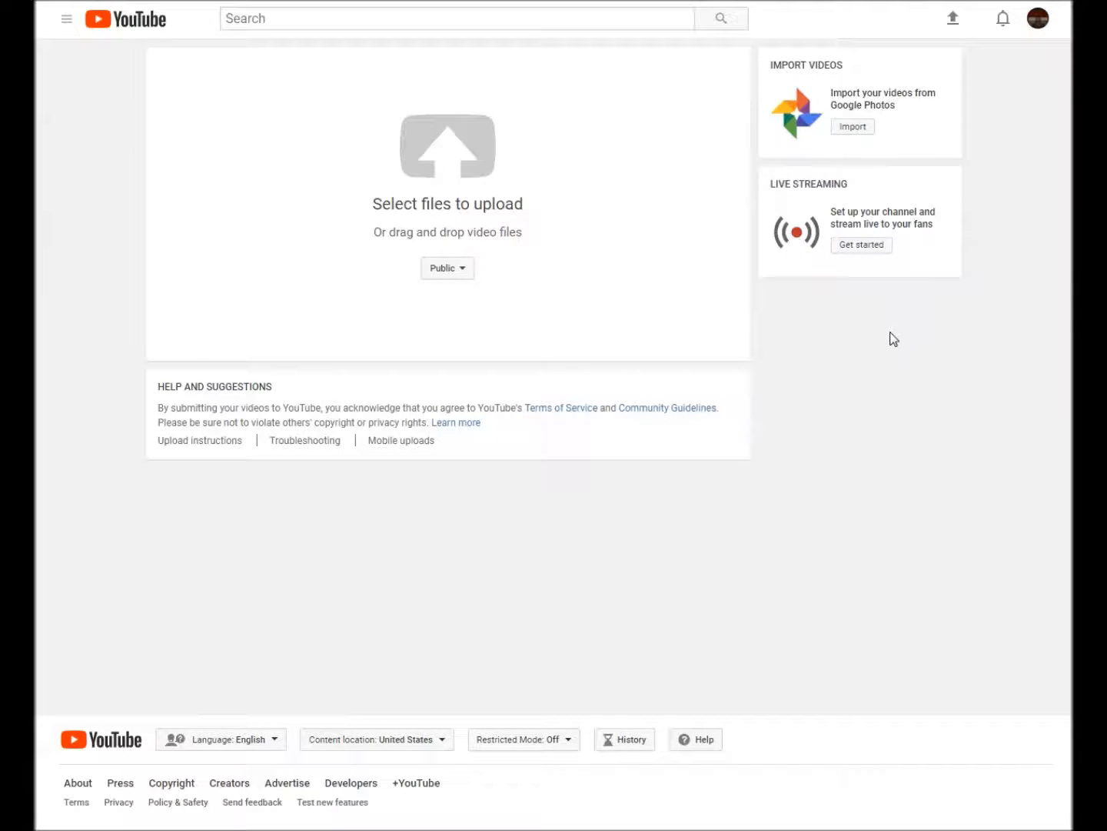
{"action": "mouse_move", "coordinate": [836, 309]}
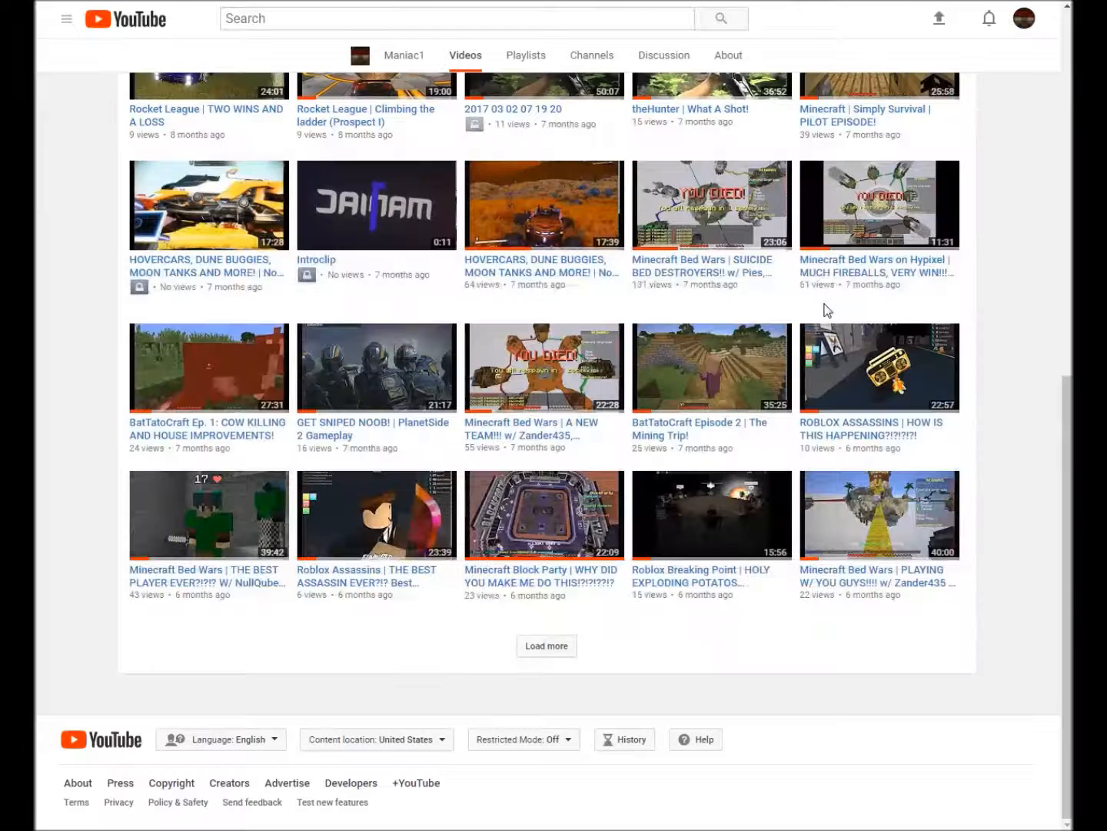
Load more Maniac1 uploads and scroll down to videos from five months ago.
{"action": "left_click", "coordinate": [546, 645]}
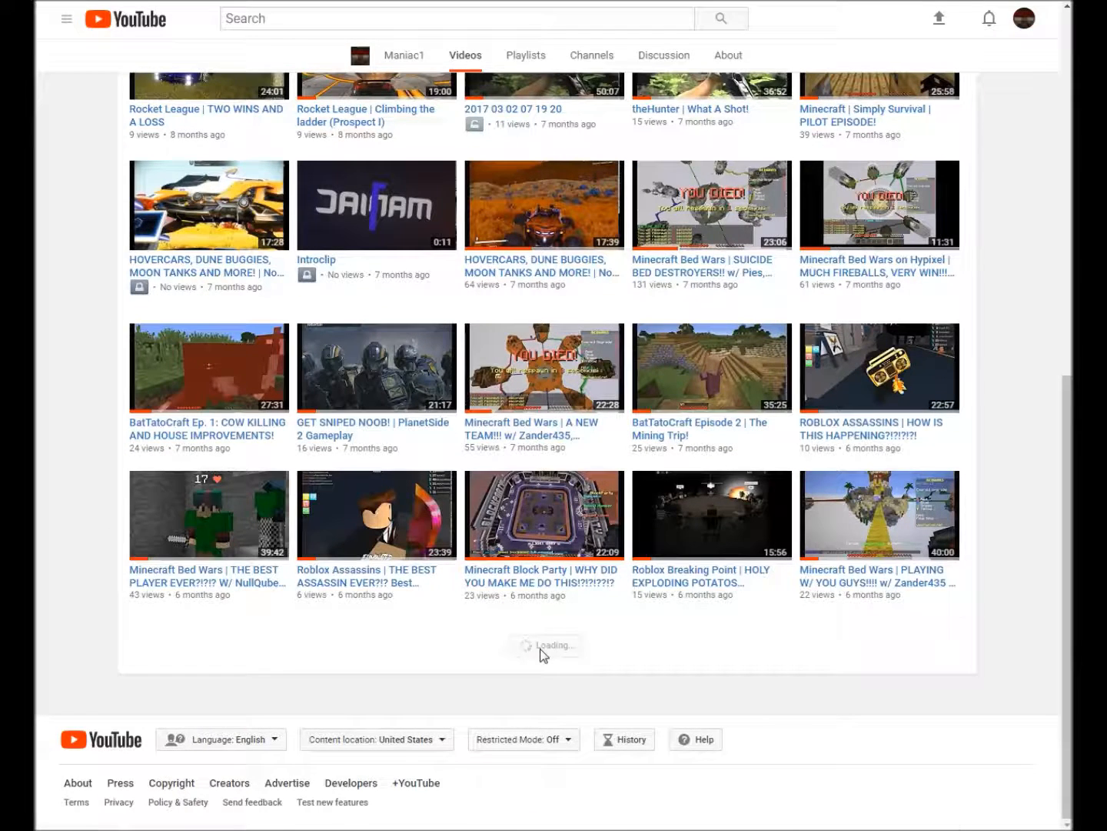
{"action": "scroll", "scroll_direction": "down", "scroll_amount": 3}
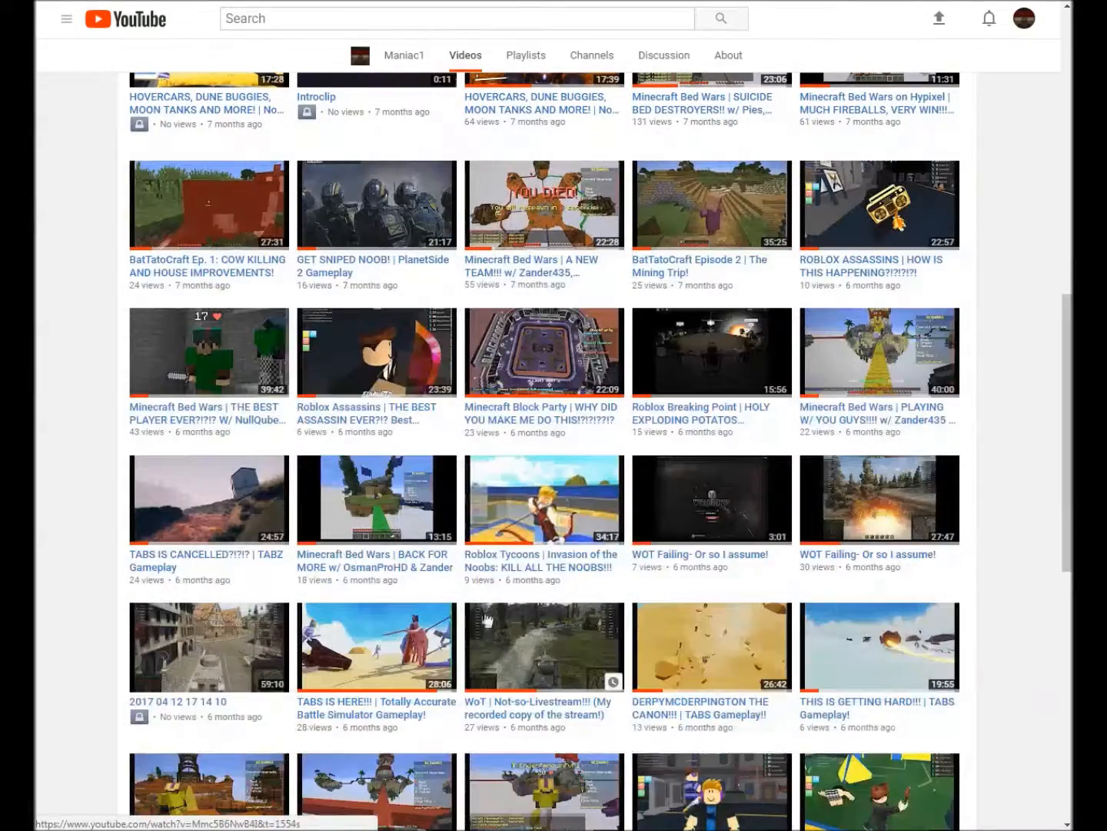
{"action": "scroll", "scroll_direction": "down", "scroll_amount": 3}
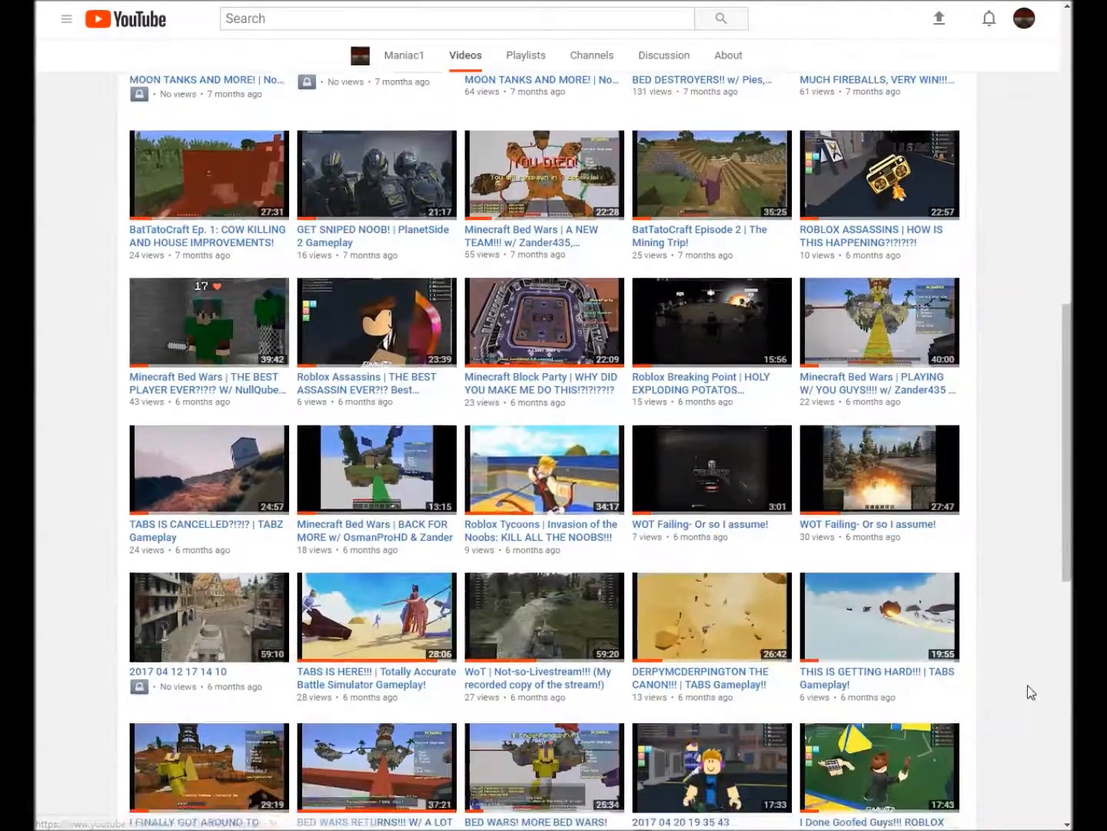
{"action": "scroll", "scroll_direction": "down", "scroll_amount": 3}
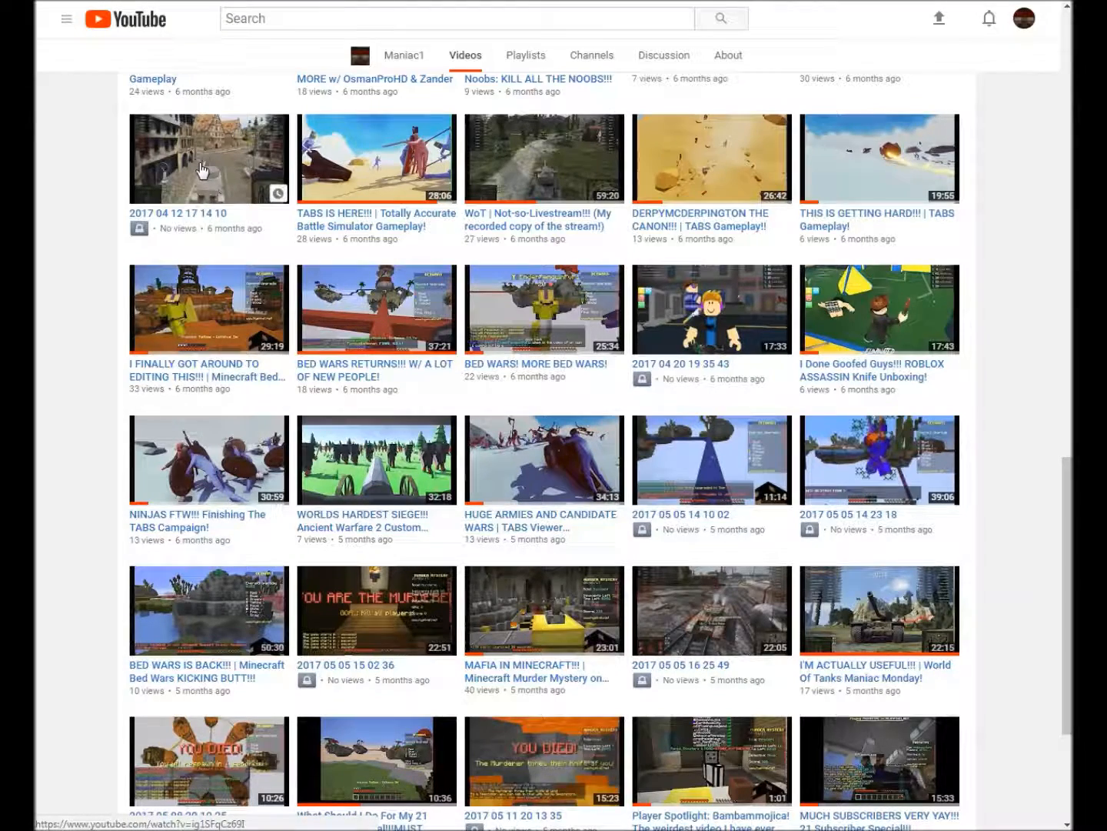
{"action": "mouse_move", "coordinate": [870, 626]}
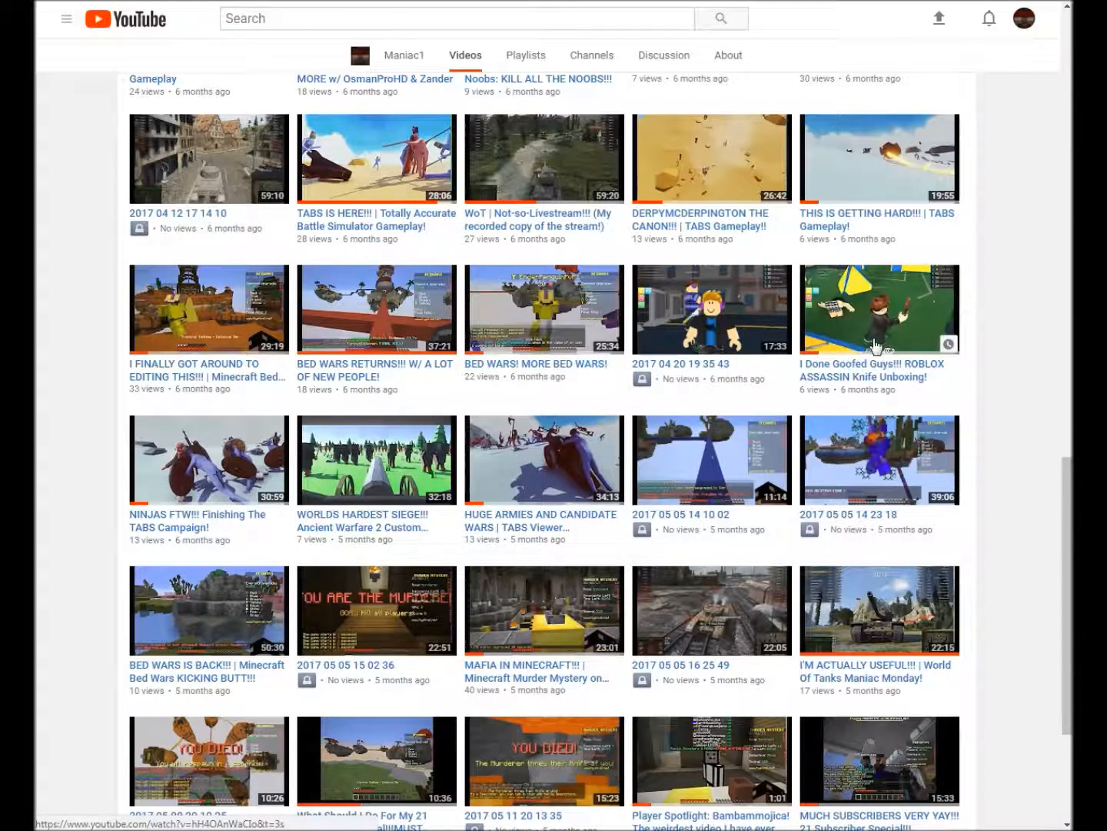
{"action": "mouse_move", "coordinate": [919, 398]}
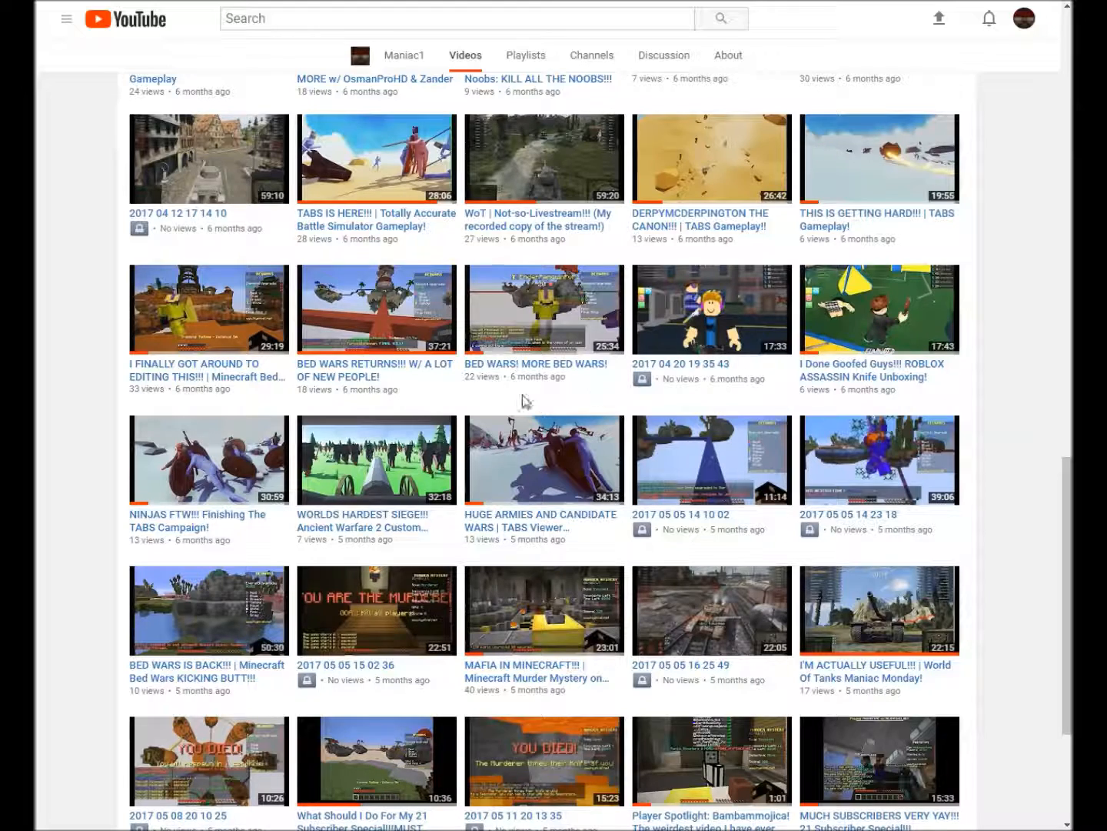
{"action": "mouse_move", "coordinate": [133, 539]}
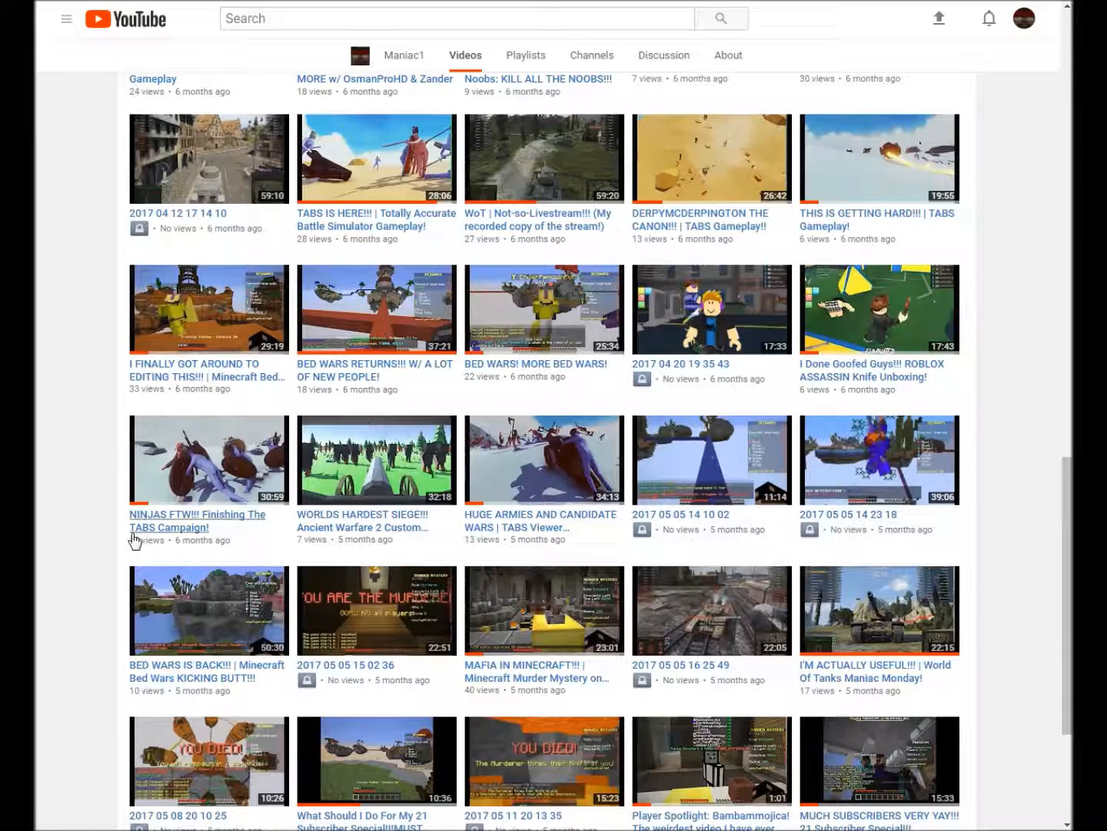
{"action": "mouse_move", "coordinate": [199, 312]}
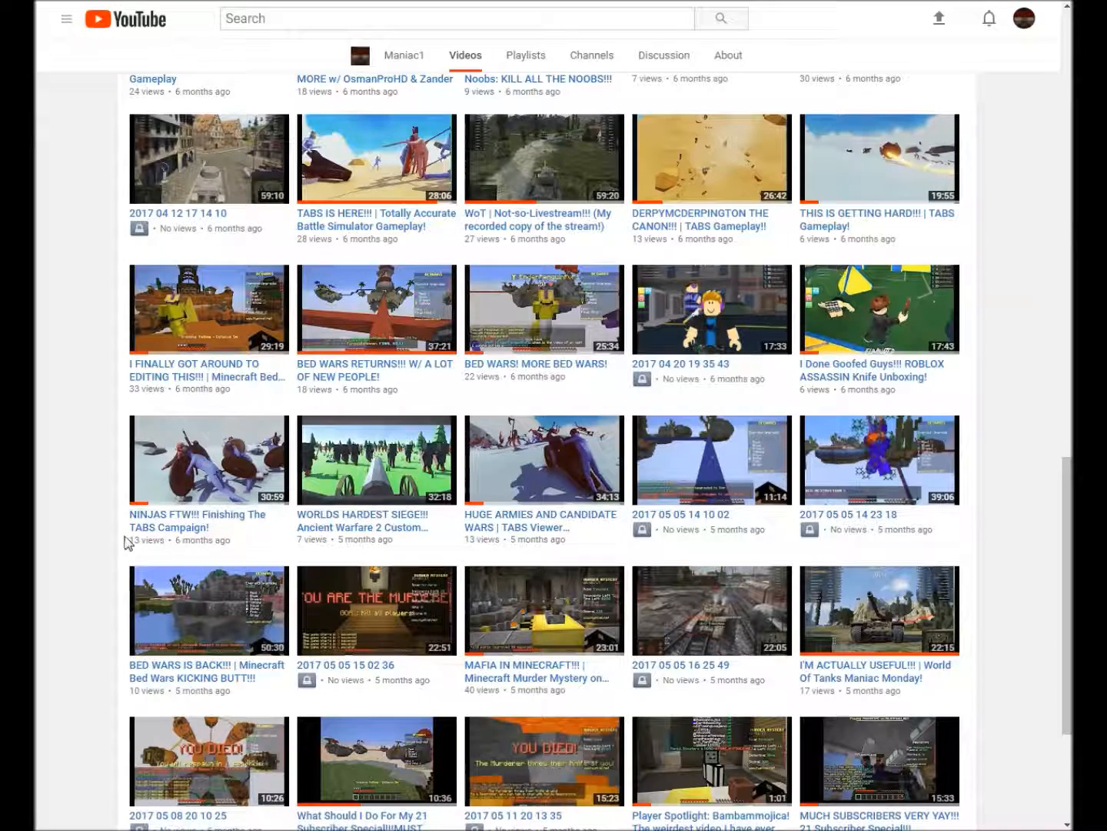
{"action": "mouse_move", "coordinate": [209, 457]}
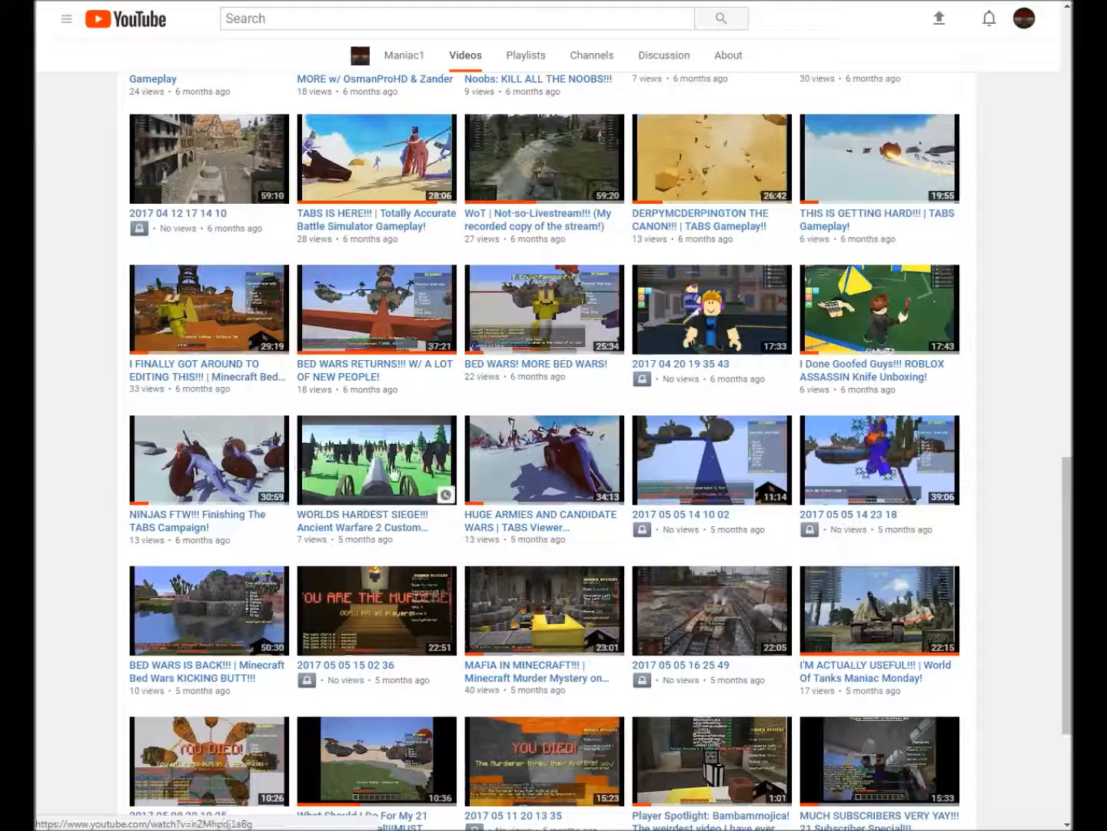
{"action": "scroll", "scroll_direction": "down", "scroll_amount": 3}
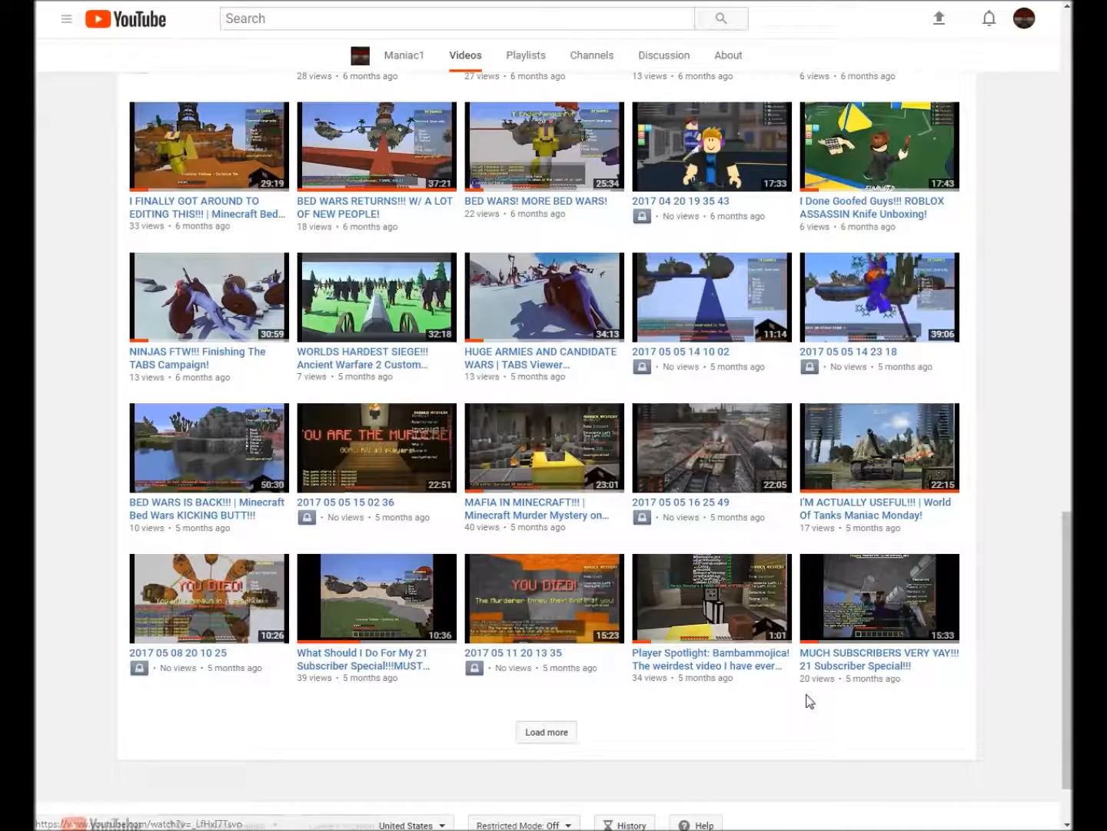
{"action": "mouse_move", "coordinate": [767, 665]}
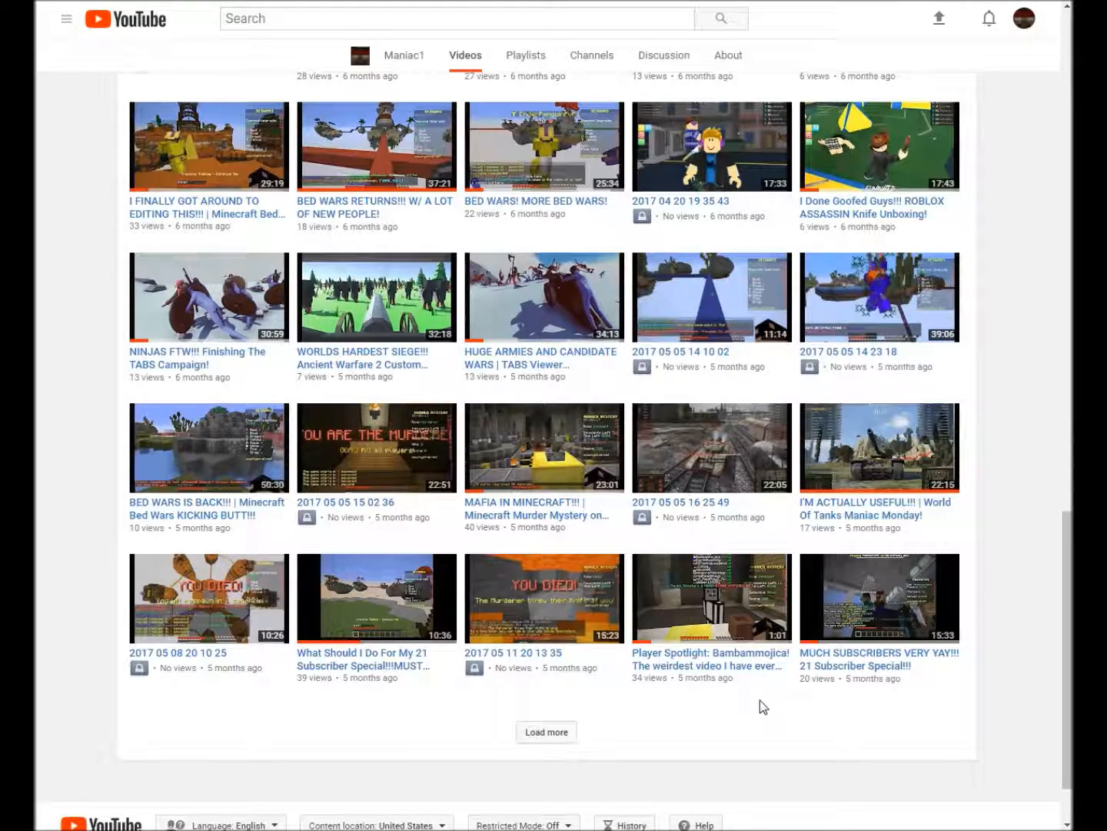
{"action": "mouse_move", "coordinate": [839, 693]}
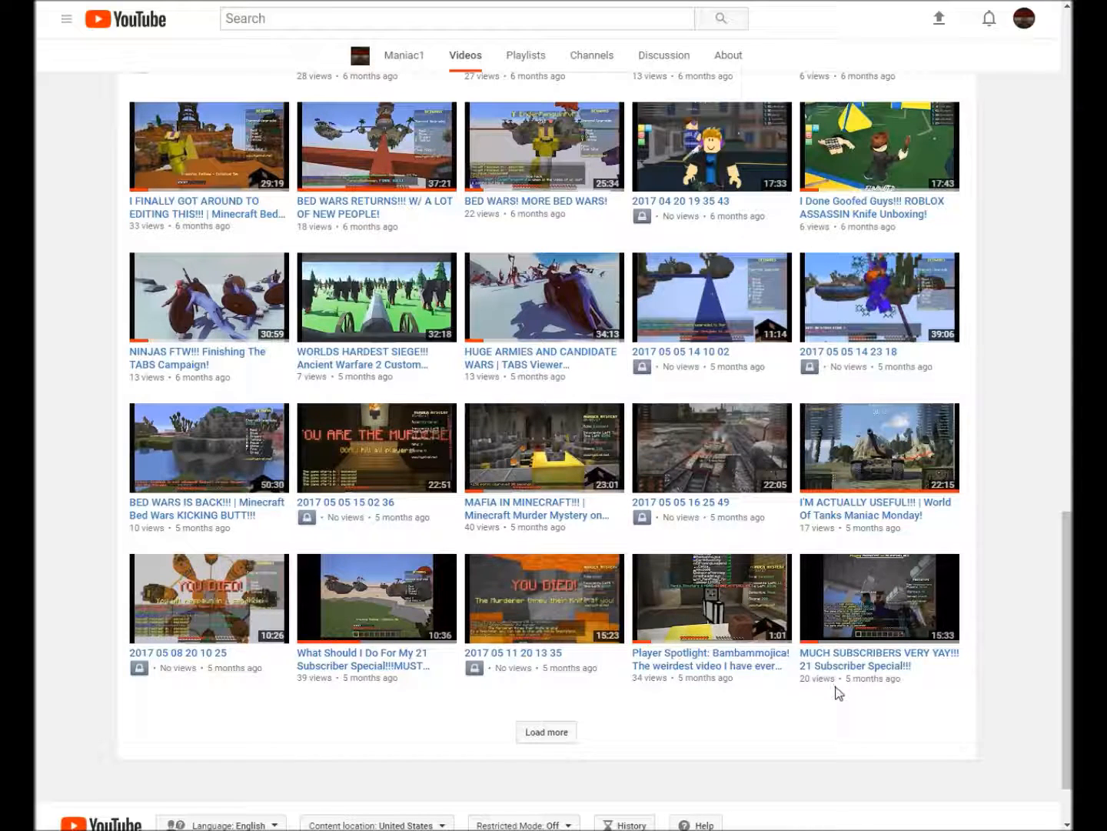
{"action": "mouse_move", "coordinate": [1015, 632]}
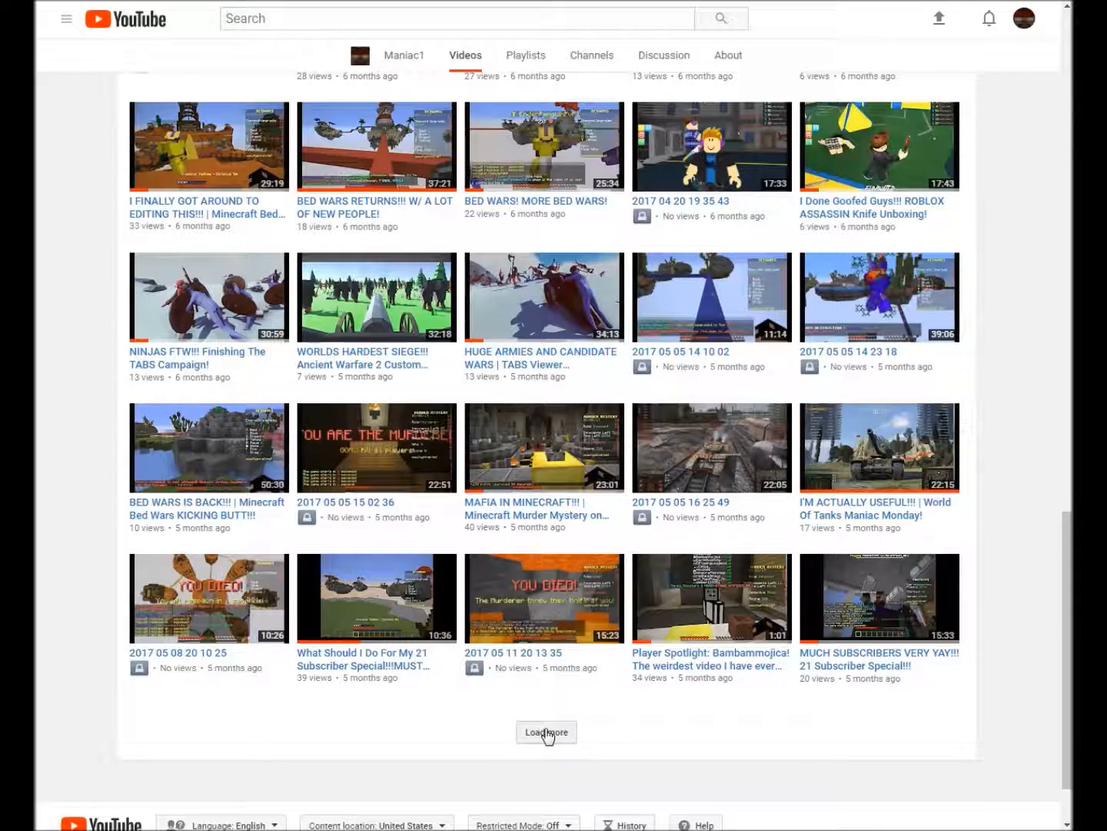
Load the next batch of uploads, from about four months ago, and scroll to the grid's end.
{"action": "left_click", "coordinate": [546, 732]}
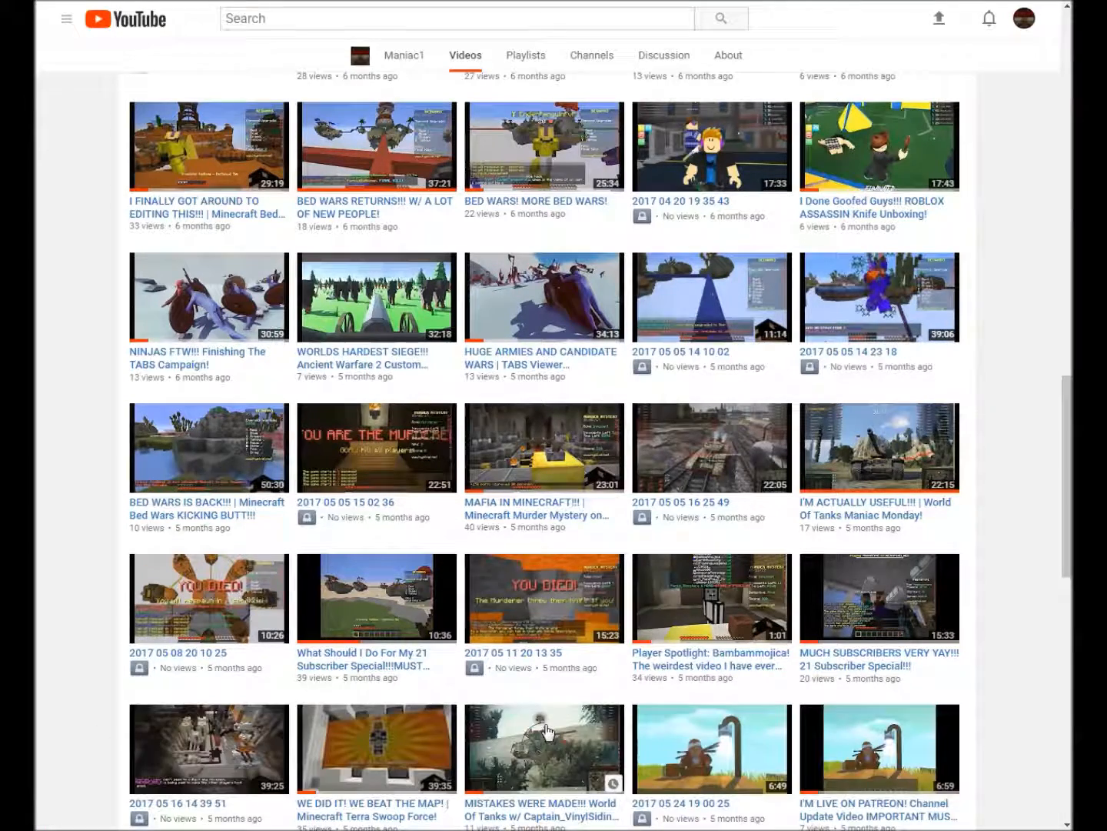
{"action": "scroll", "scroll_direction": "down", "scroll_amount": 3}
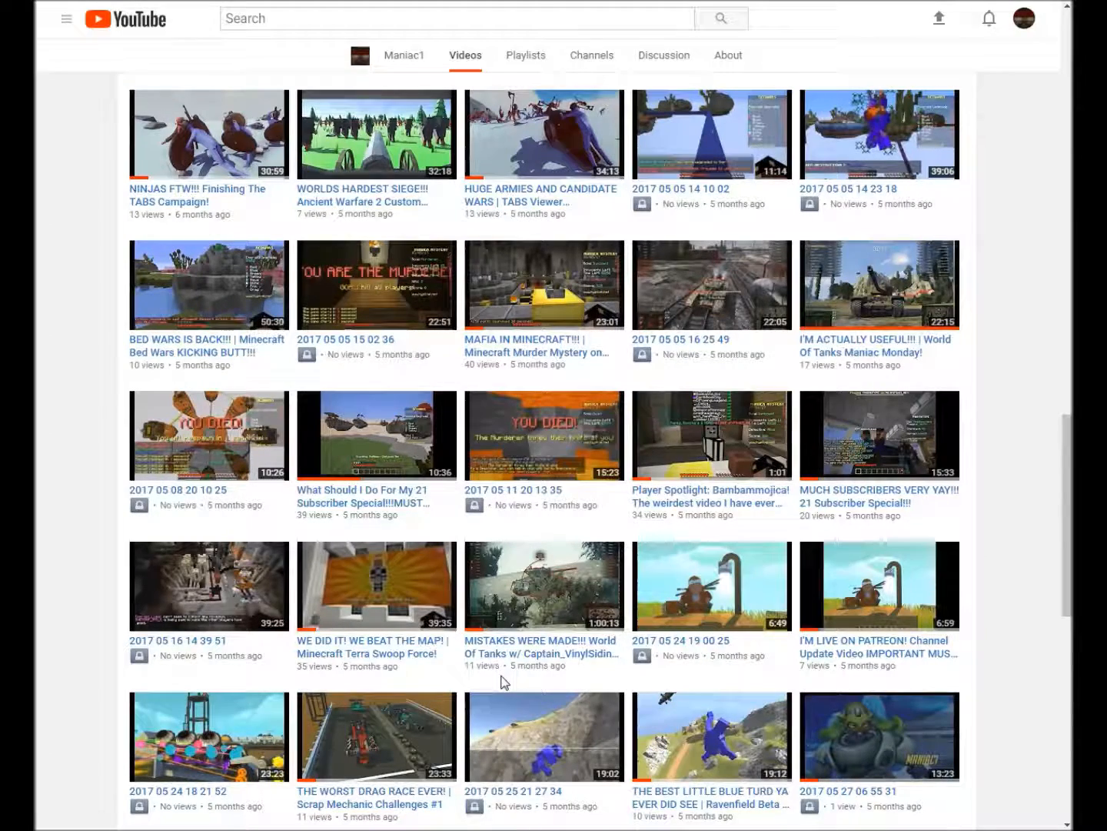
{"action": "mouse_move", "coordinate": [497, 700]}
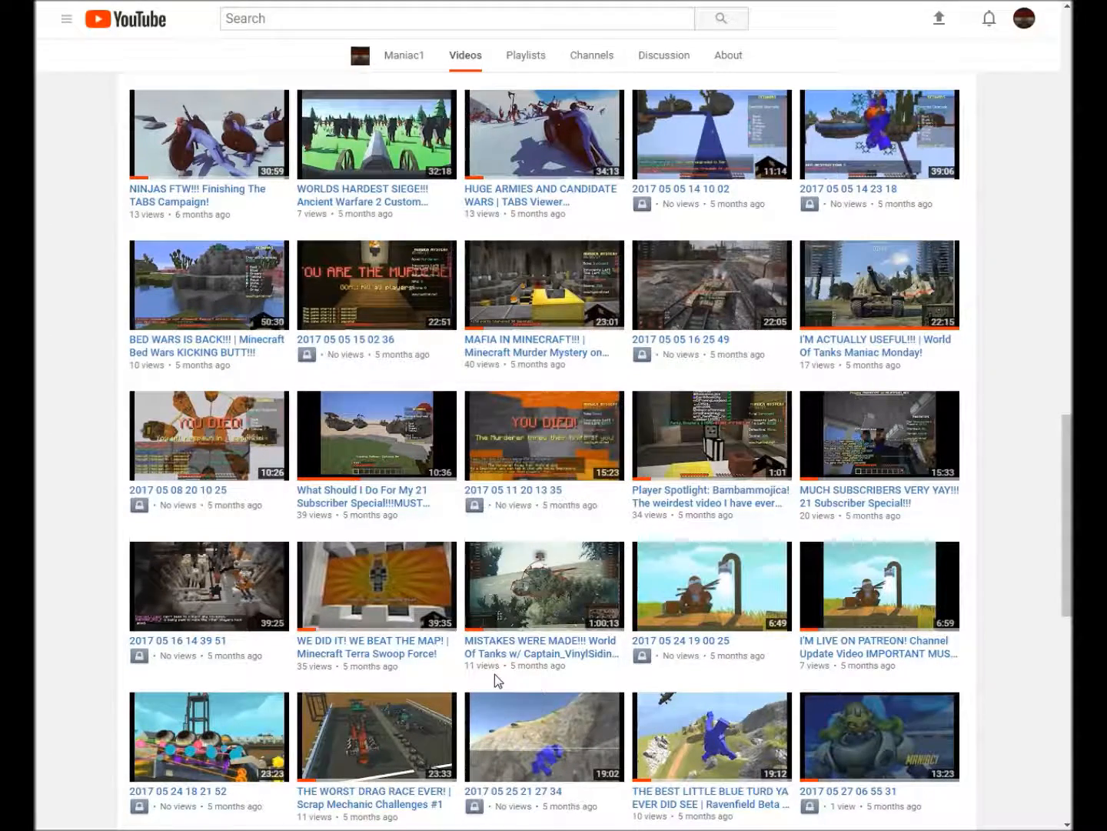
{"action": "scroll", "scroll_direction": "down", "scroll_amount": 3}
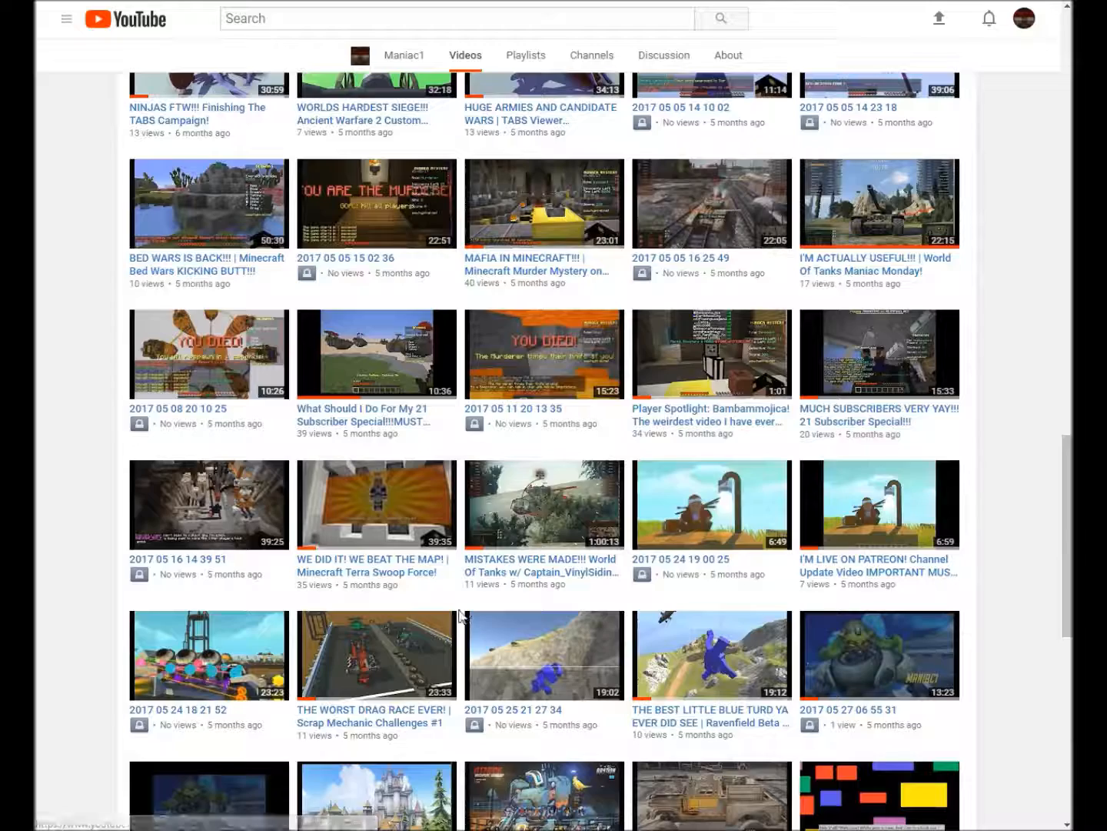
{"action": "scroll", "scroll_direction": "down", "scroll_amount": 3}
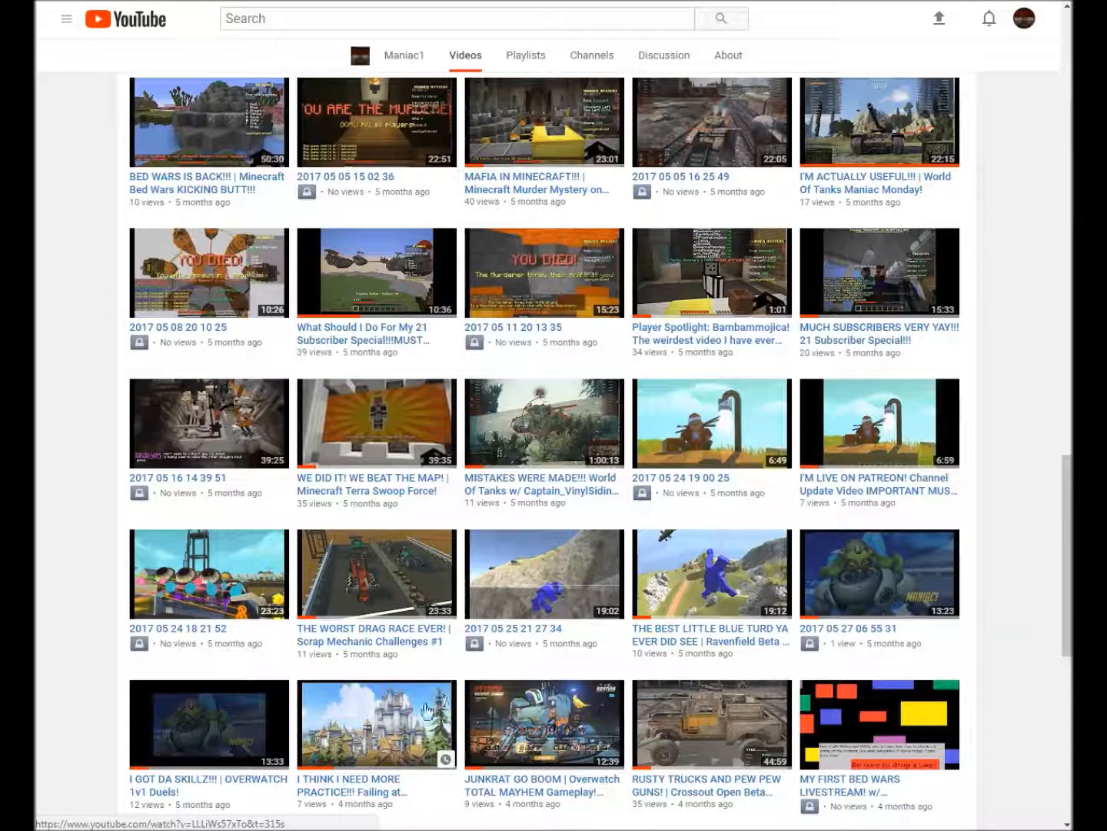
{"action": "mouse_move", "coordinate": [413, 710]}
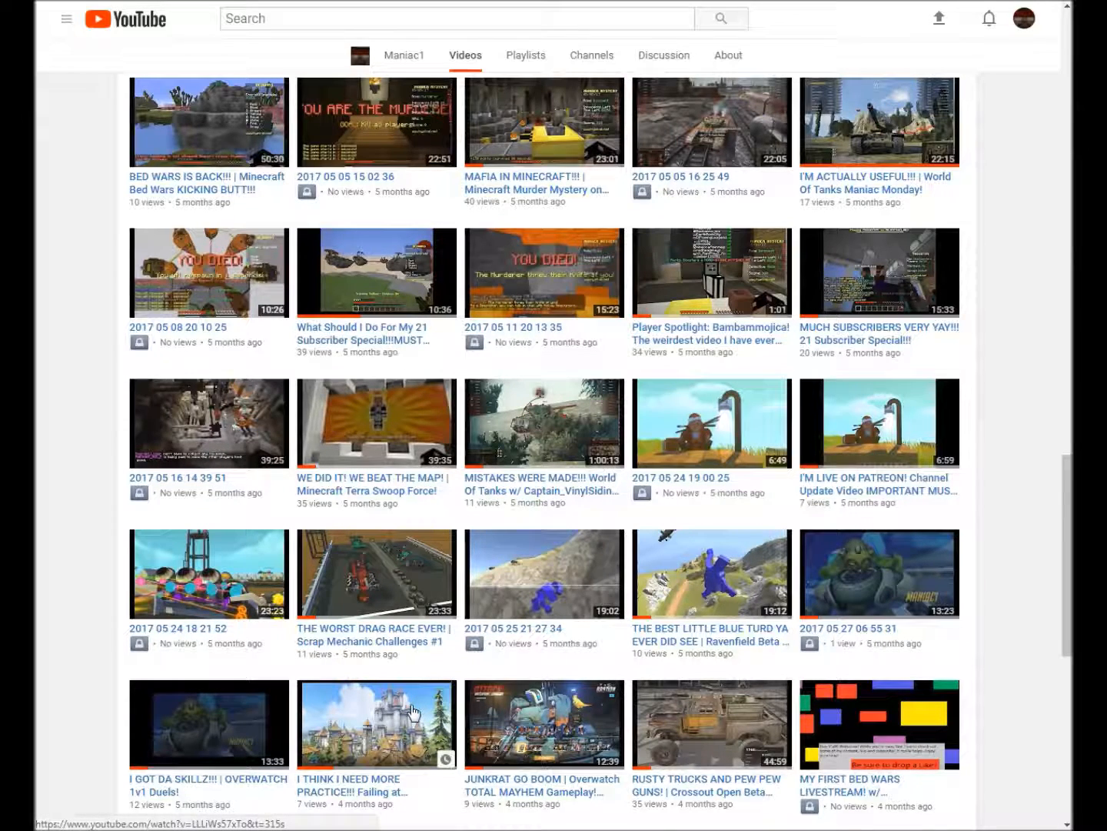
{"action": "mouse_move", "coordinate": [376, 708]}
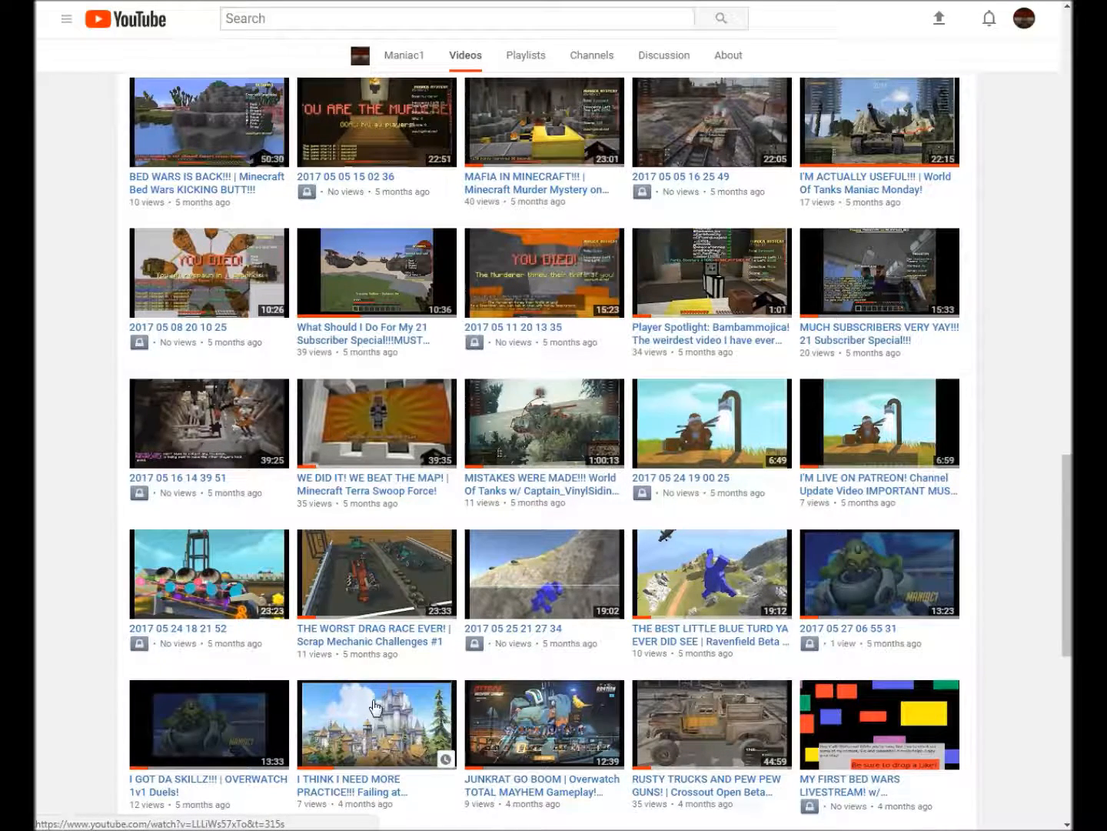
{"action": "scroll", "scroll_direction": "down", "scroll_amount": 3}
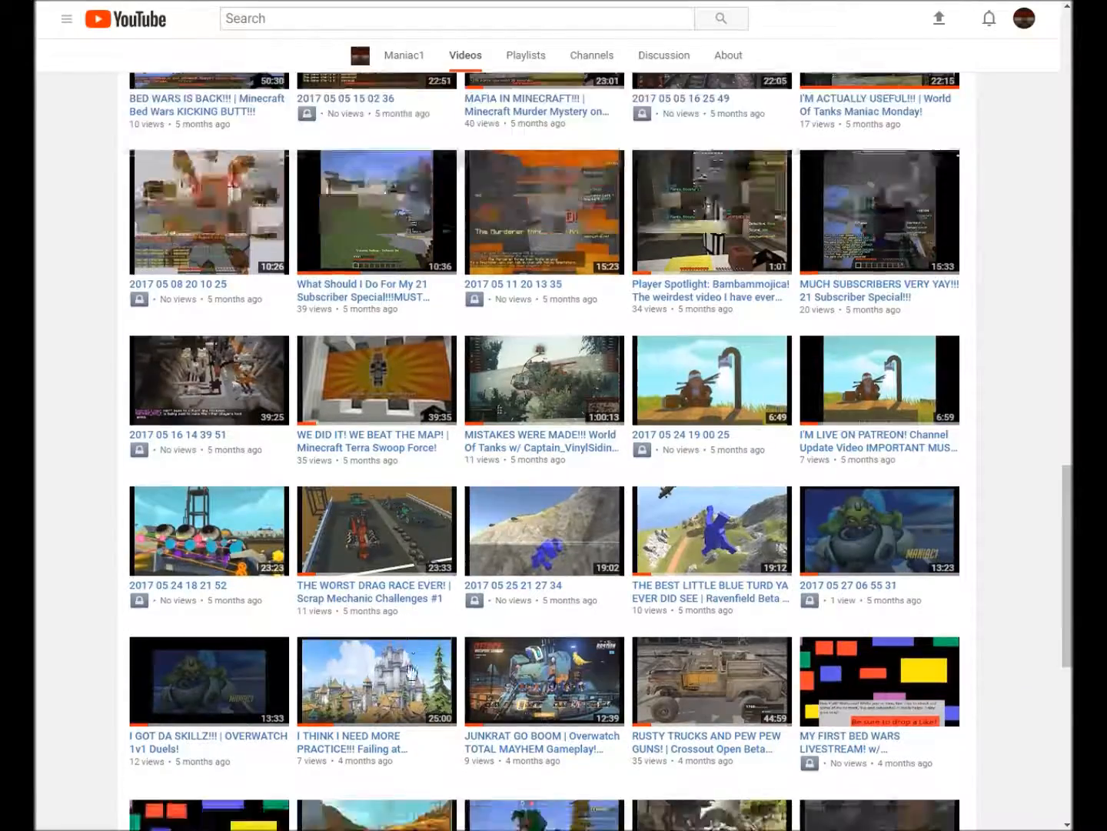
{"action": "scroll", "scroll_direction": "down", "scroll_amount": 3}
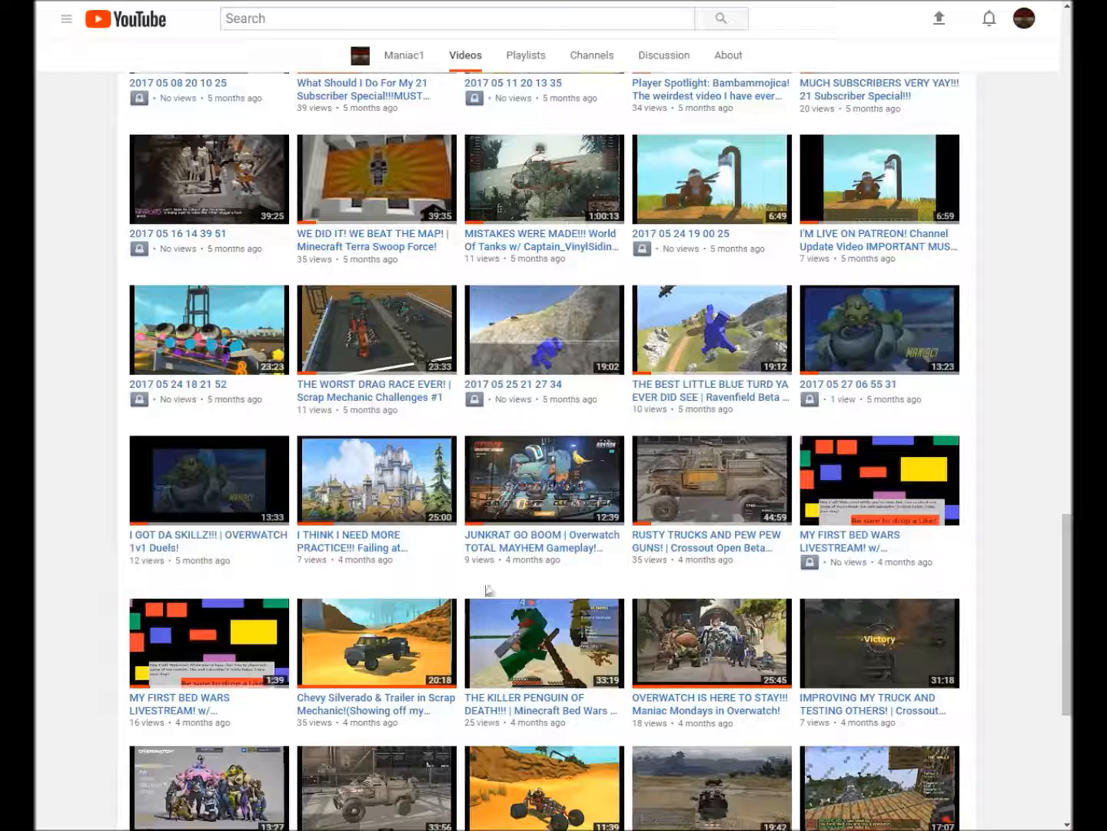
{"action": "mouse_move", "coordinate": [978, 531]}
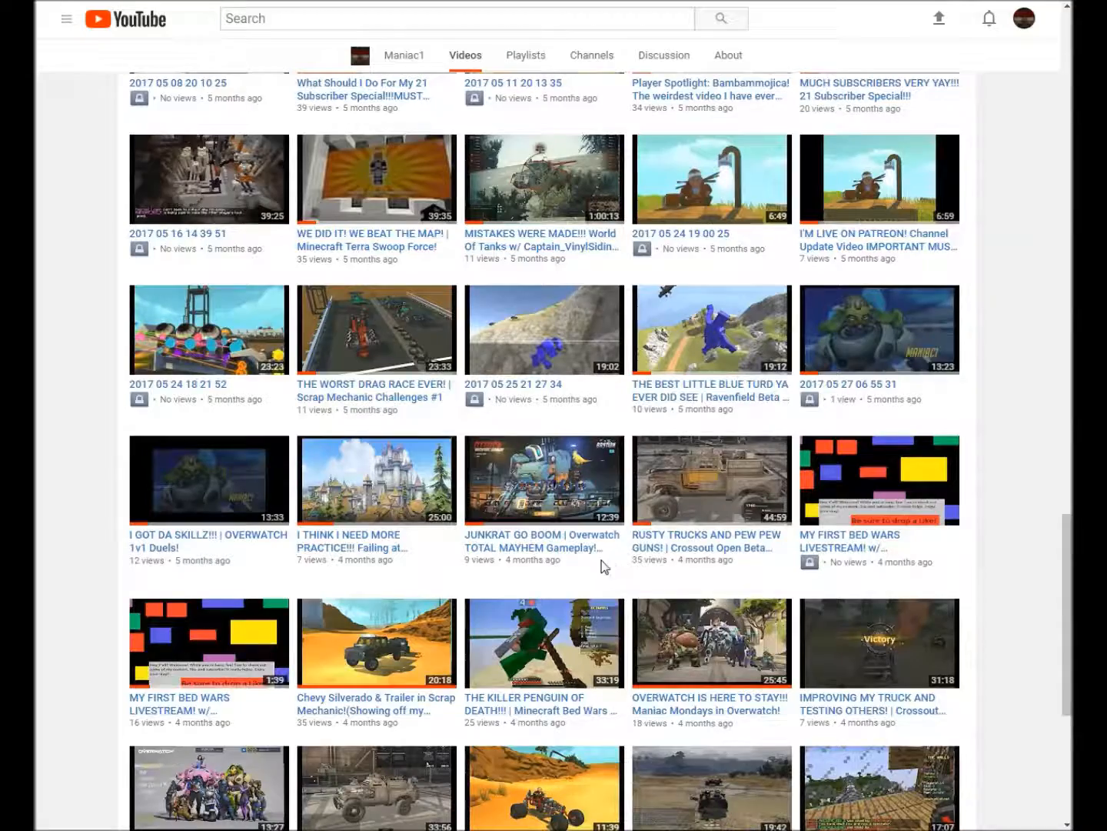
{"action": "scroll", "scroll_direction": "down", "scroll_amount": 3}
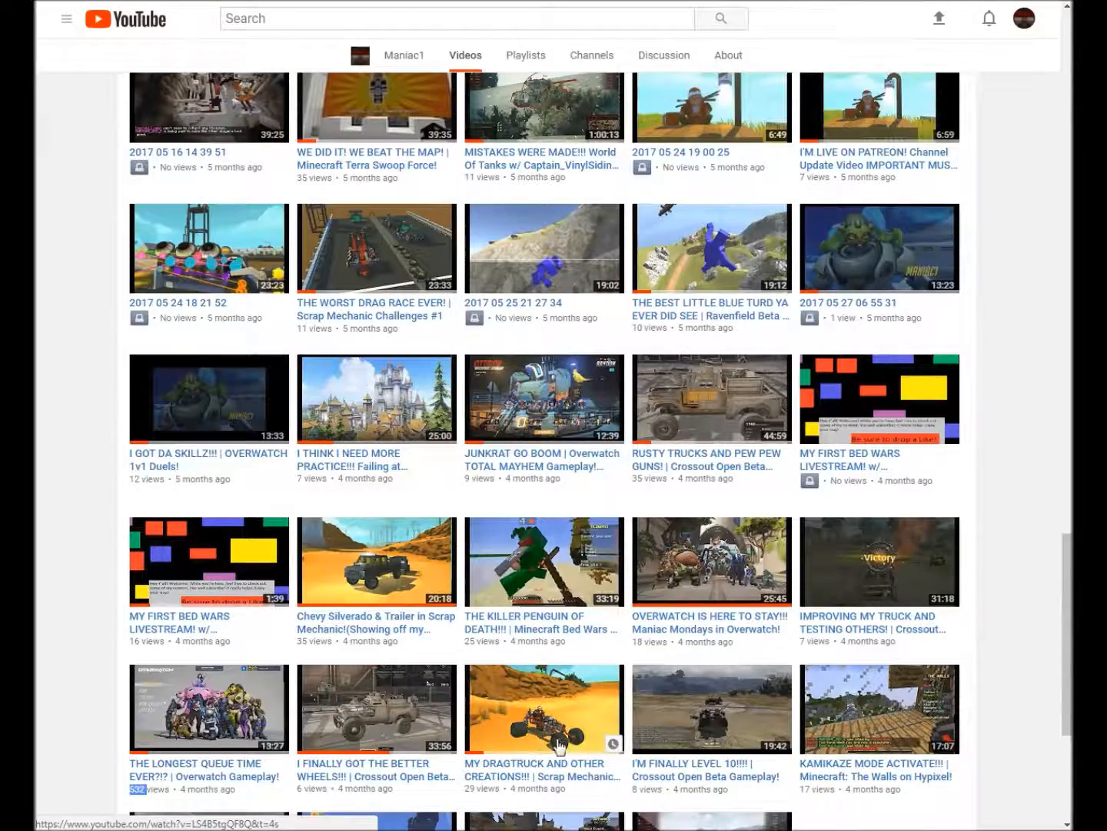
{"action": "scroll", "scroll_direction": "down", "scroll_amount": 3}
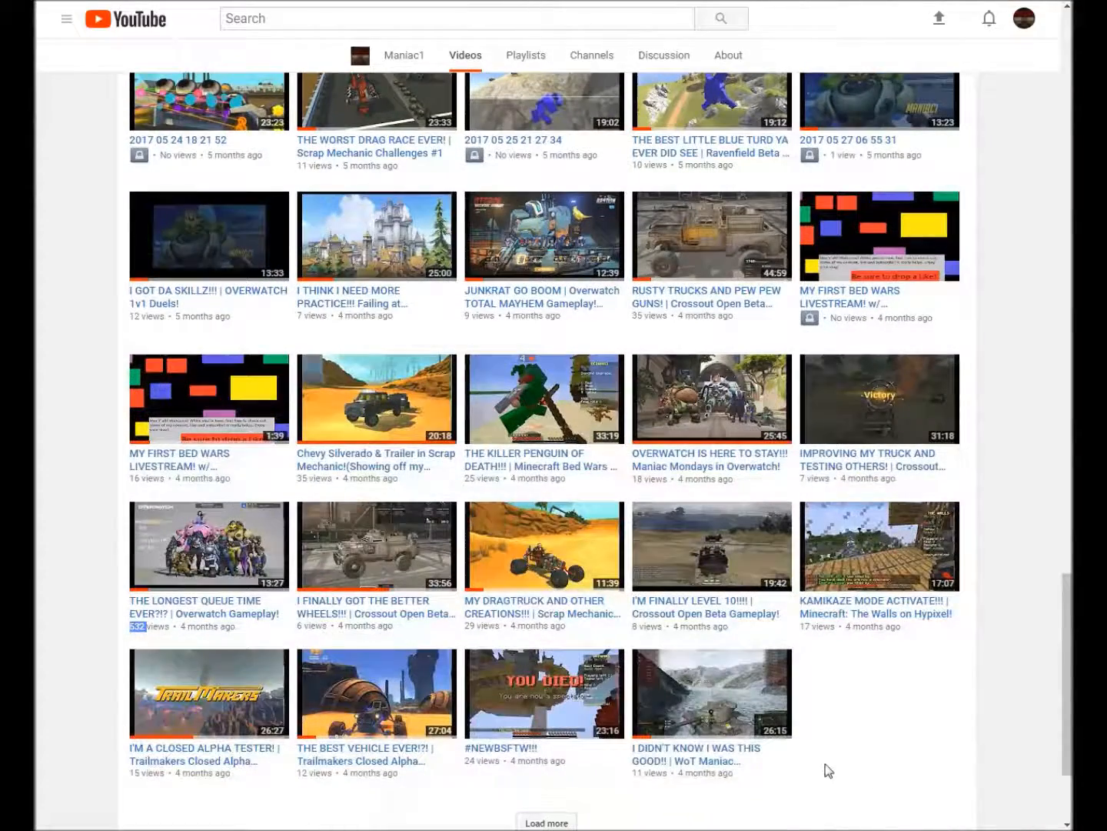
{"action": "scroll", "scroll_direction": "down", "scroll_amount": 3}
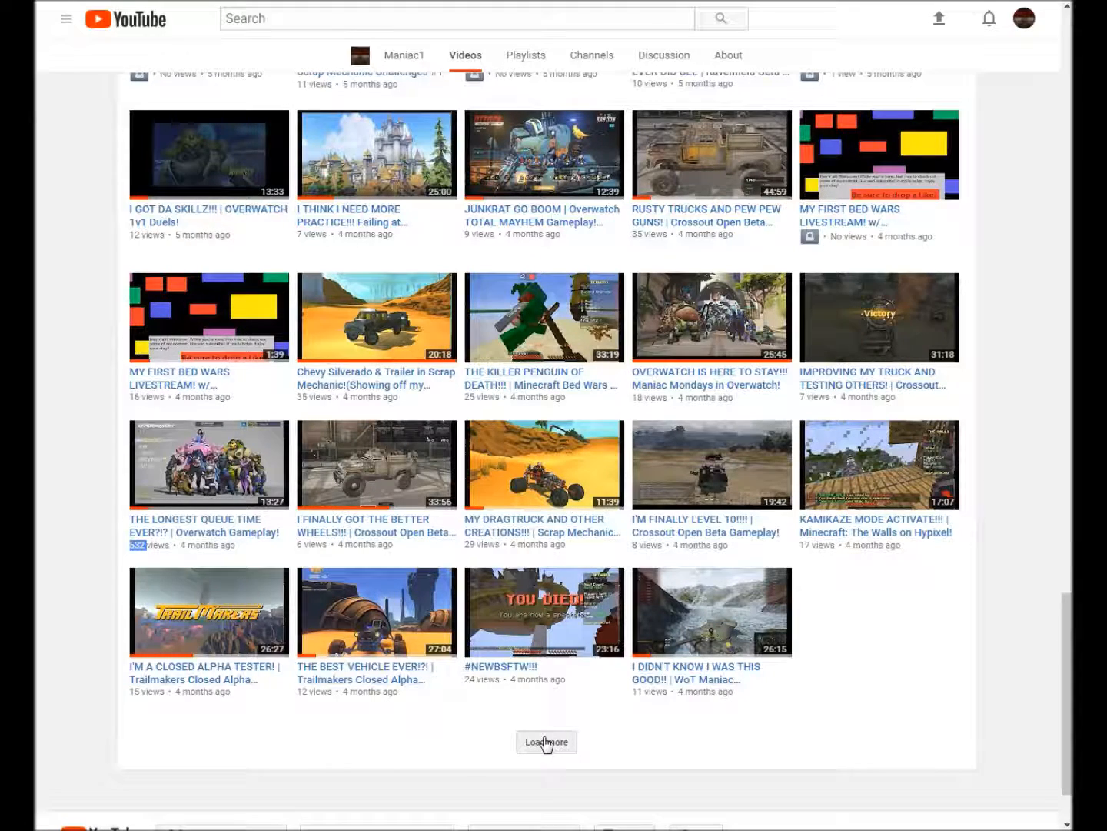
Load the final batch of uploads and scroll down to the newest video, SMCM1.
{"action": "left_click", "coordinate": [546, 741]}
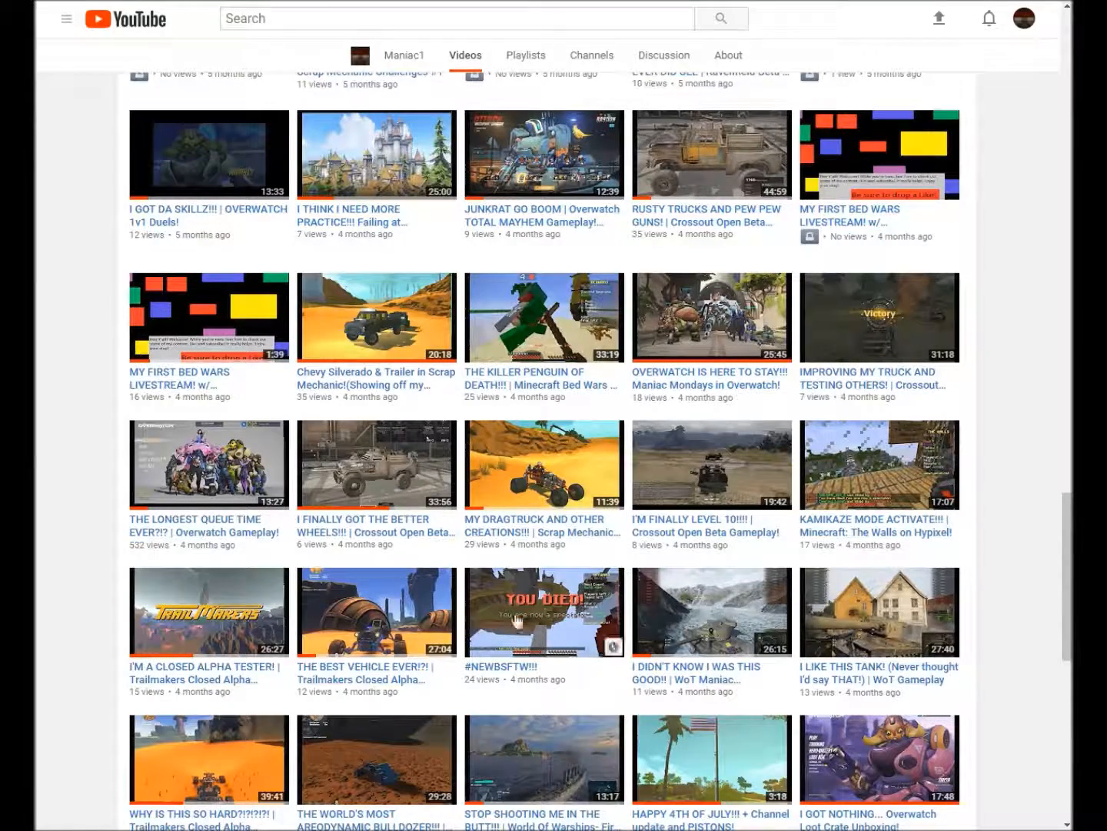
{"action": "mouse_move", "coordinate": [707, 629]}
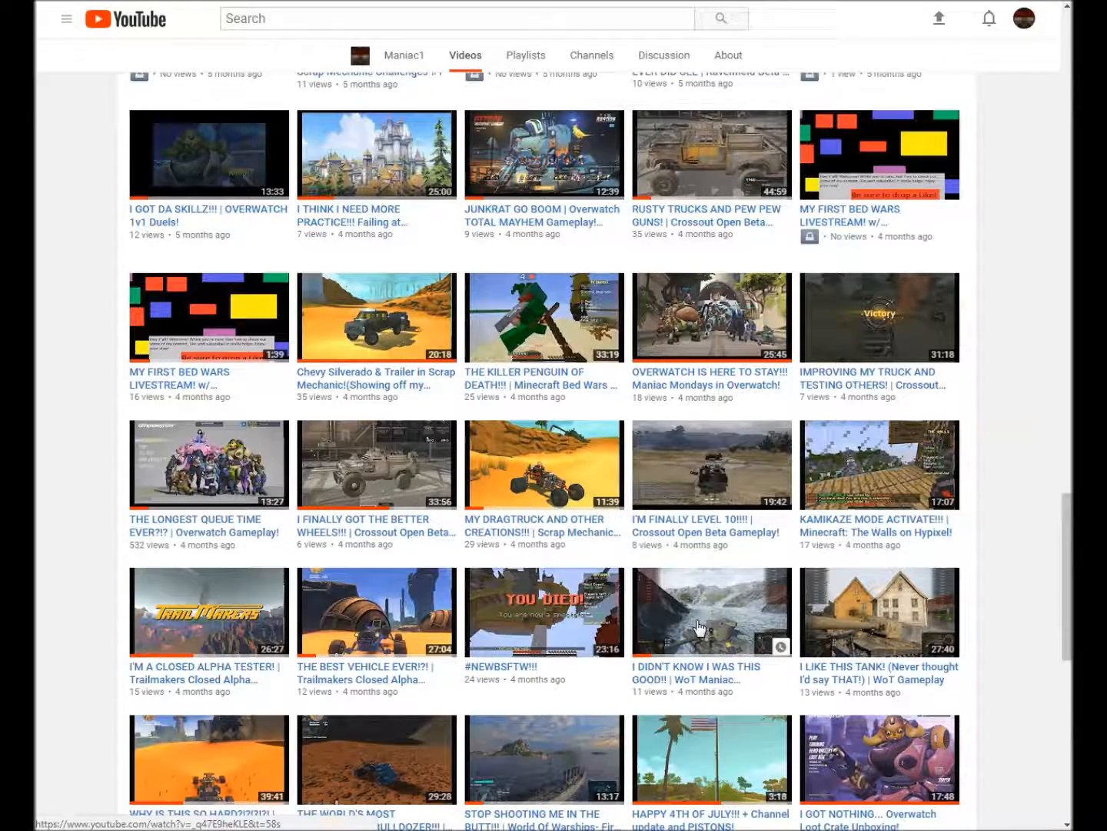
{"action": "scroll", "scroll_direction": "down", "scroll_amount": 3}
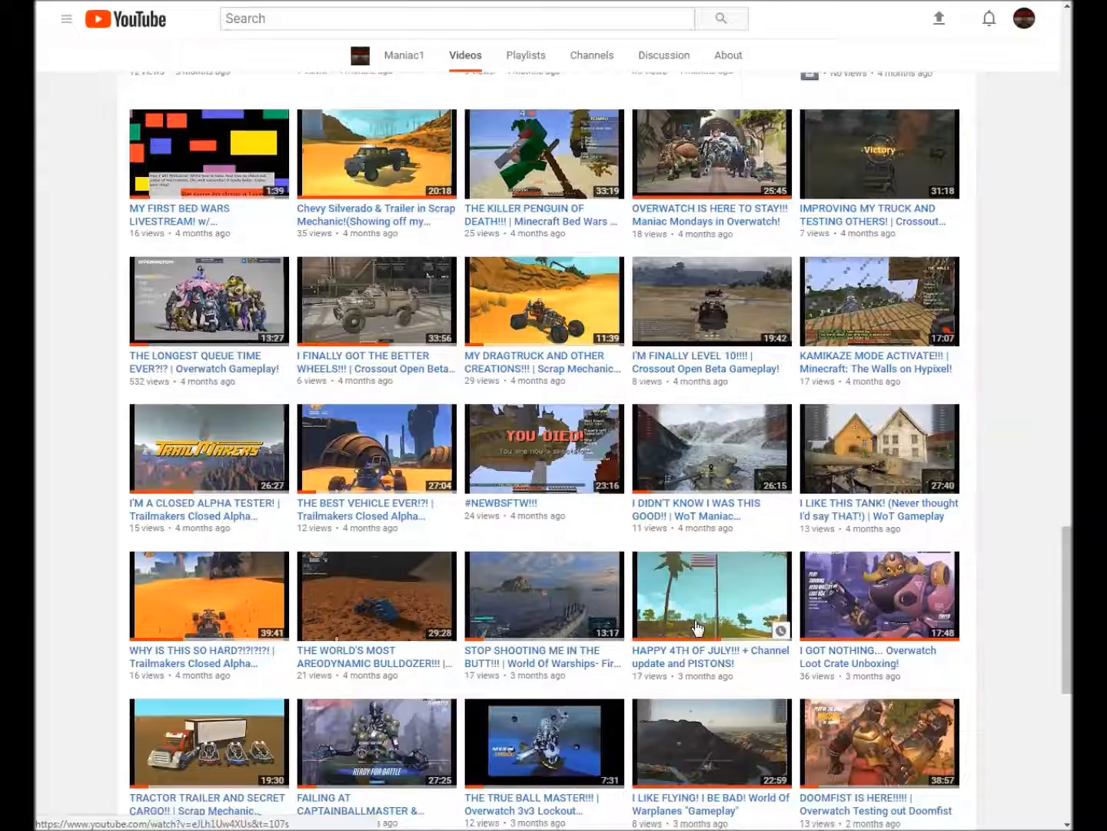
{"action": "scroll", "scroll_direction": "down", "scroll_amount": 3}
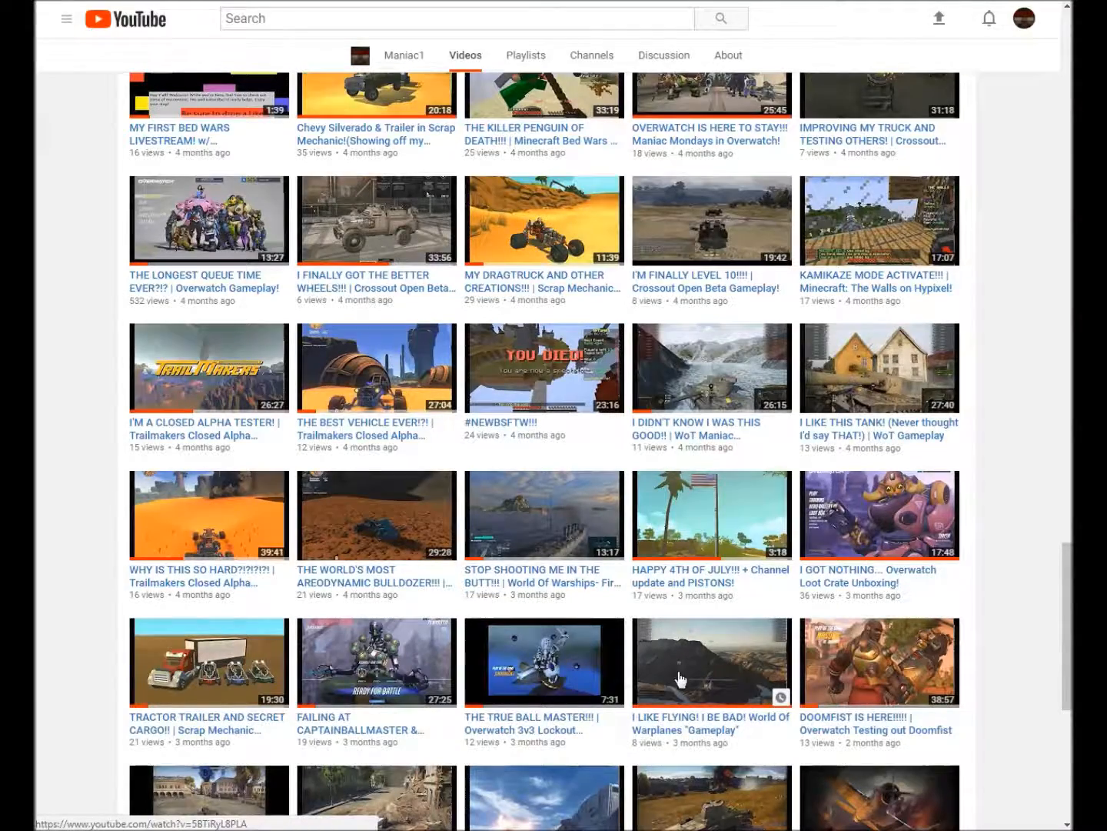
{"action": "scroll", "scroll_direction": "down", "scroll_amount": 3}
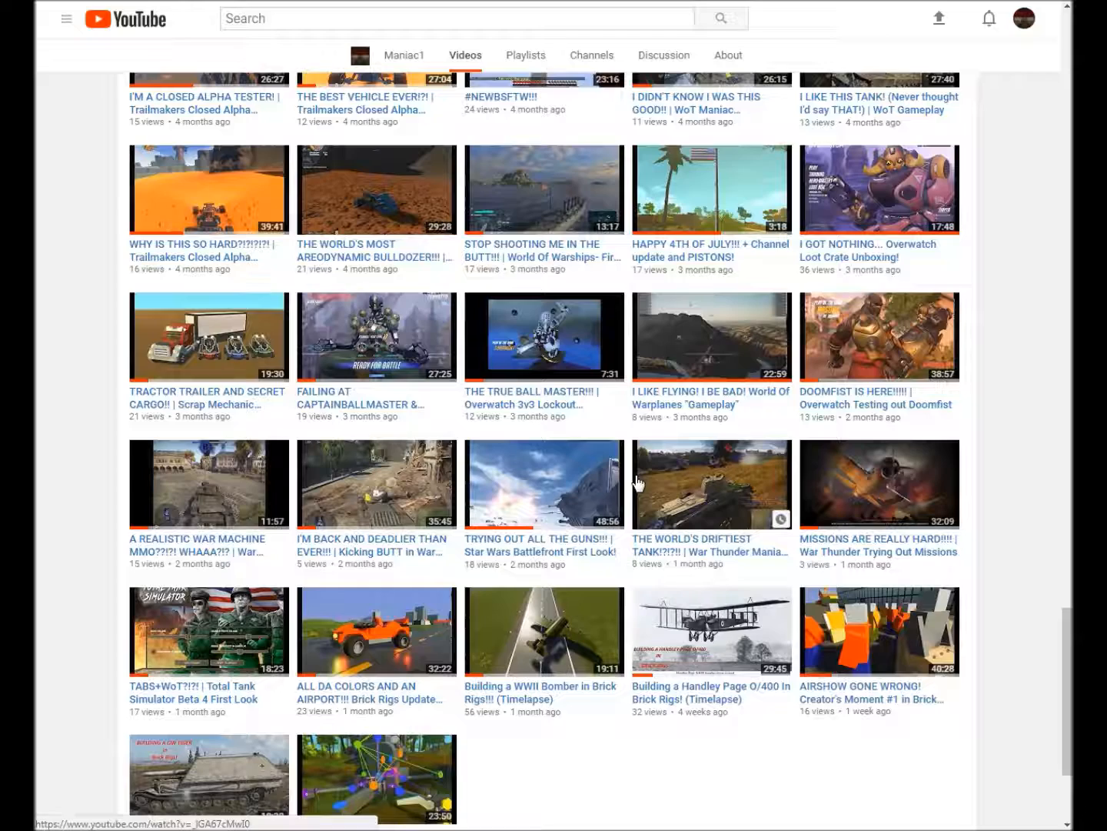
{"action": "mouse_move", "coordinate": [675, 465]}
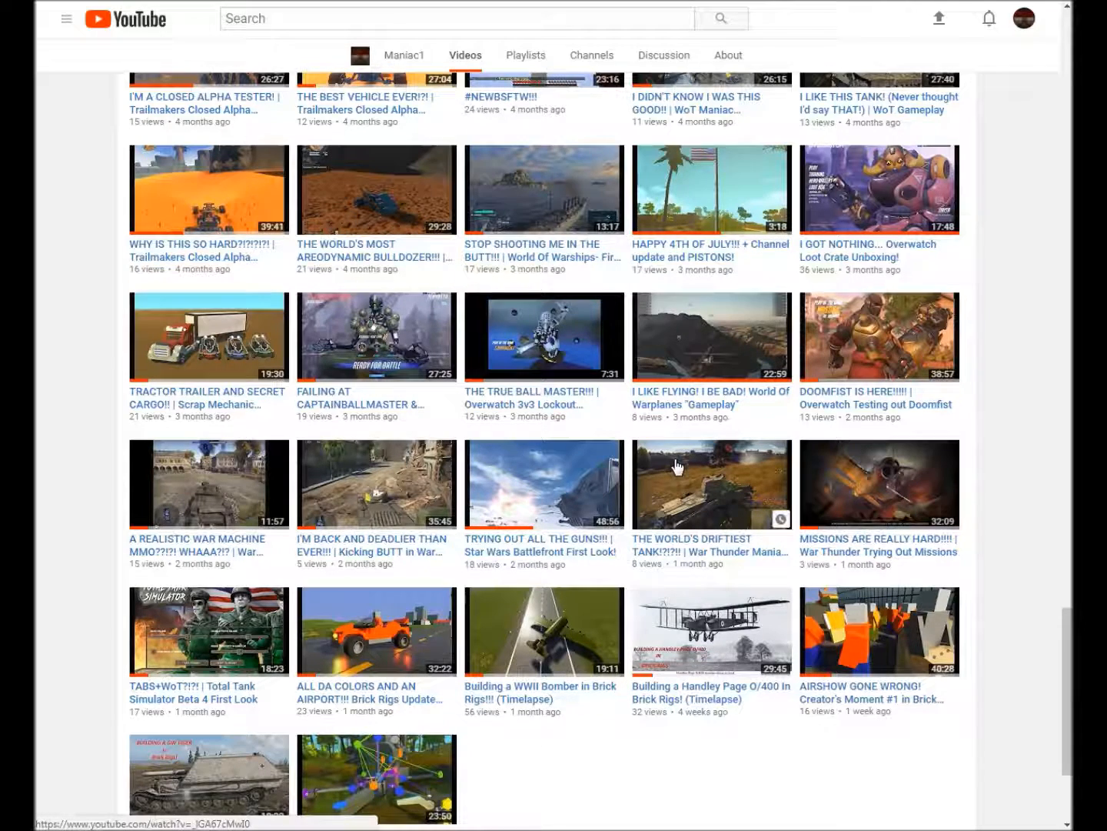
{"action": "mouse_move", "coordinate": [556, 479]}
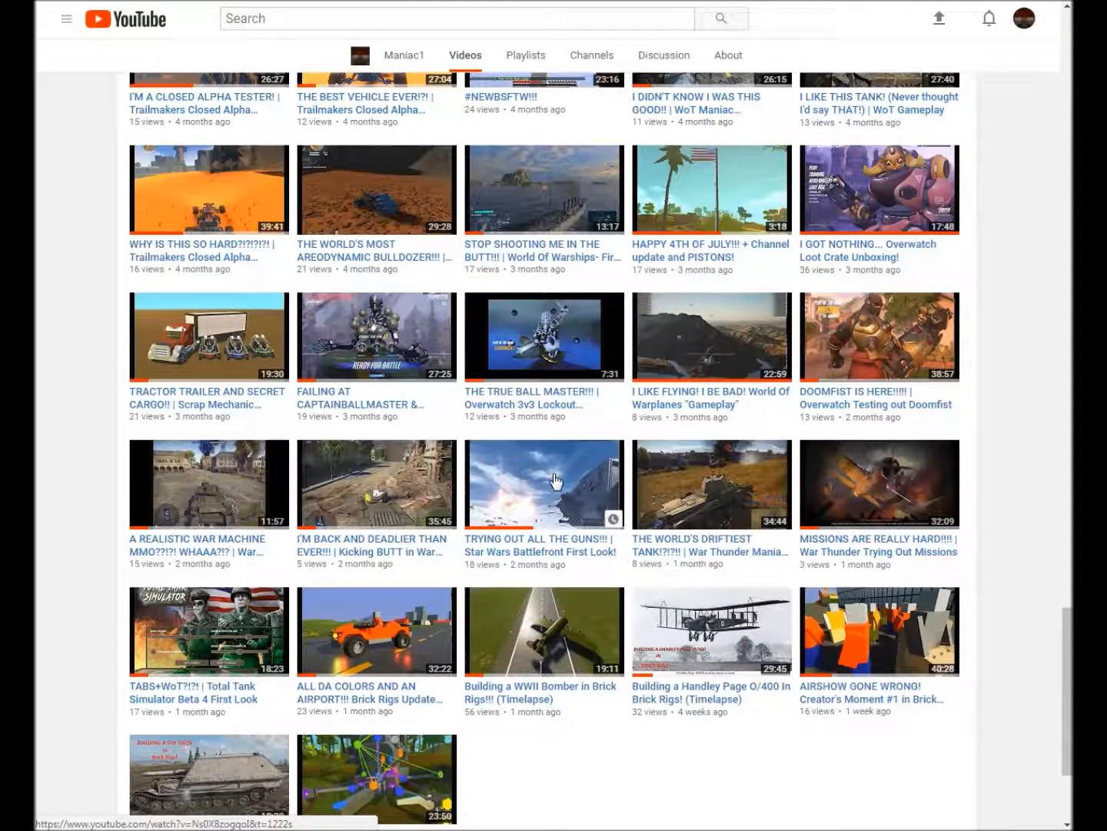
{"action": "mouse_move", "coordinate": [553, 481]}
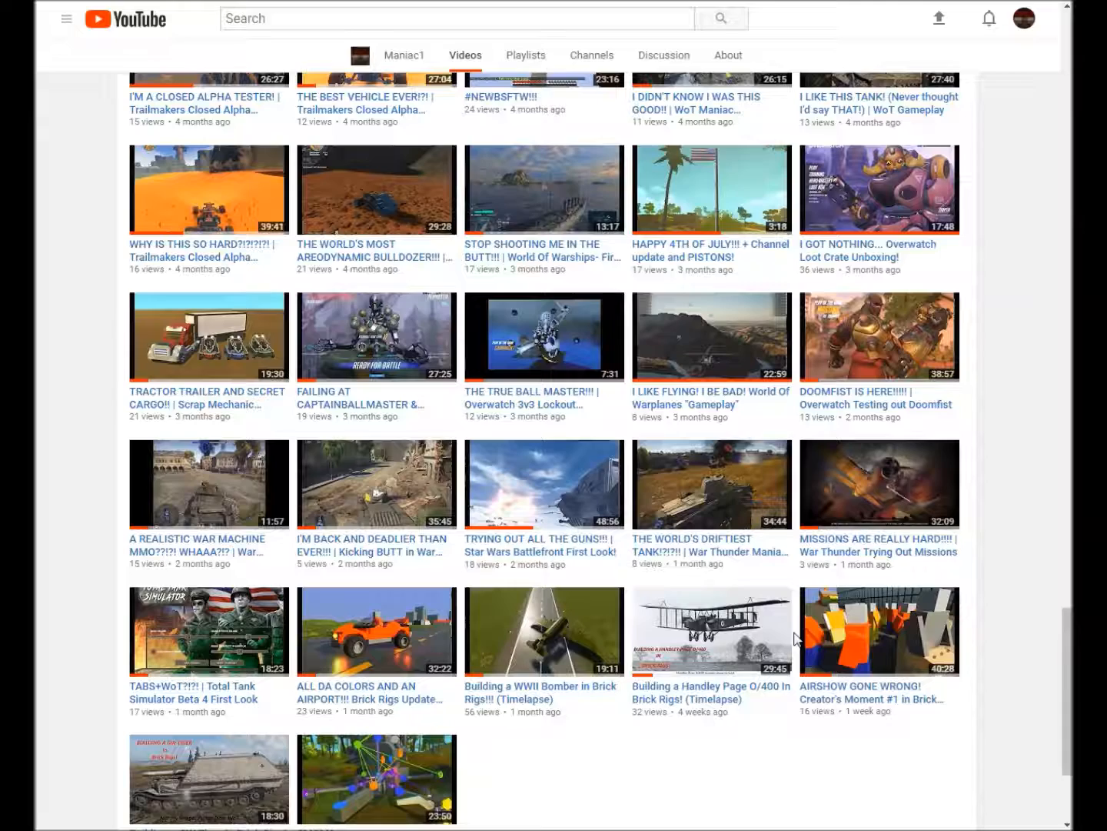
{"action": "mouse_move", "coordinate": [781, 653]}
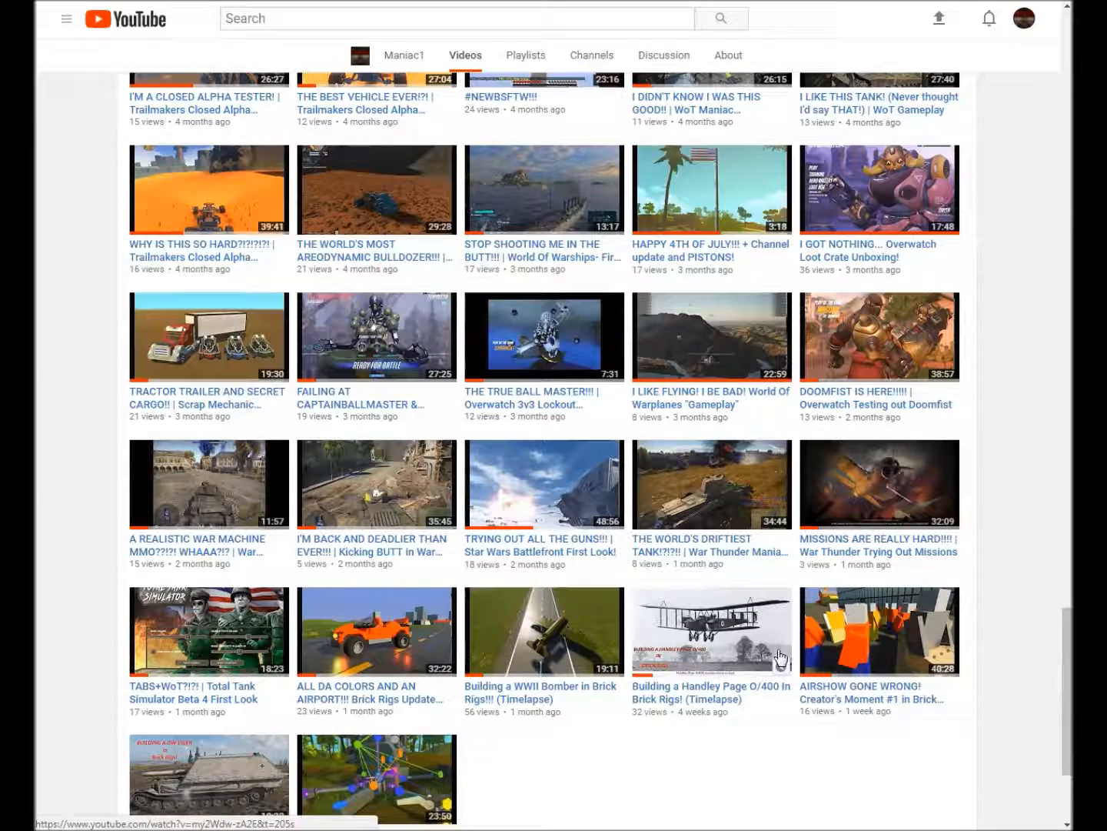
{"action": "mouse_move", "coordinate": [173, 646]}
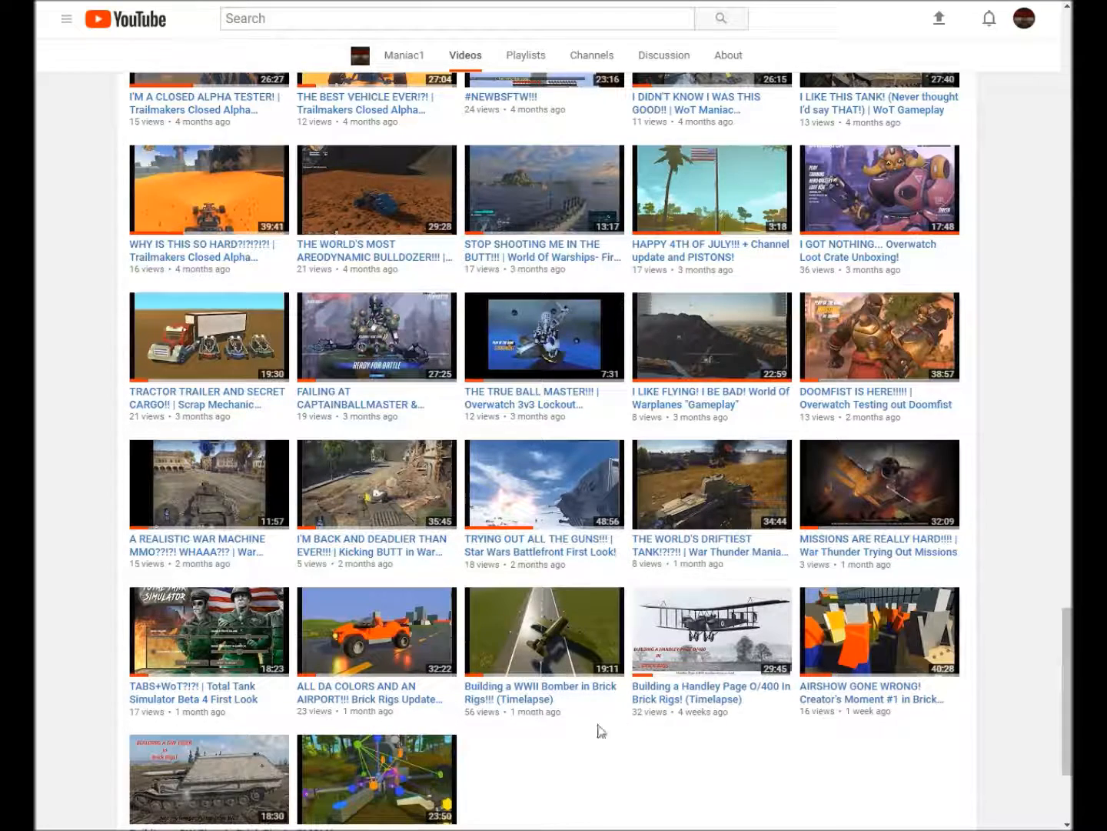
{"action": "scroll", "scroll_direction": "down", "scroll_amount": 3}
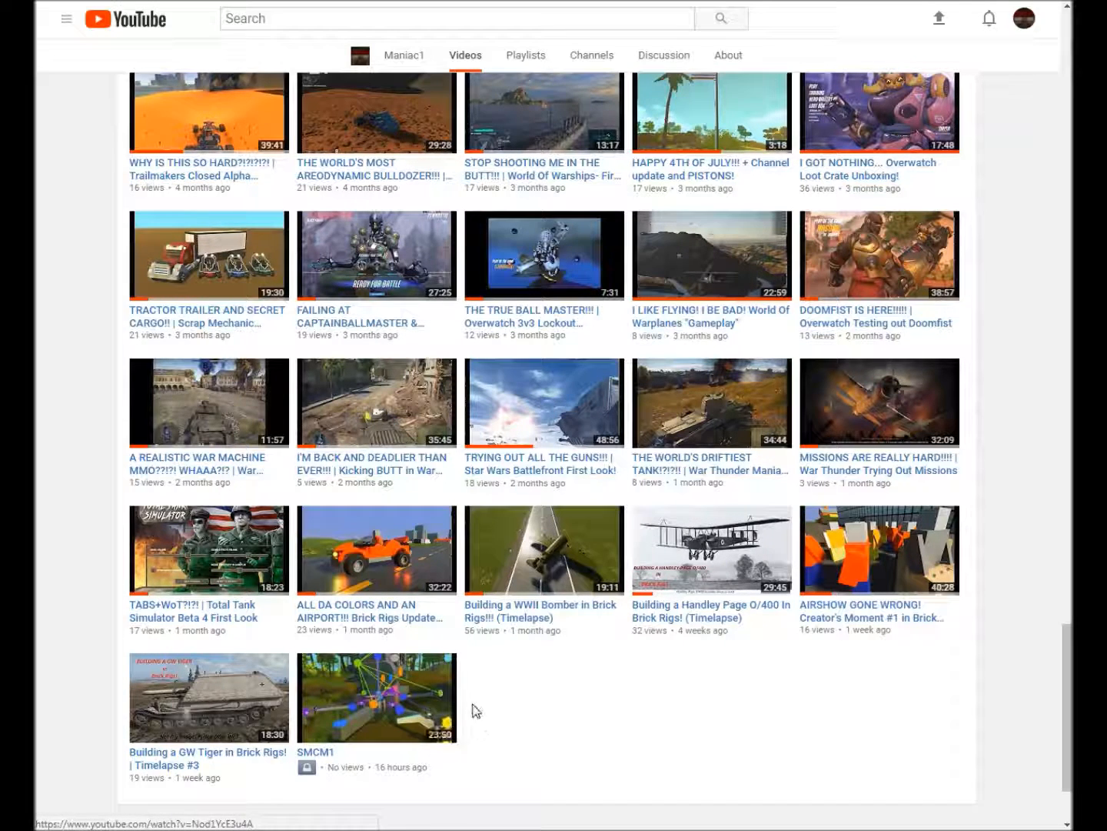
Show Maniac1's Playlists tab, listing Brick Rigs, Bed Wars, BatTatoCraft and other playlists.
{"action": "scroll", "scroll_direction": "down", "scroll_amount": 3}
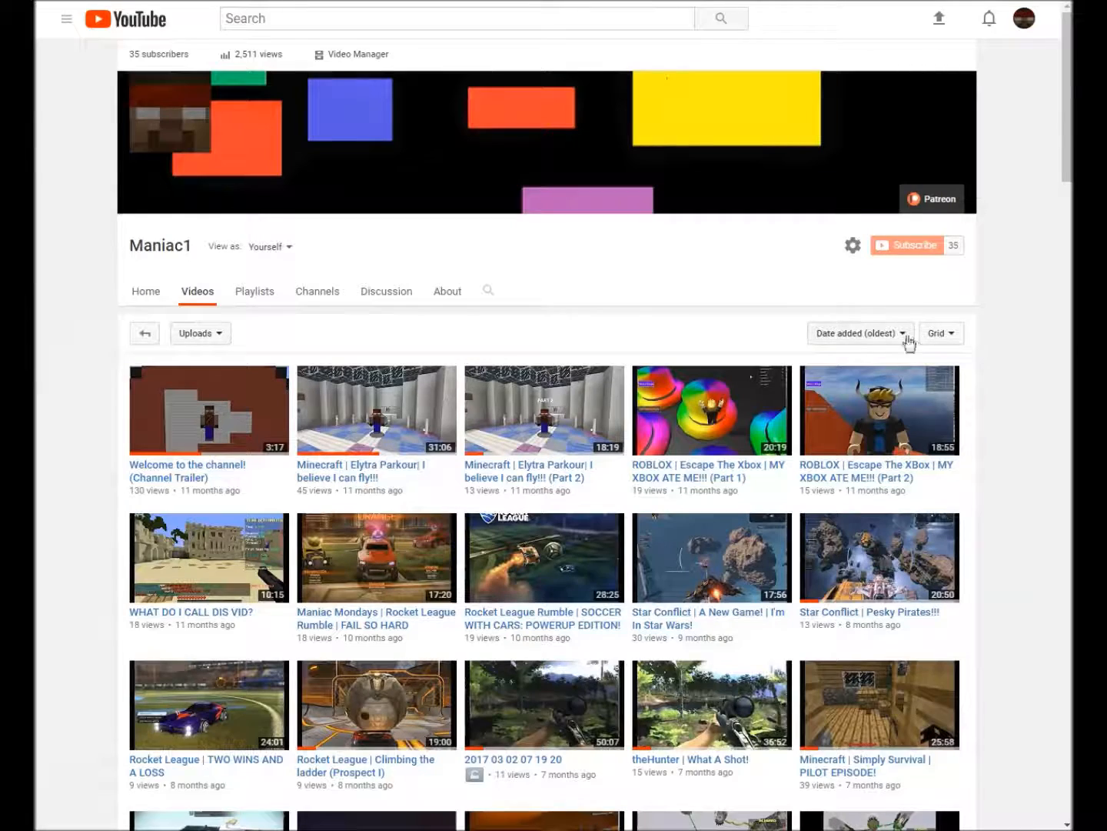
{"action": "left_click", "coordinate": [940, 333]}
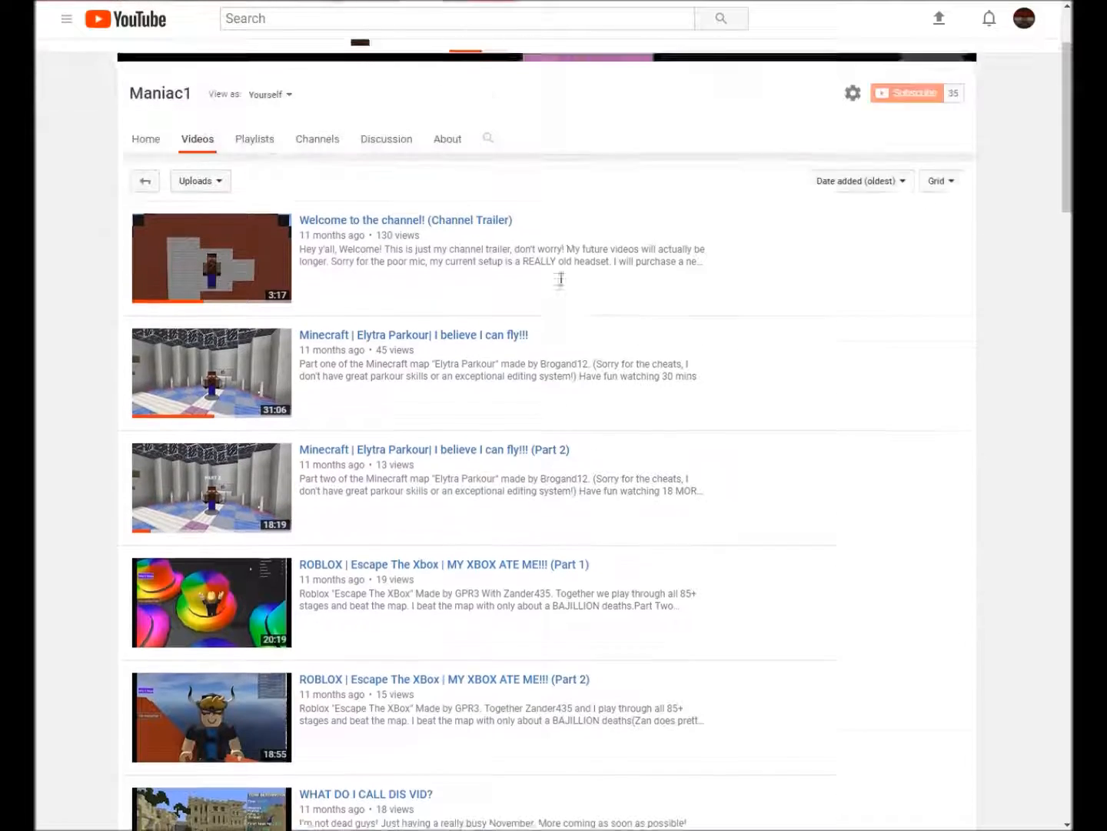
{"action": "left_click", "coordinate": [255, 138]}
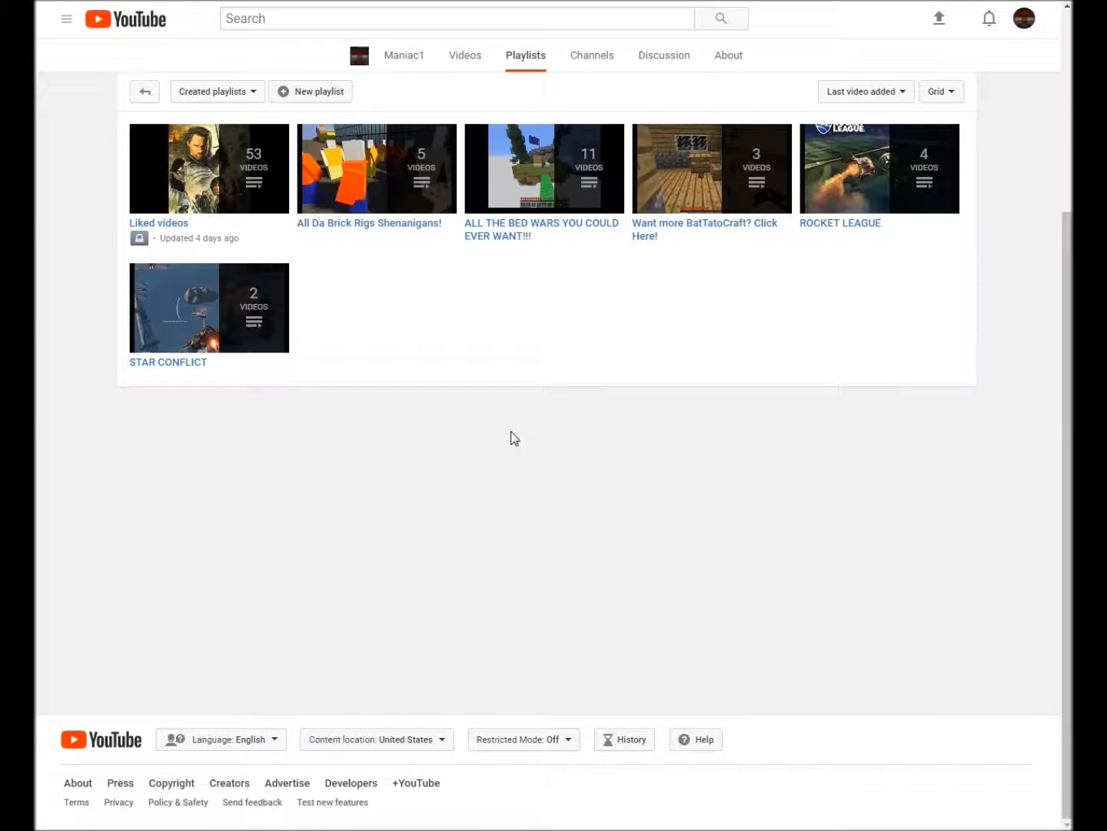
{"action": "mouse_move", "coordinate": [425, 421]}
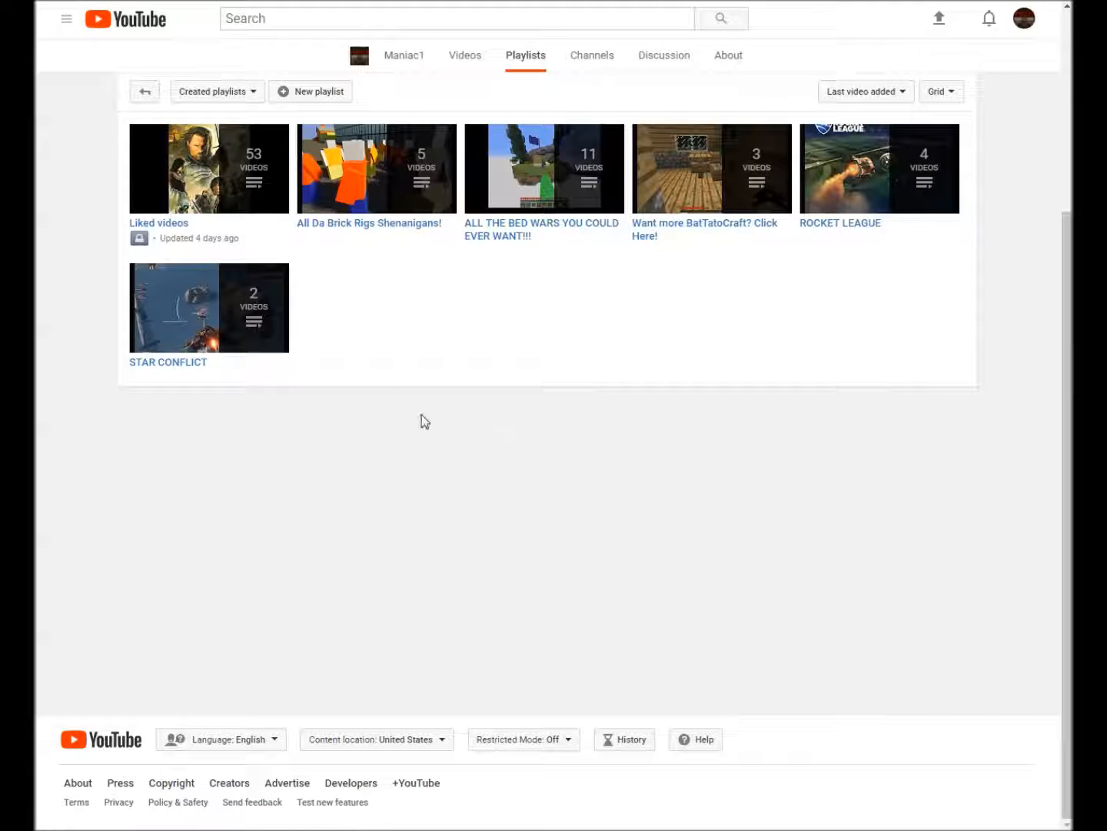
{"action": "mouse_move", "coordinate": [498, 367]}
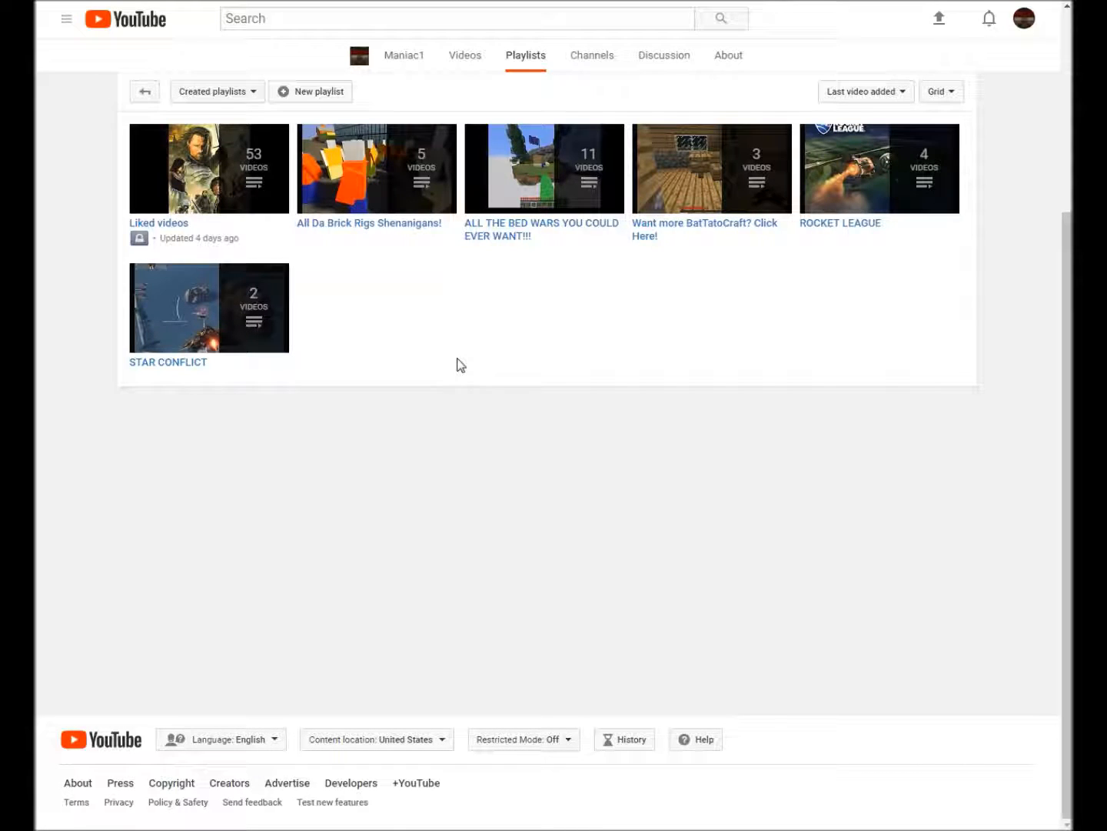
{"action": "mouse_move", "coordinate": [403, 355]}
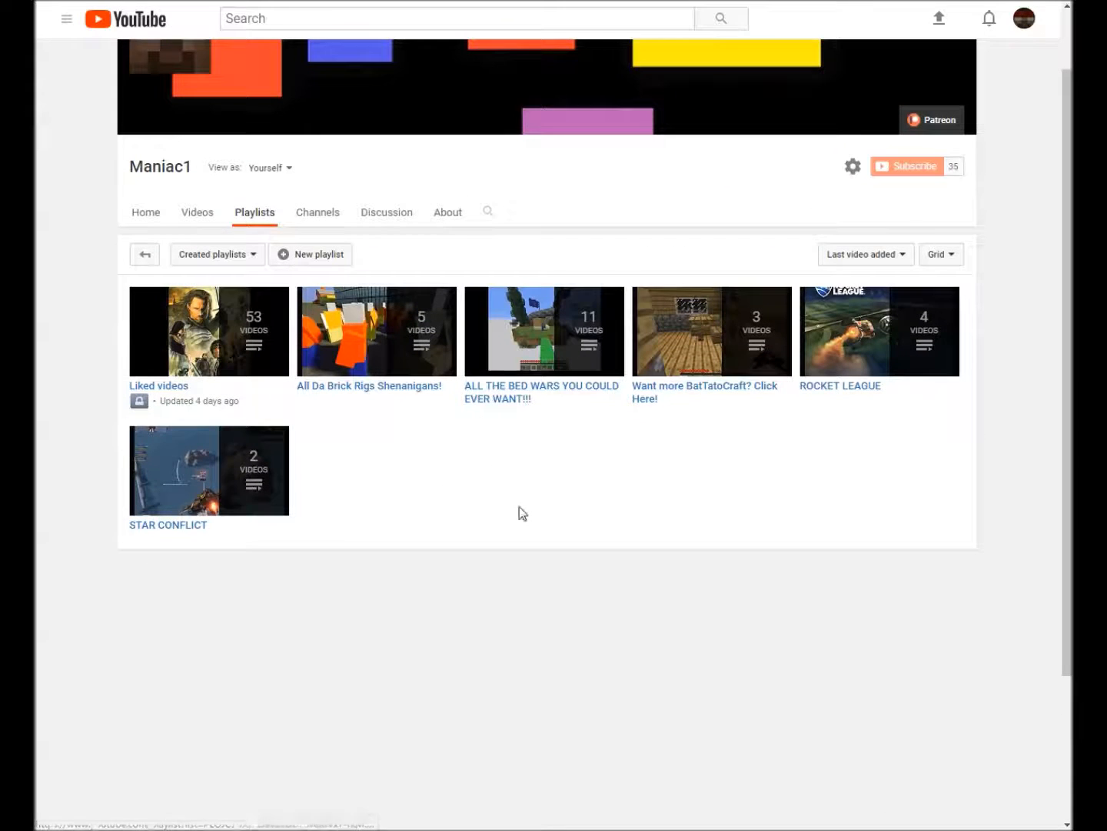
{"action": "mouse_move", "coordinate": [543, 492]}
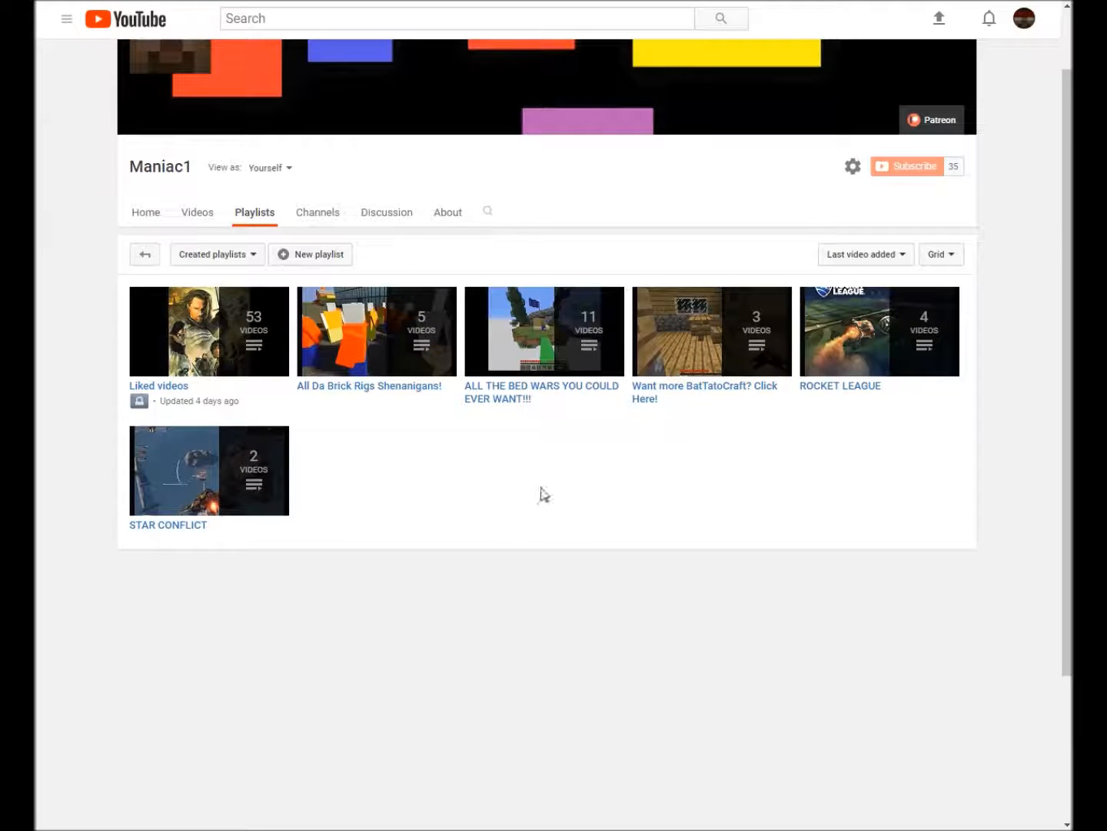
{"action": "mouse_move", "coordinate": [423, 452]}
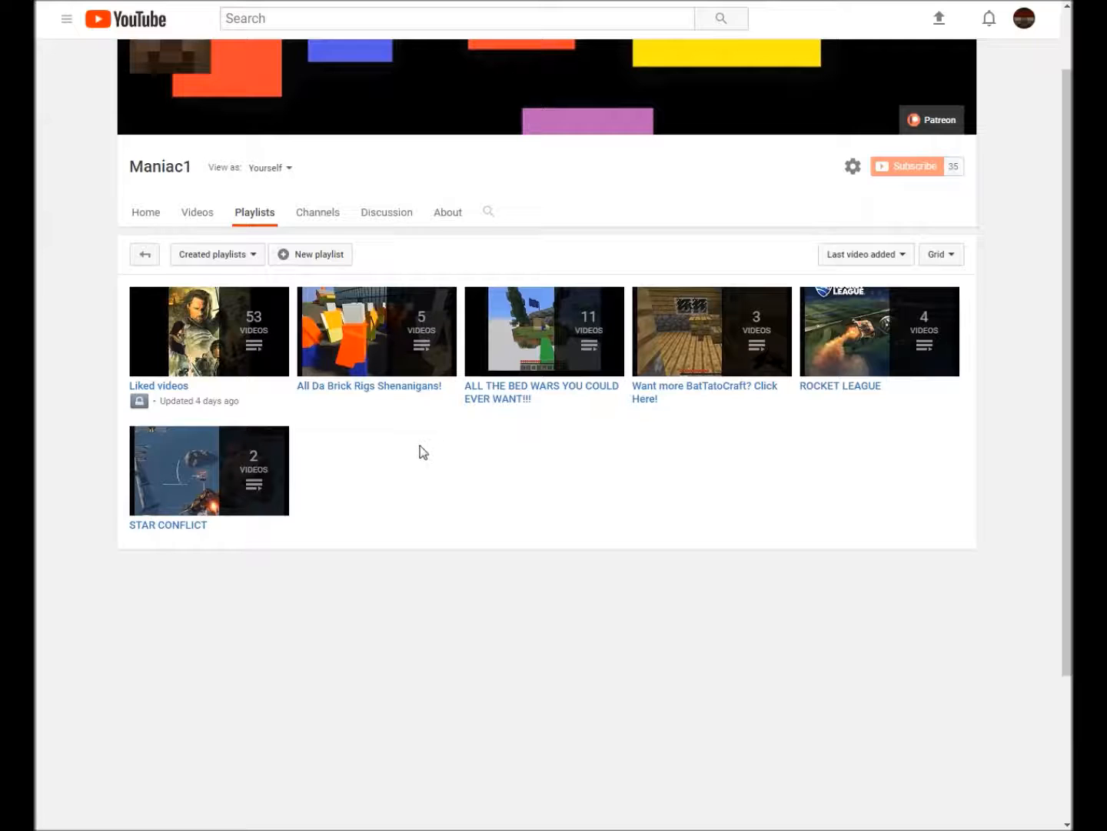
{"action": "mouse_move", "coordinate": [322, 462]}
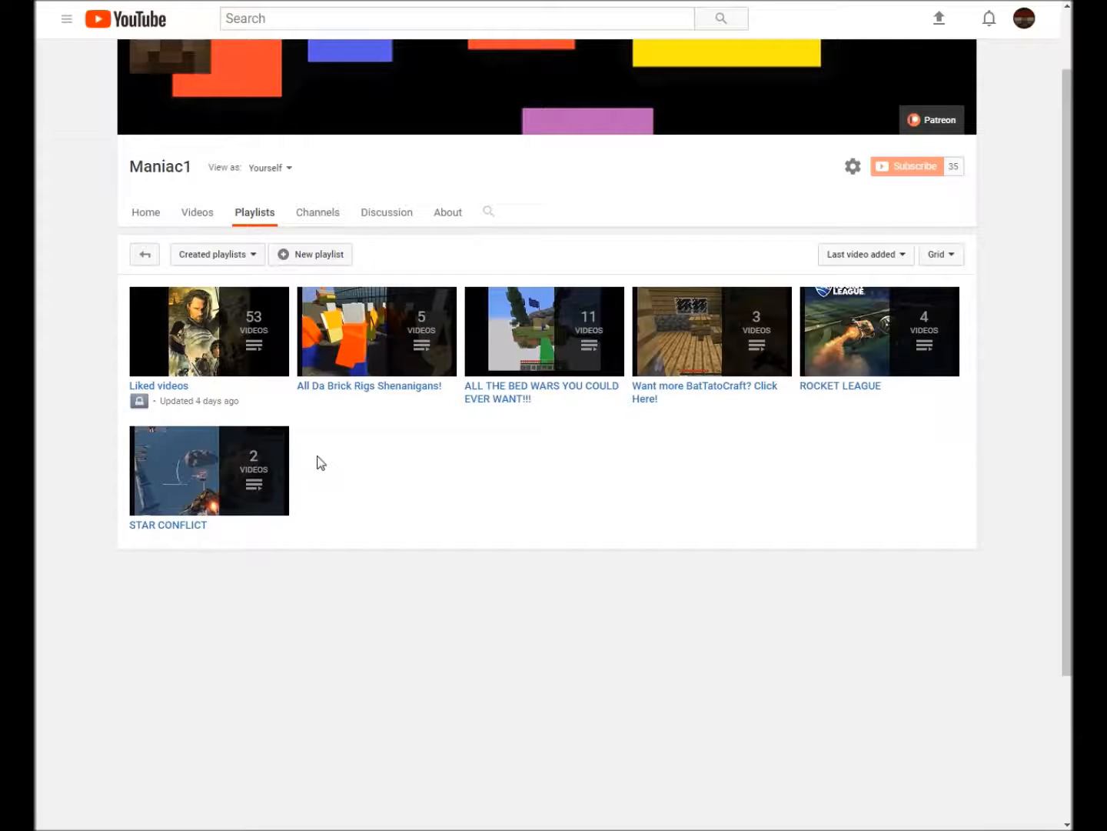
{"action": "mouse_move", "coordinate": [537, 416]}
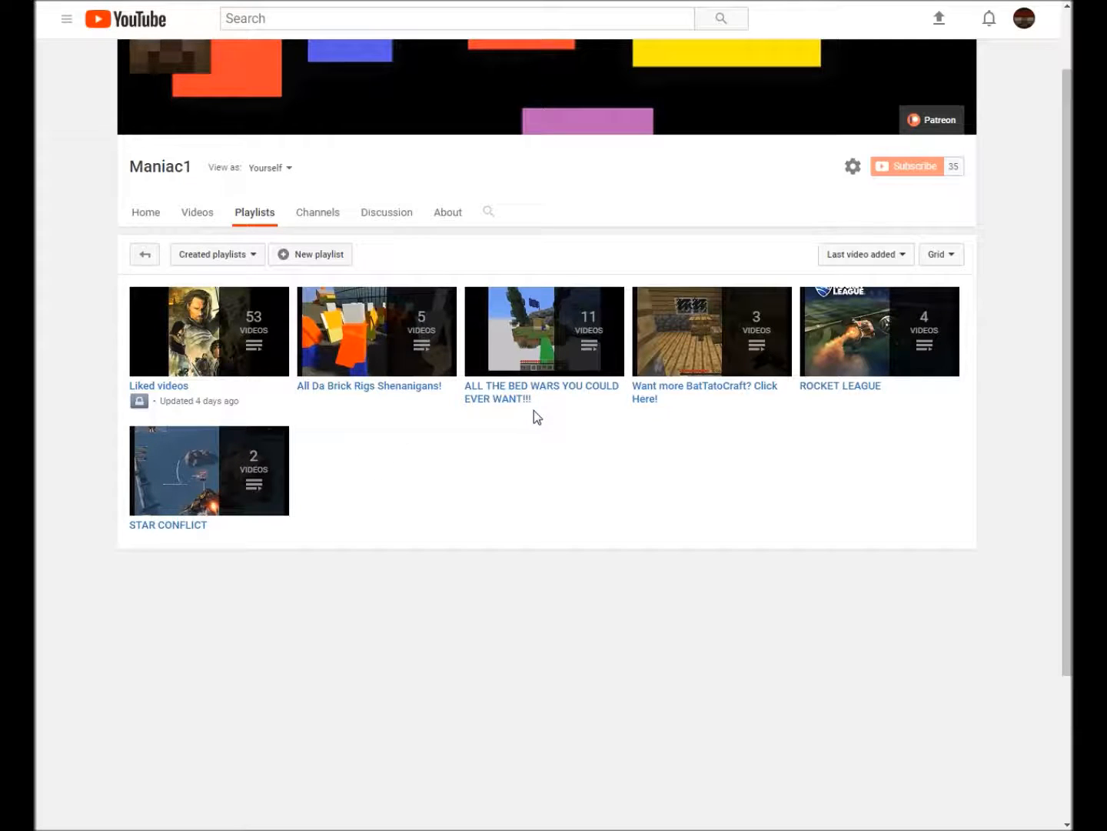
{"action": "mouse_move", "coordinate": [384, 331]}
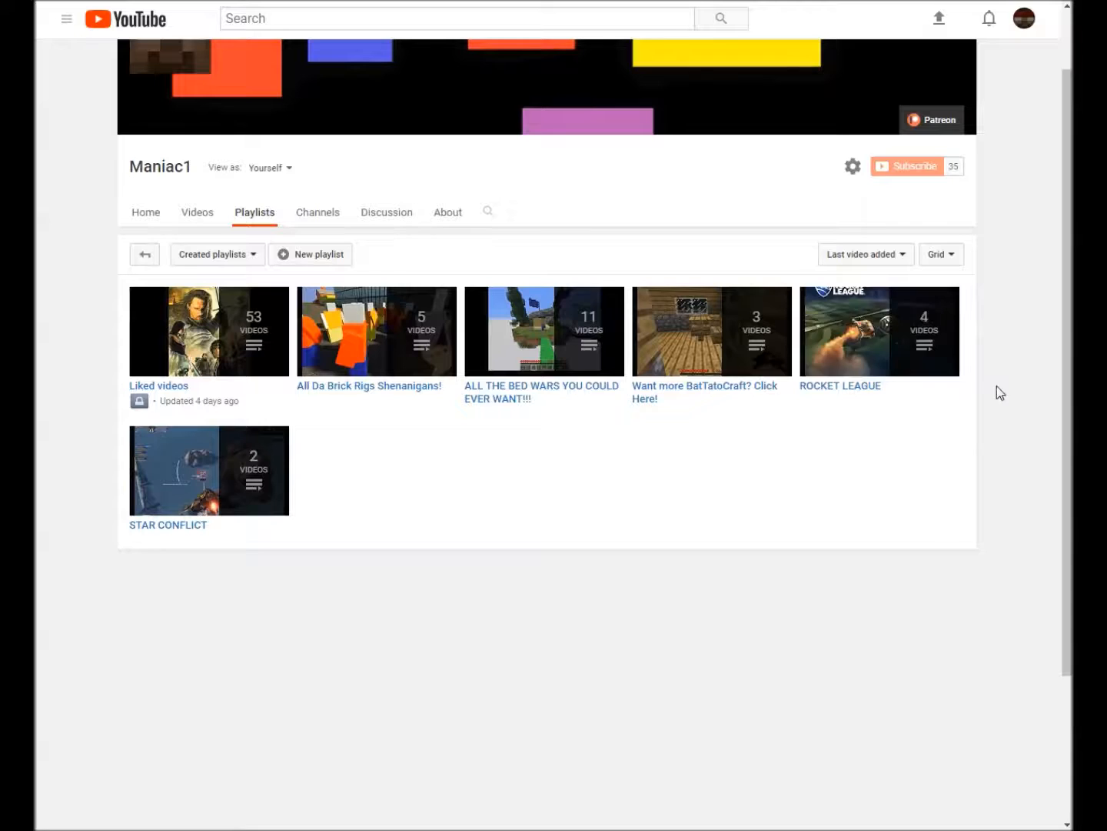
{"action": "mouse_move", "coordinate": [925, 357]}
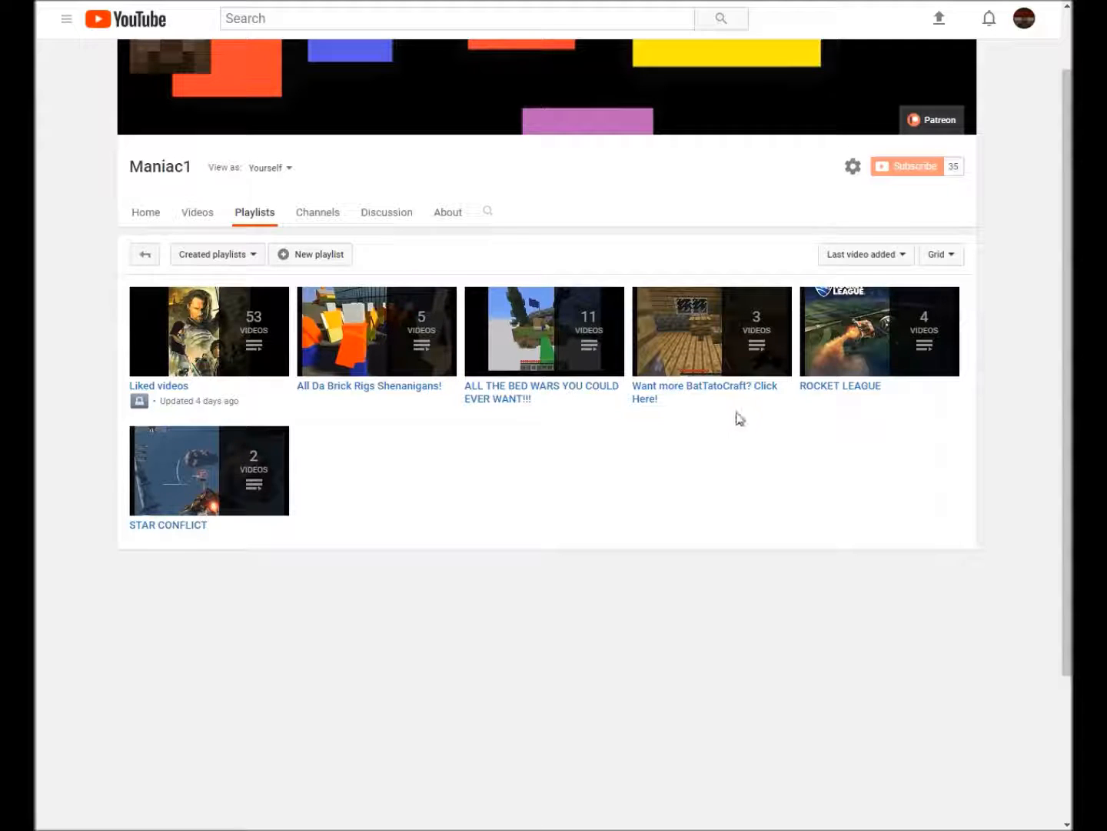
Play the BatTatoCraft playlist through COW KILLING to its third video, The Mining Trip.
{"action": "left_click", "coordinate": [712, 331]}
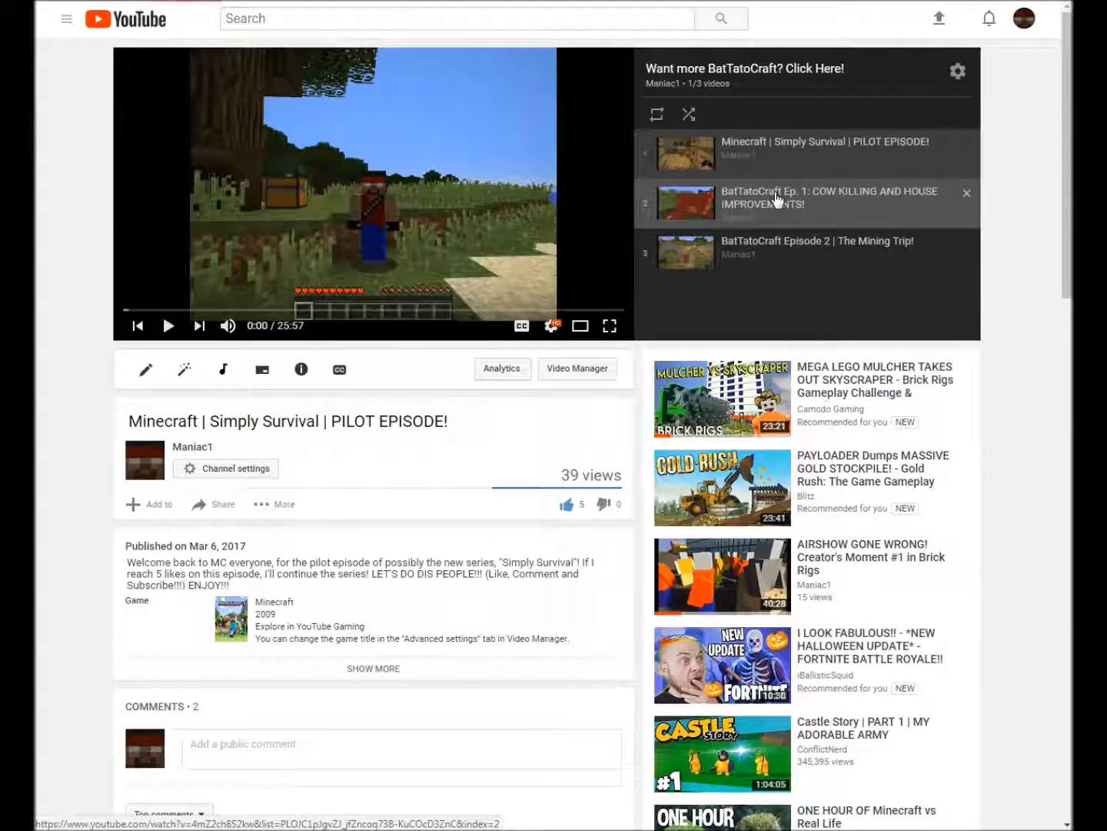
{"action": "left_click", "coordinate": [829, 197]}
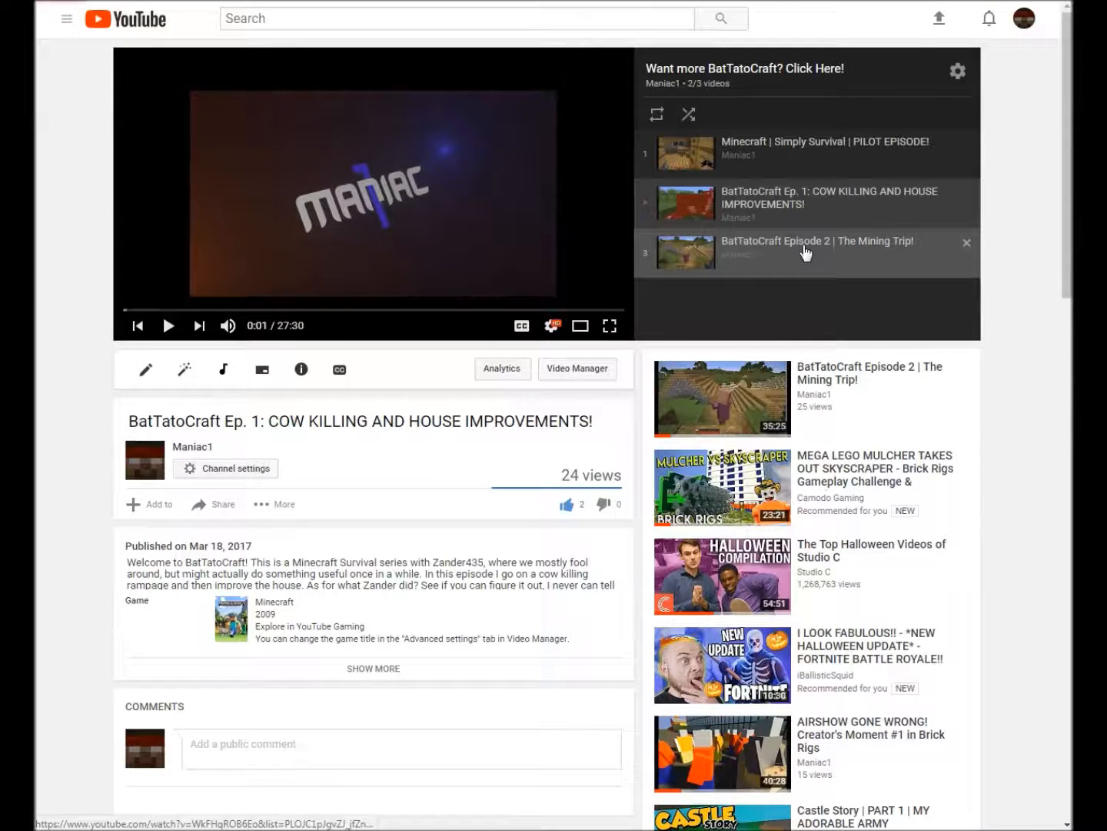
{"action": "left_click", "coordinate": [803, 240]}
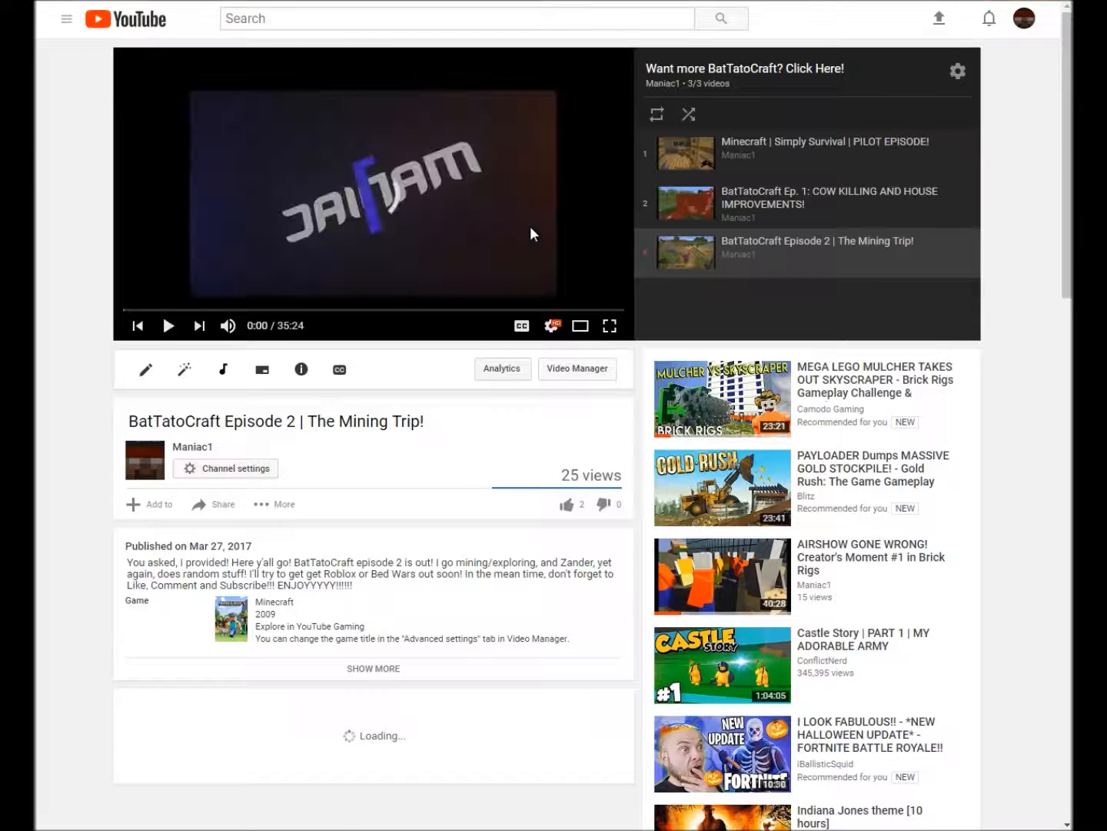
{"action": "scroll", "scroll_direction": "down", "scroll_amount": 3}
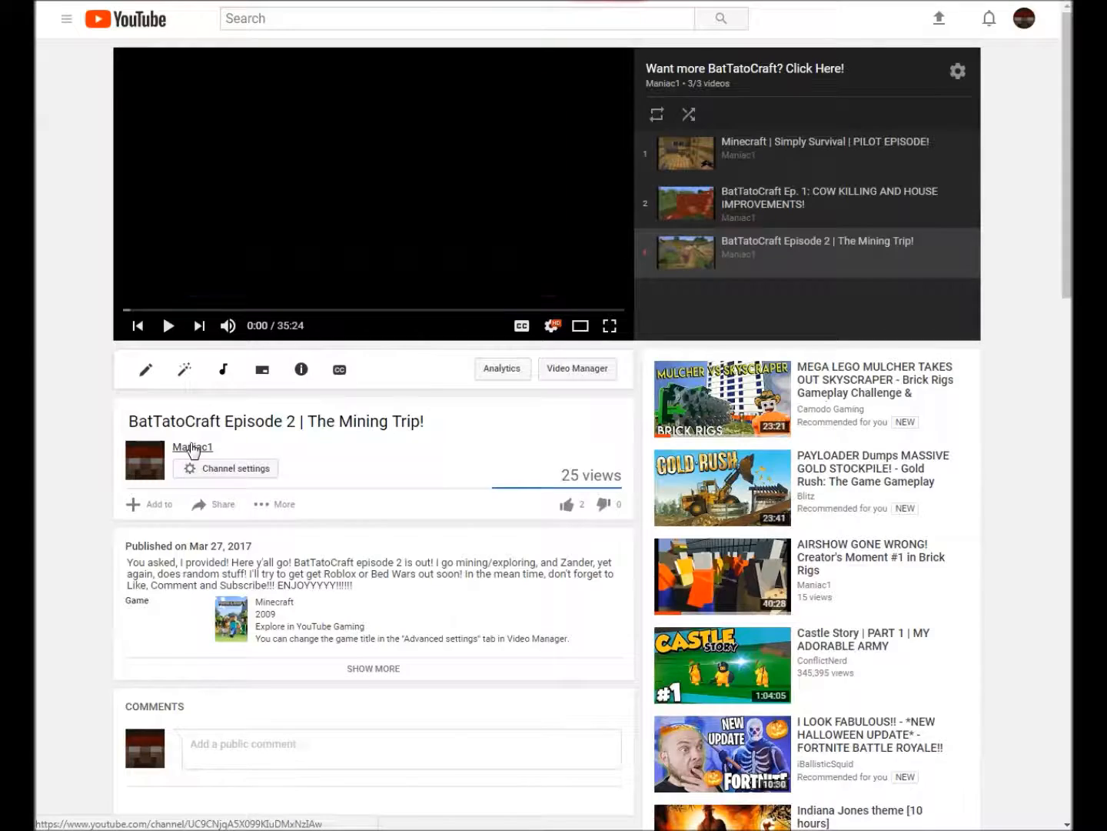
{"action": "left_click", "coordinate": [193, 447]}
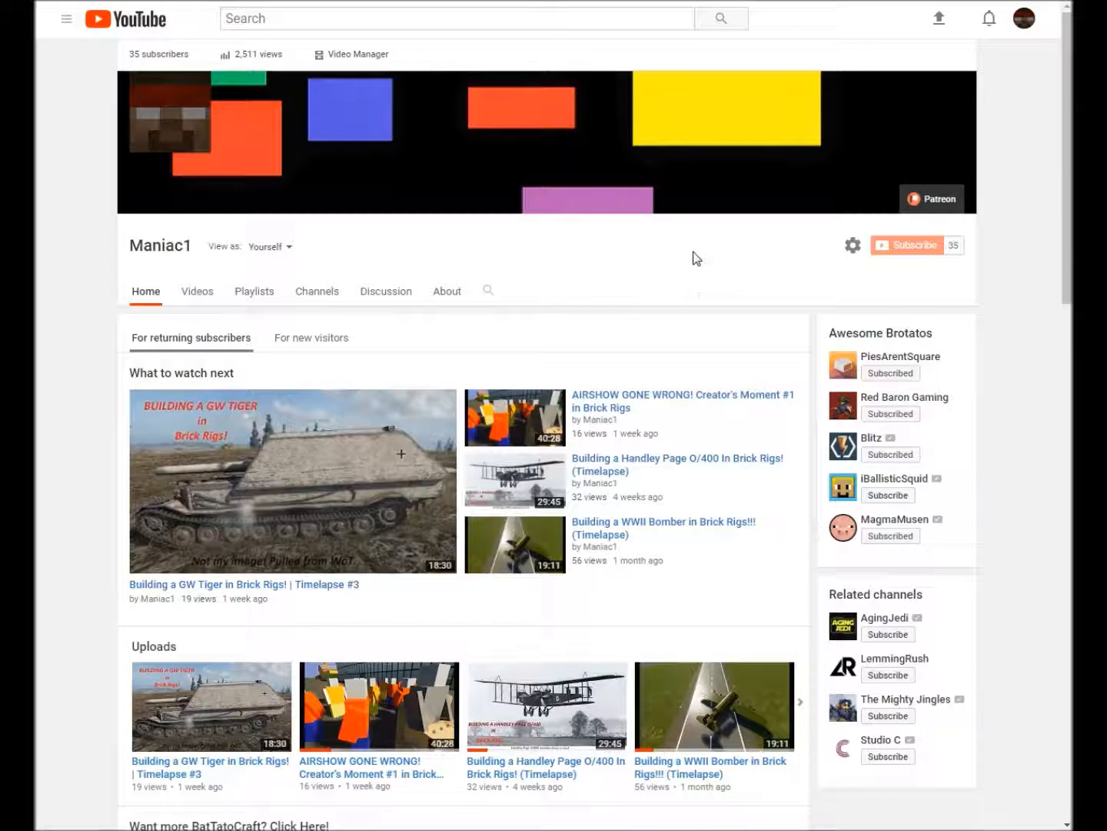
{"action": "mouse_move", "coordinate": [706, 276]}
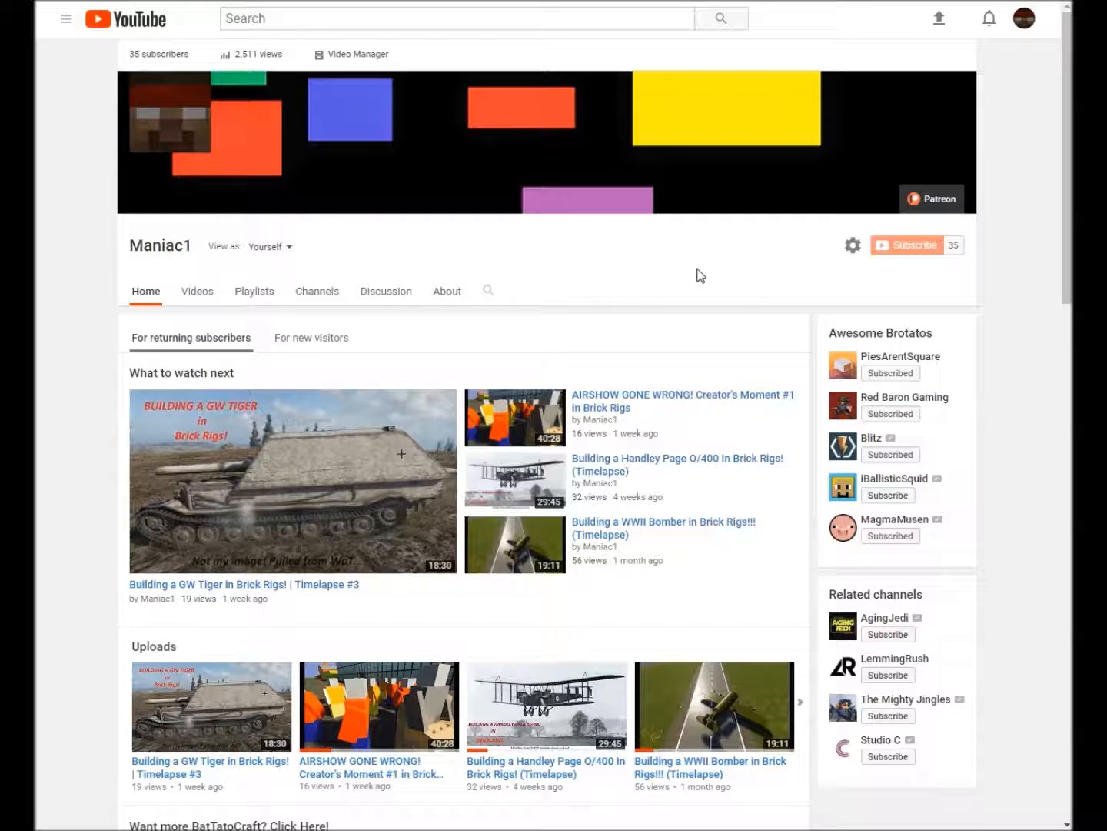
{"action": "mouse_move", "coordinate": [623, 278]}
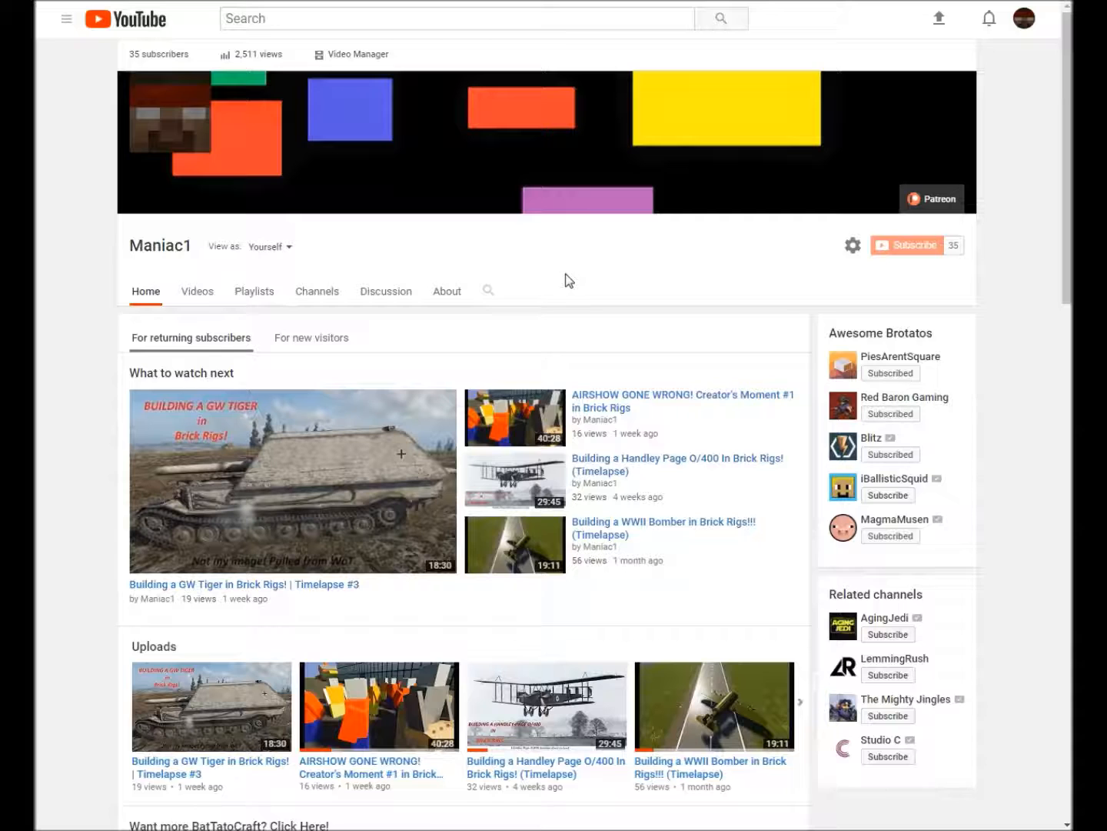
{"action": "mouse_move", "coordinate": [531, 277]}
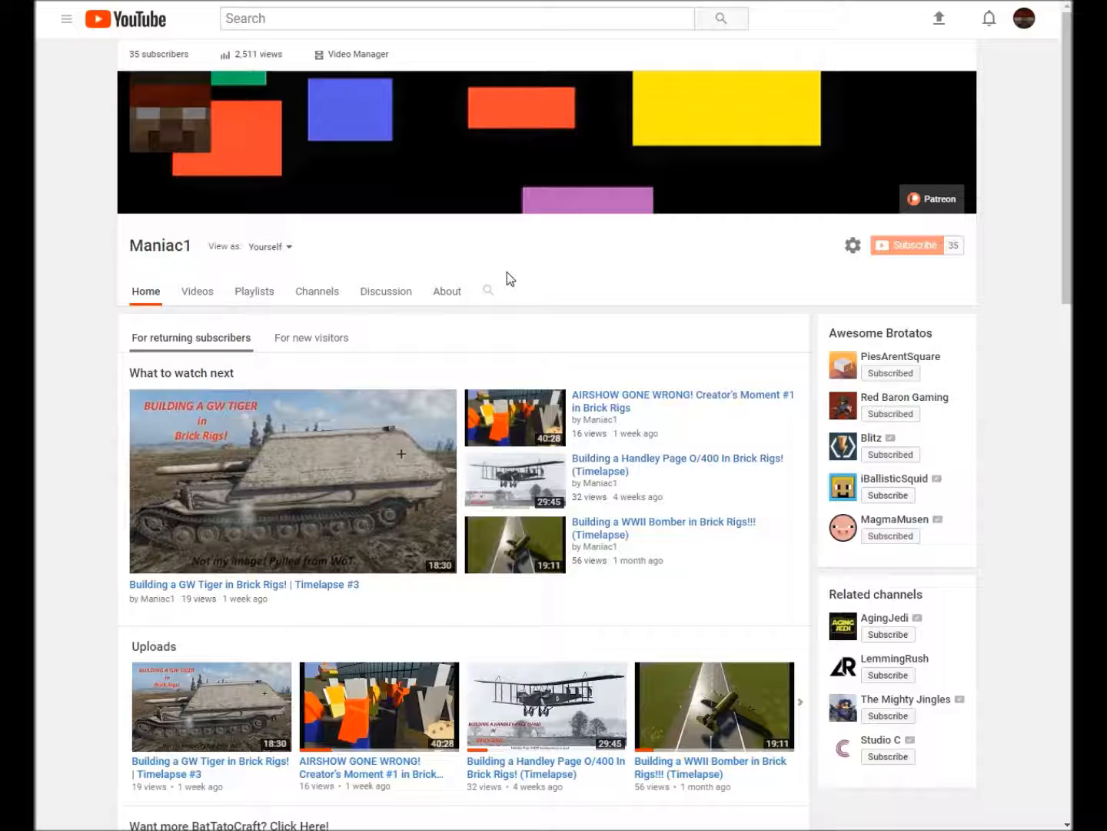
{"action": "mouse_move", "coordinate": [299, 282]}
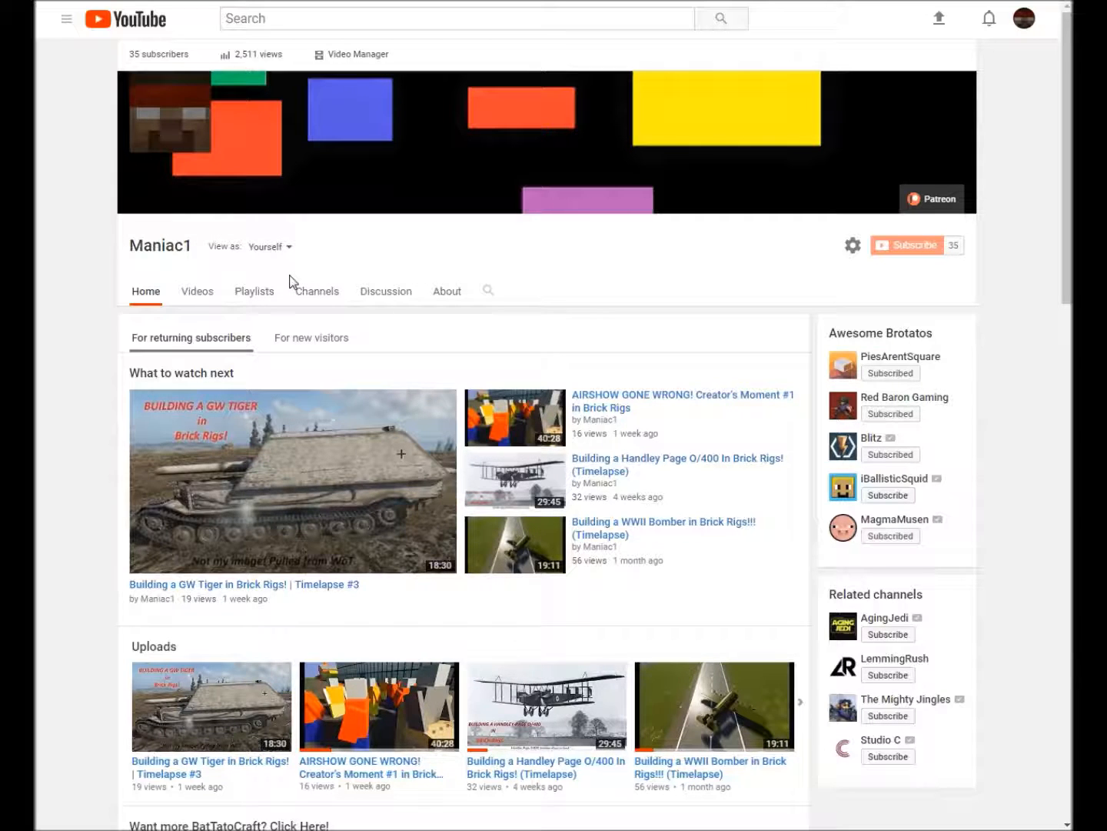
{"action": "mouse_move", "coordinate": [619, 326]}
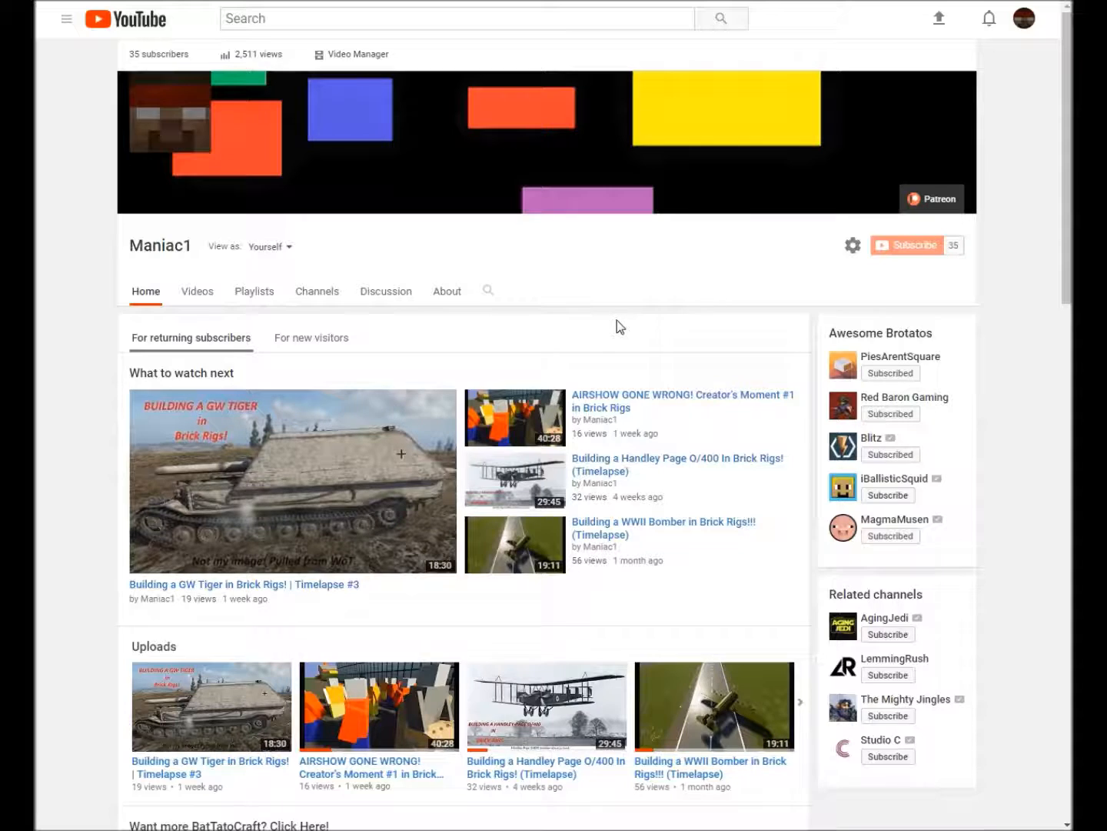
{"action": "mouse_move", "coordinate": [592, 319]}
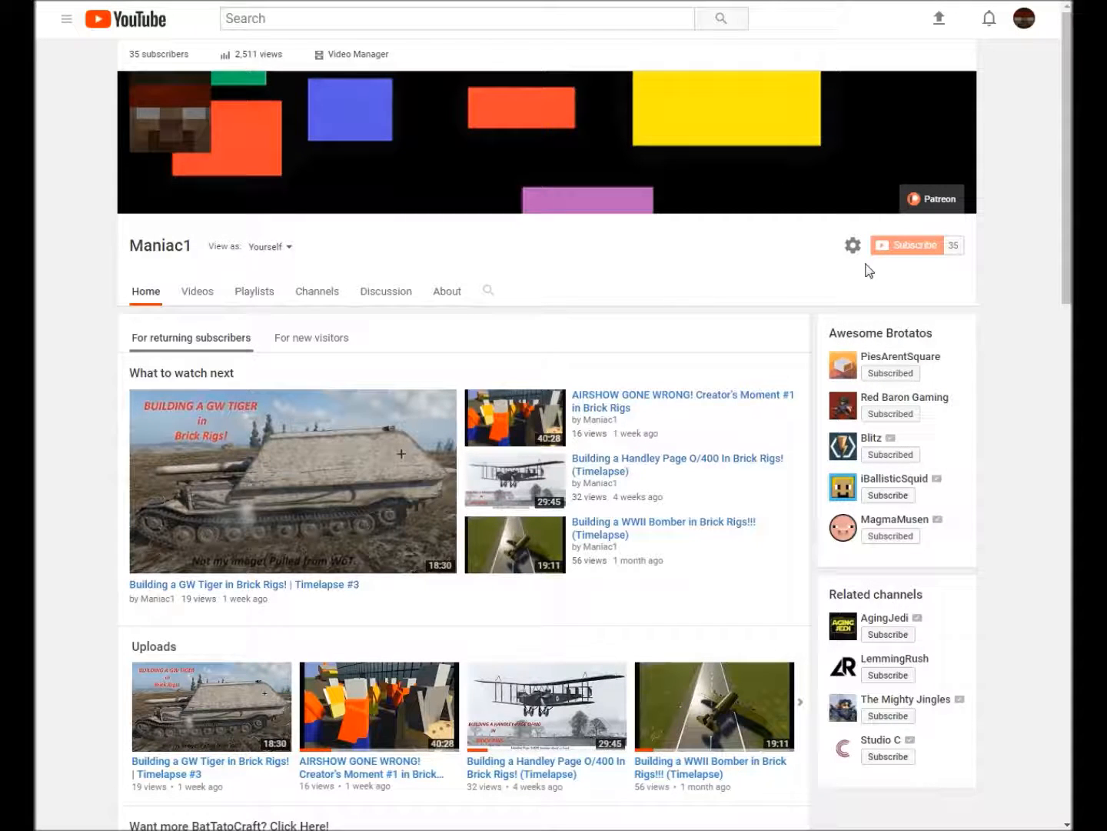
{"action": "mouse_move", "coordinate": [624, 318]}
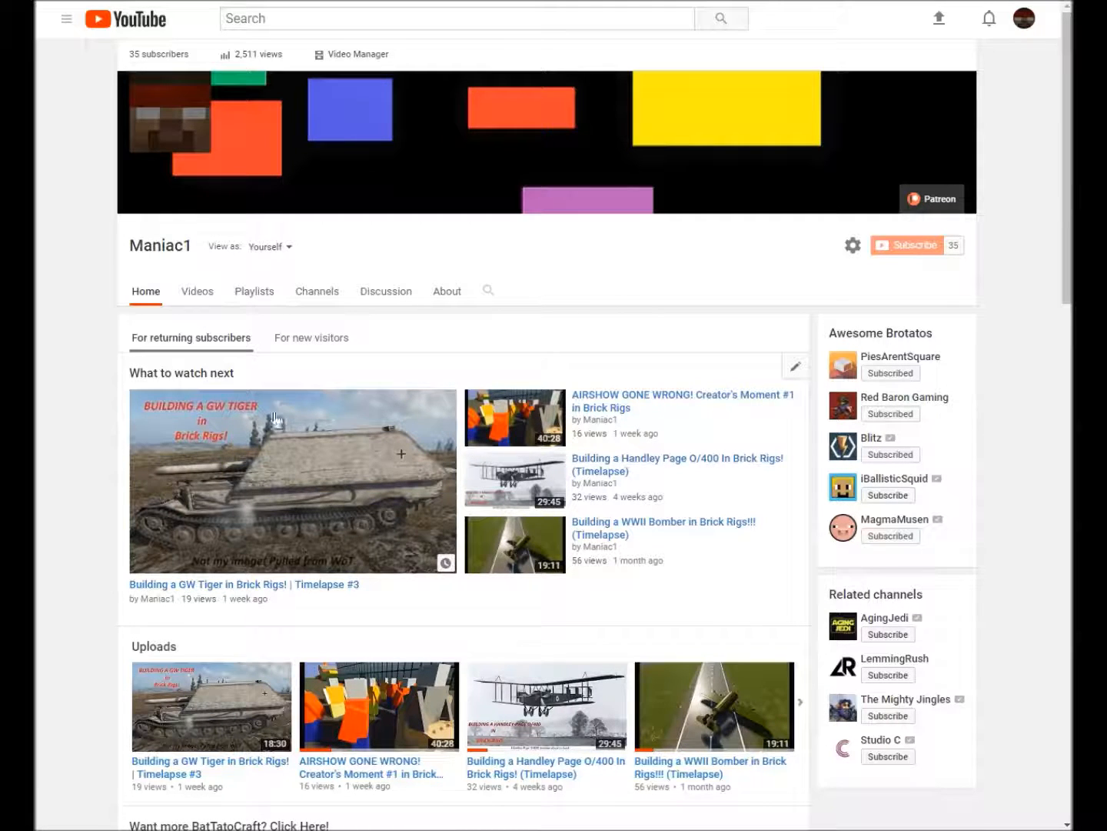
{"action": "mouse_move", "coordinate": [368, 573]}
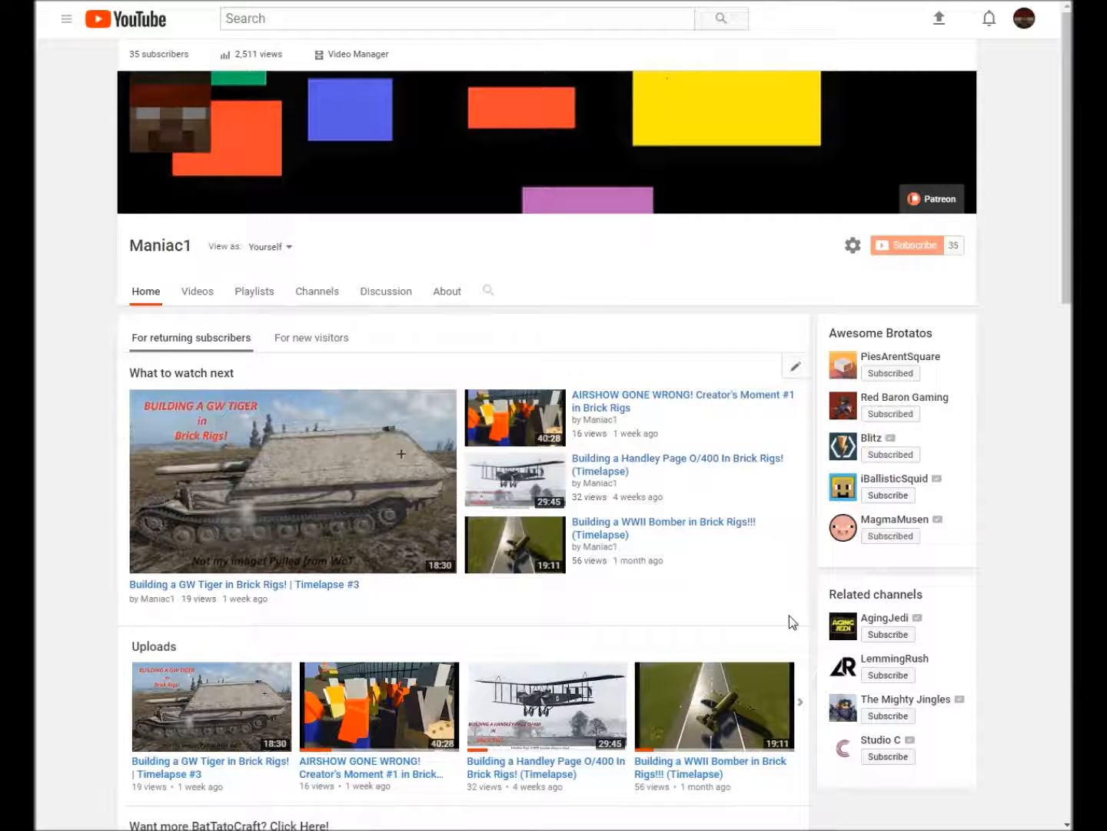
{"action": "mouse_move", "coordinate": [357, 555]}
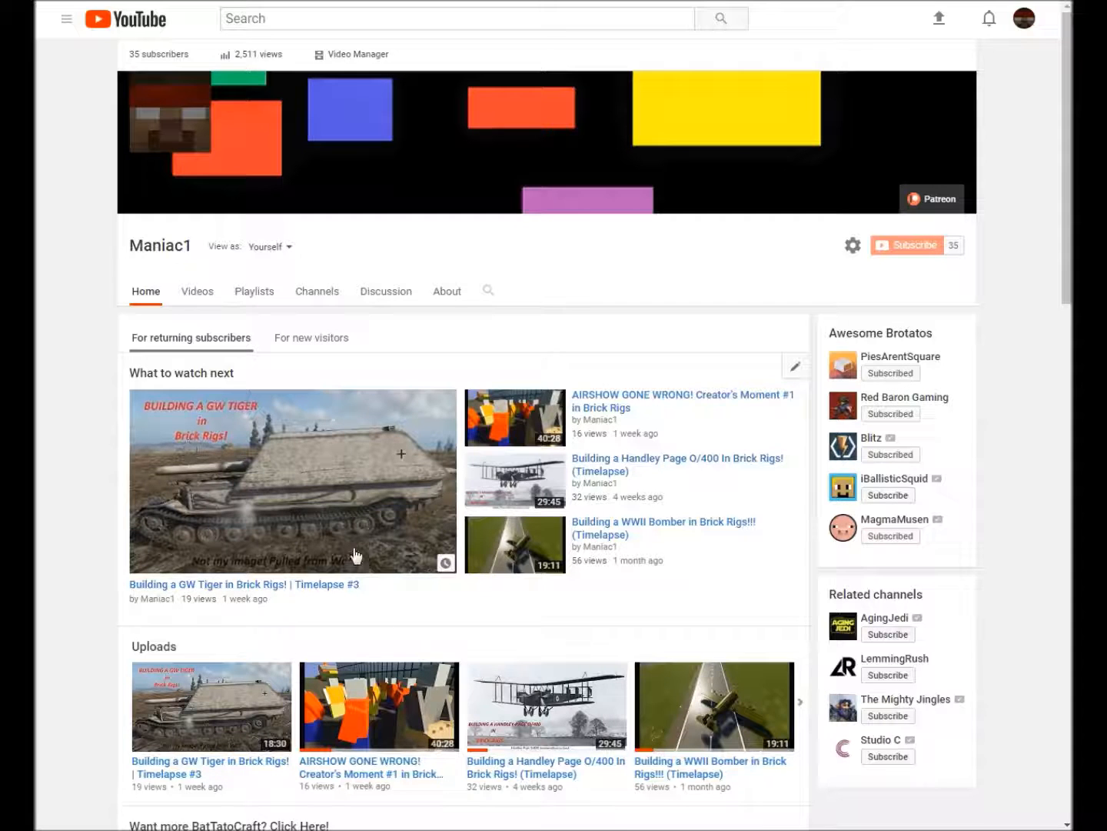
{"action": "mouse_move", "coordinate": [357, 486]}
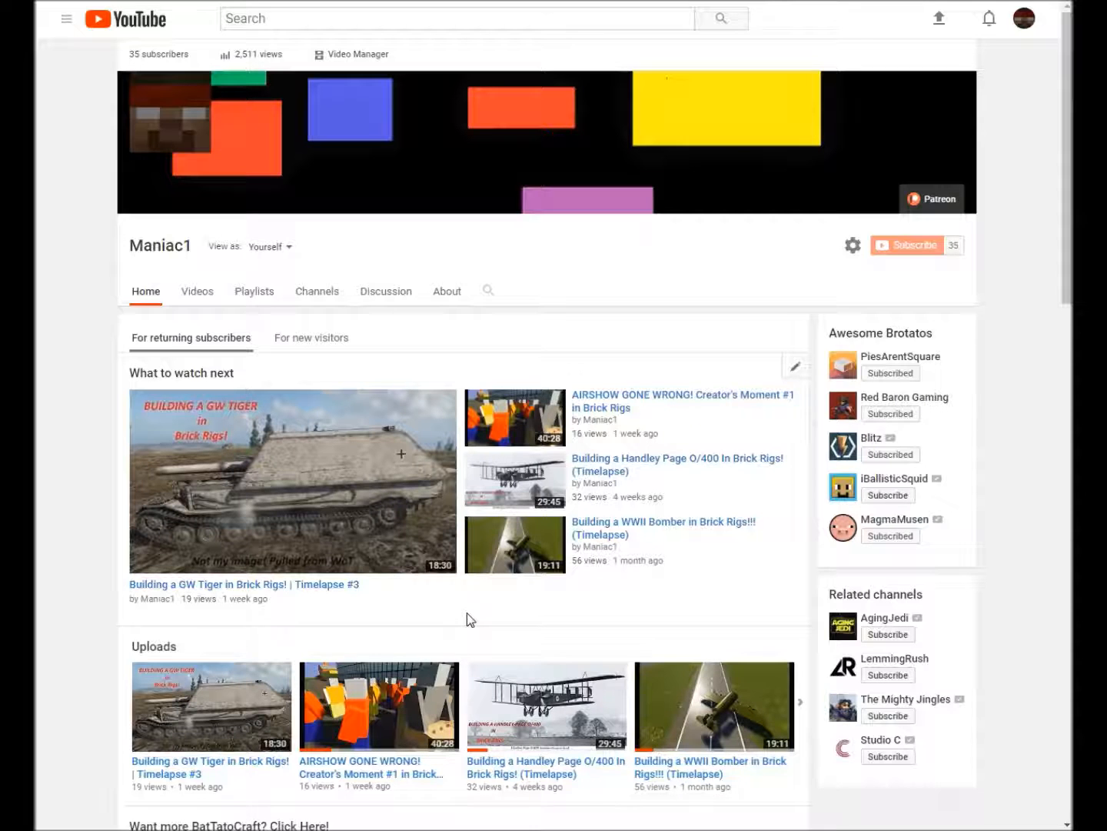
{"action": "mouse_move", "coordinate": [473, 619]}
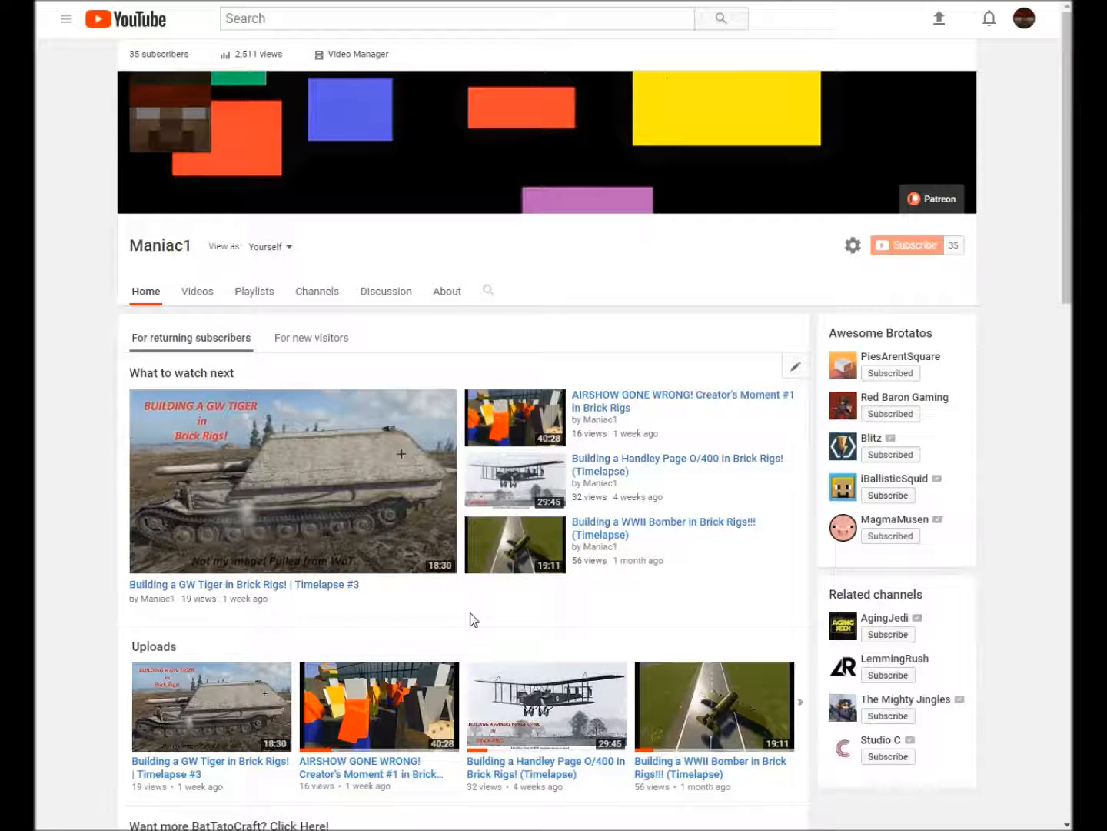
{"action": "mouse_move", "coordinate": [549, 577]}
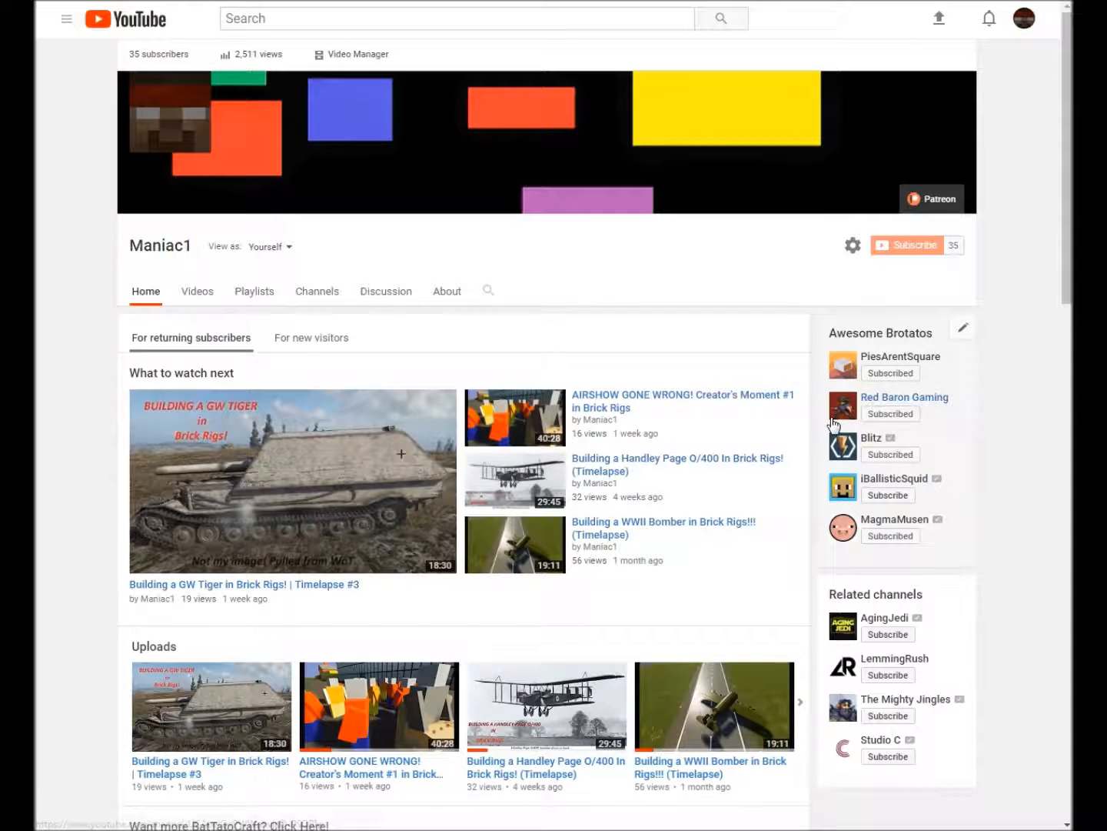
{"action": "mouse_move", "coordinate": [825, 419]}
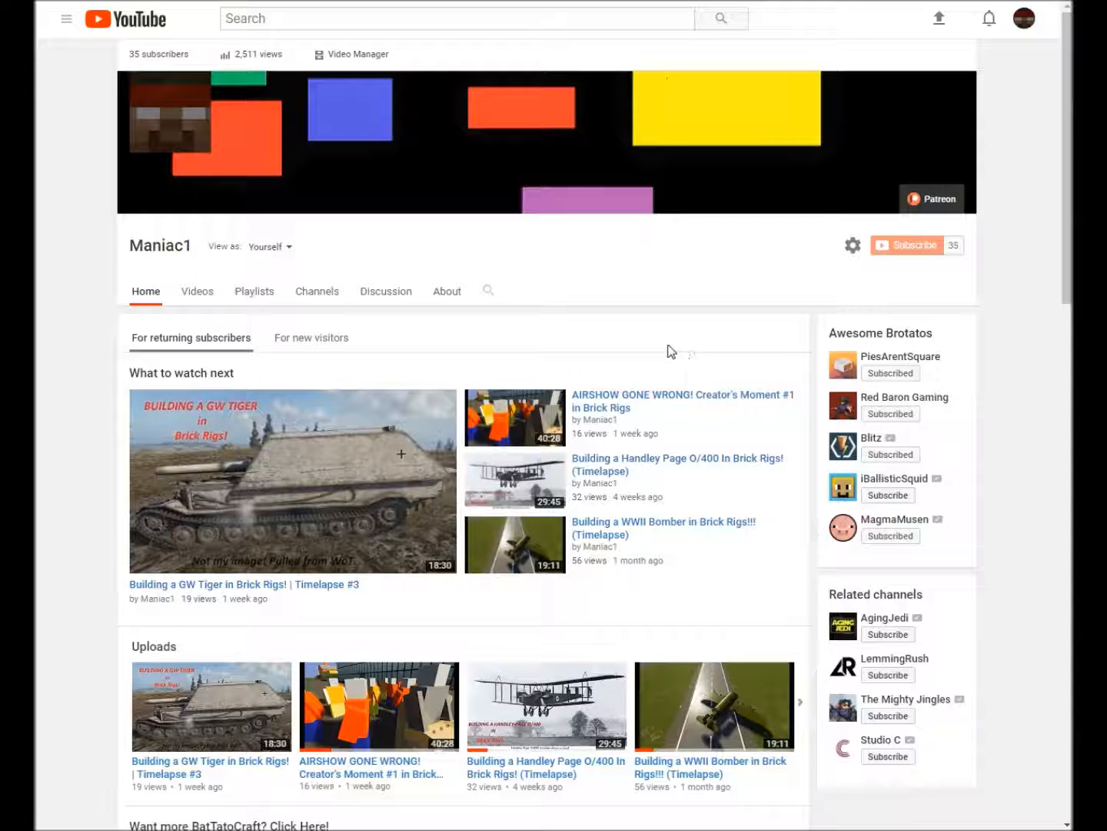
{"action": "mouse_move", "coordinate": [660, 297]}
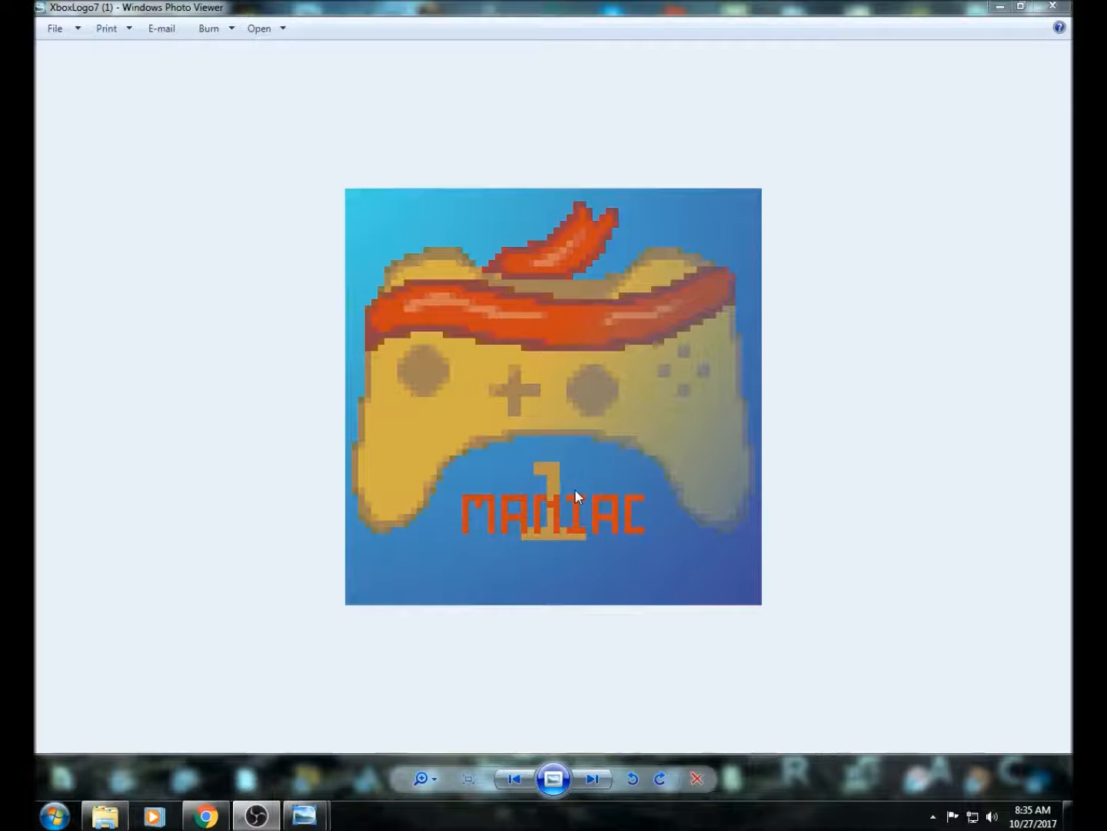
{"action": "mouse_move", "coordinate": [571, 575]}
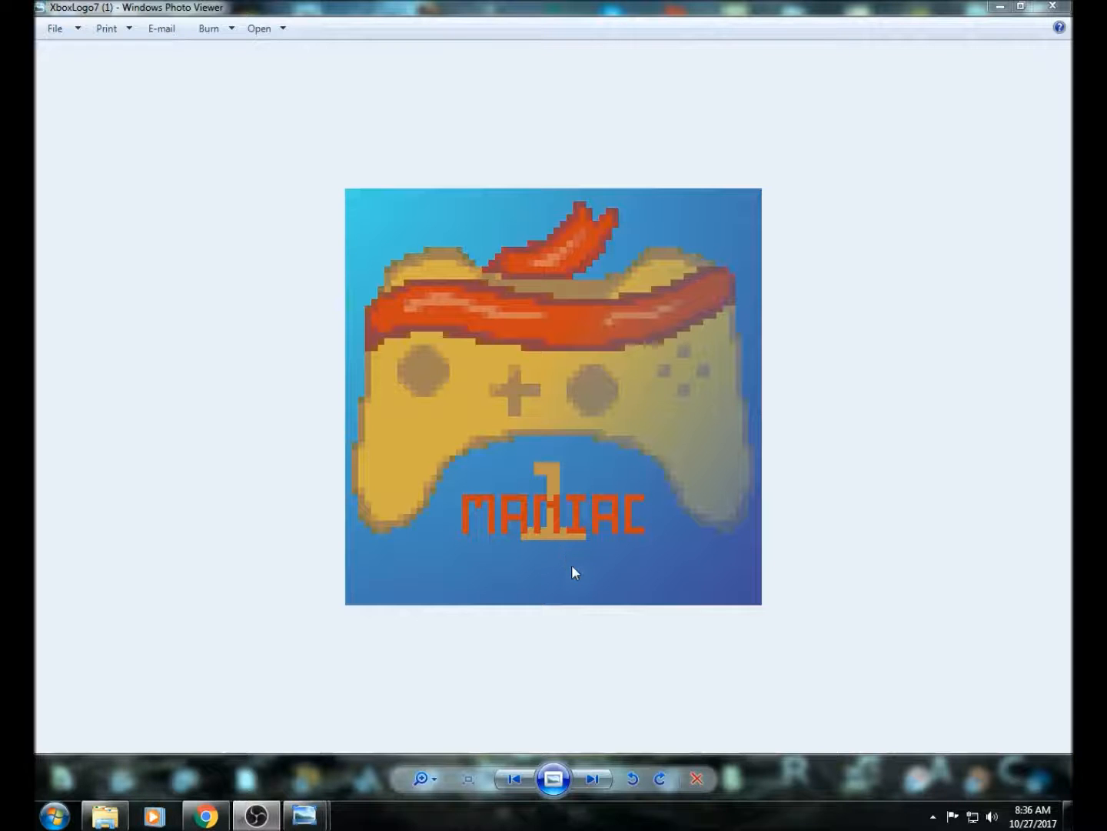
{"action": "mouse_move", "coordinate": [908, 198]}
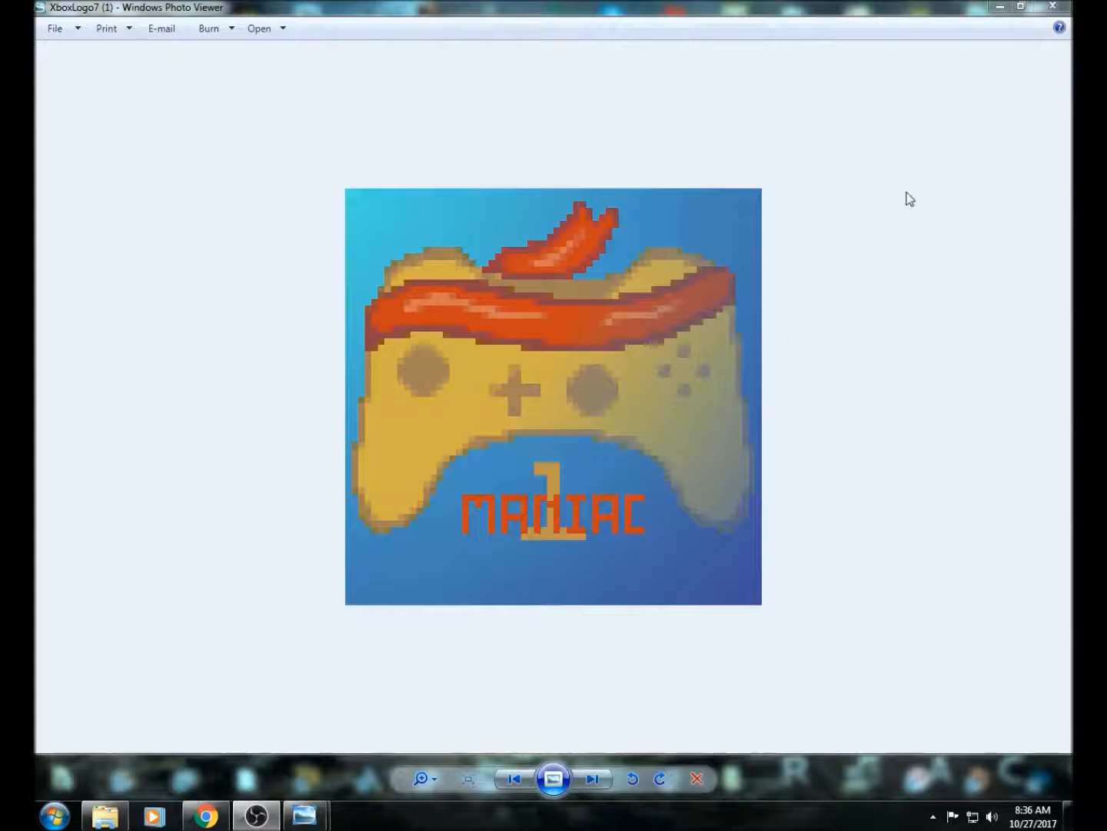
Show the black ManiacBanner image, then close Windows Photo Viewer.
{"action": "left_click", "coordinate": [595, 778]}
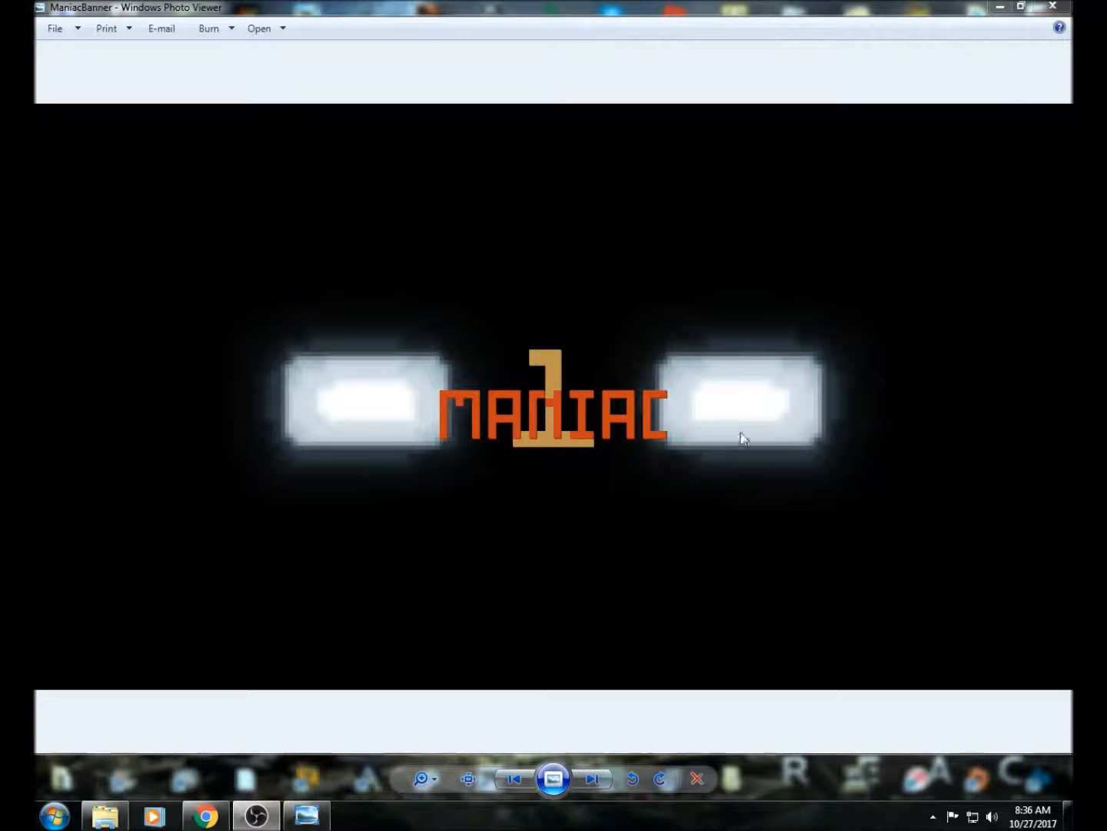
{"action": "mouse_move", "coordinate": [691, 479]}
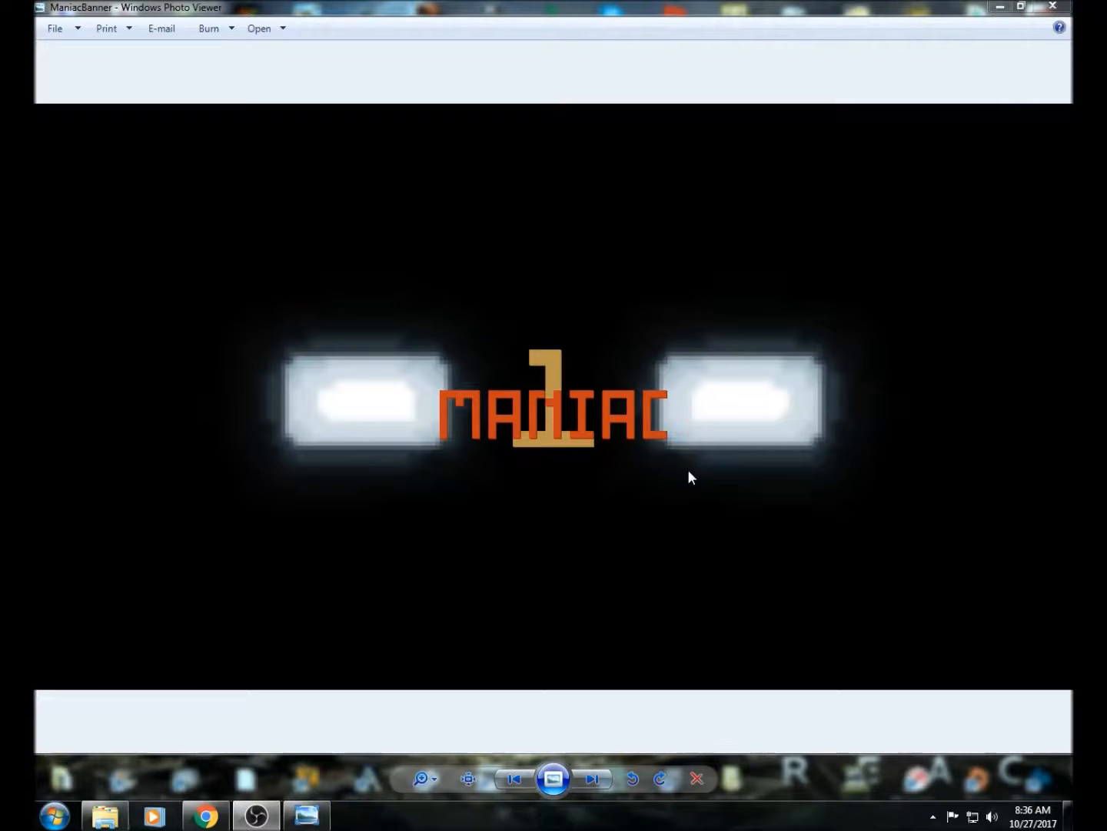
{"action": "mouse_move", "coordinate": [378, 615]}
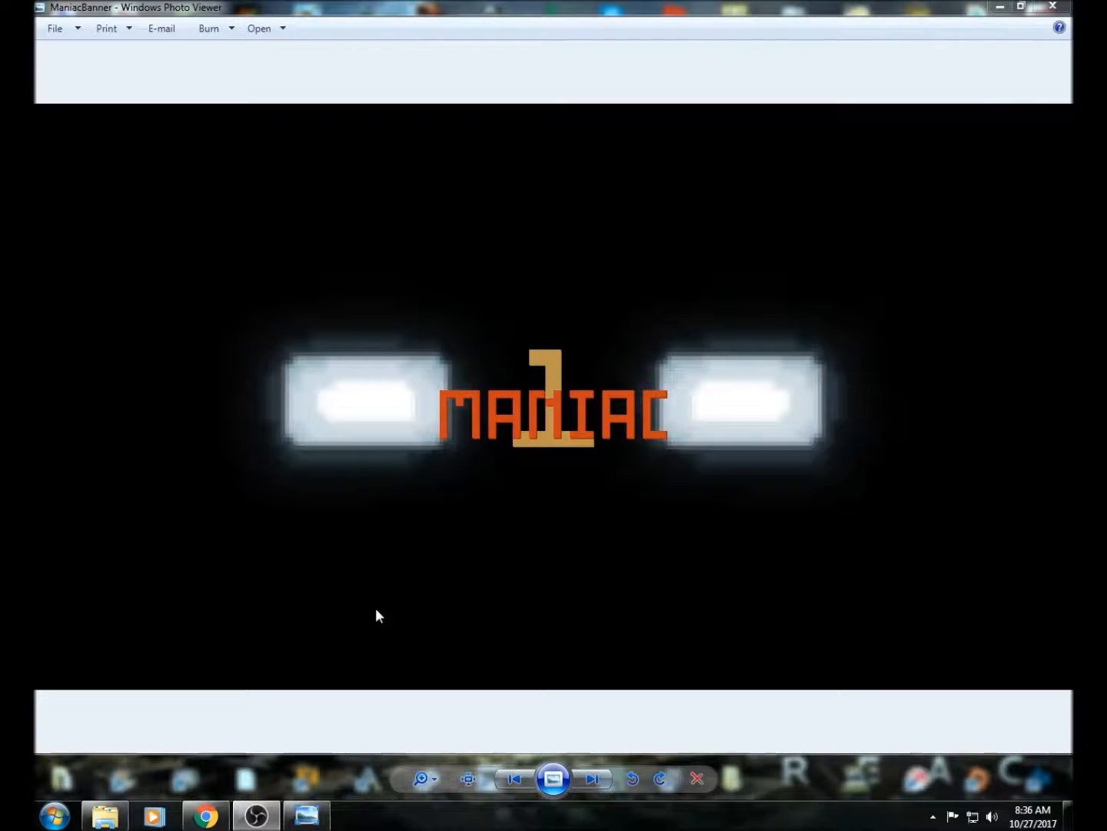
{"action": "mouse_move", "coordinate": [821, 639]}
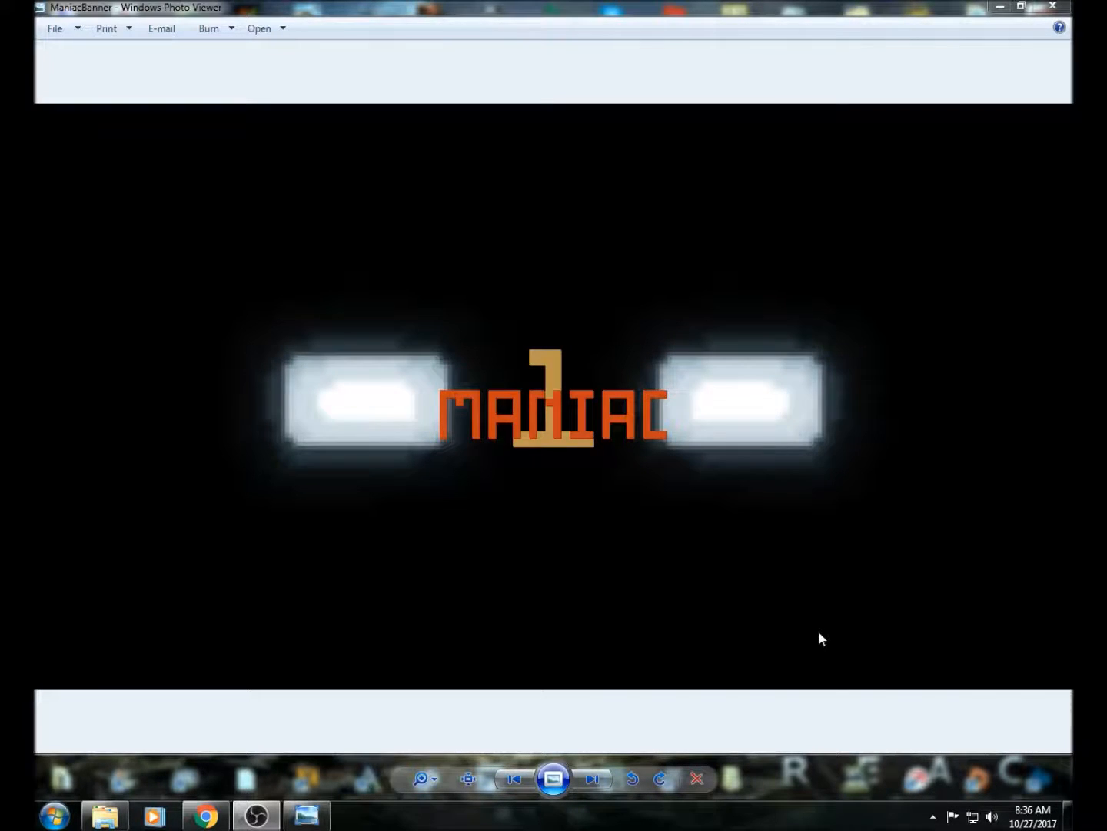
{"action": "mouse_move", "coordinate": [335, 438]}
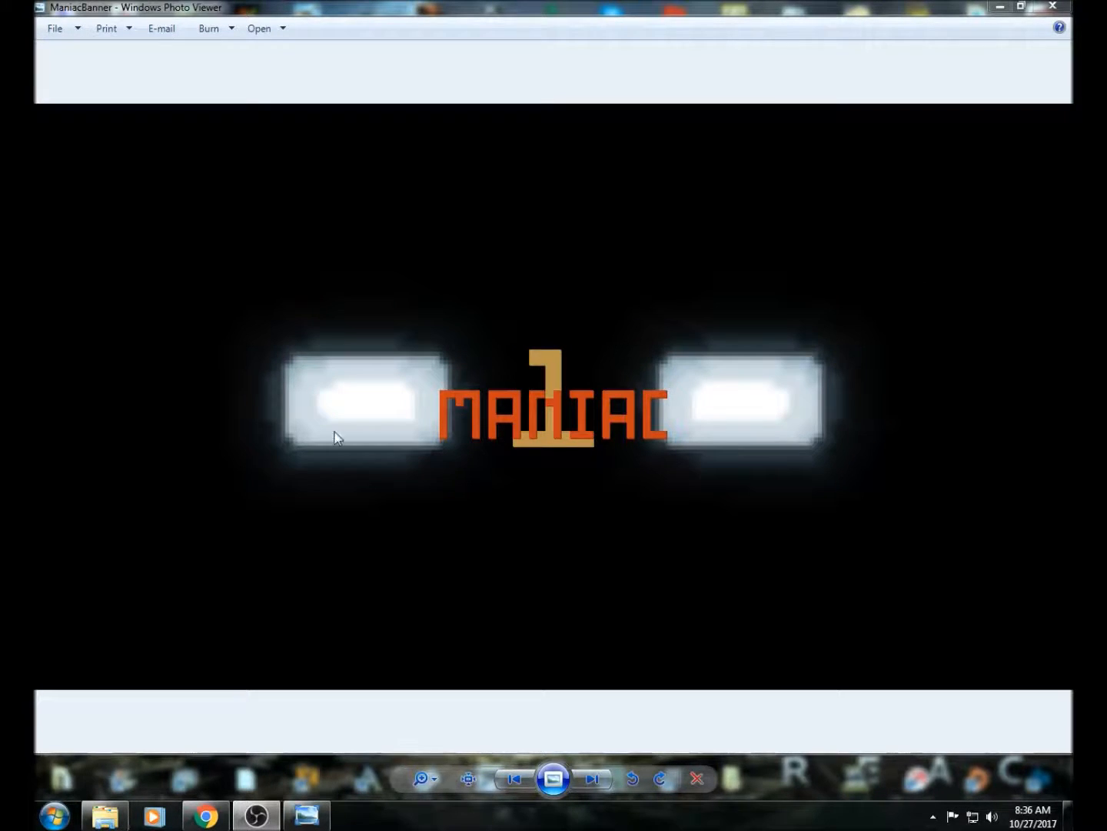
{"action": "mouse_move", "coordinate": [582, 338]}
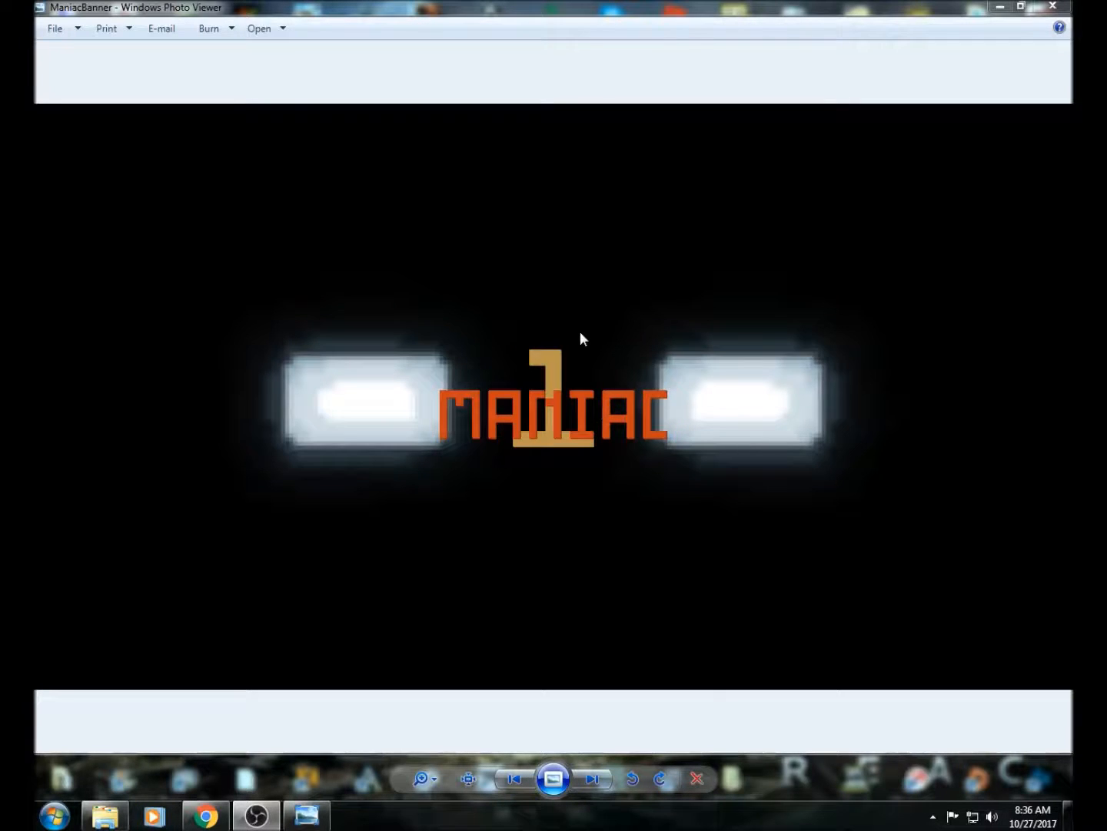
{"action": "mouse_move", "coordinate": [573, 334]}
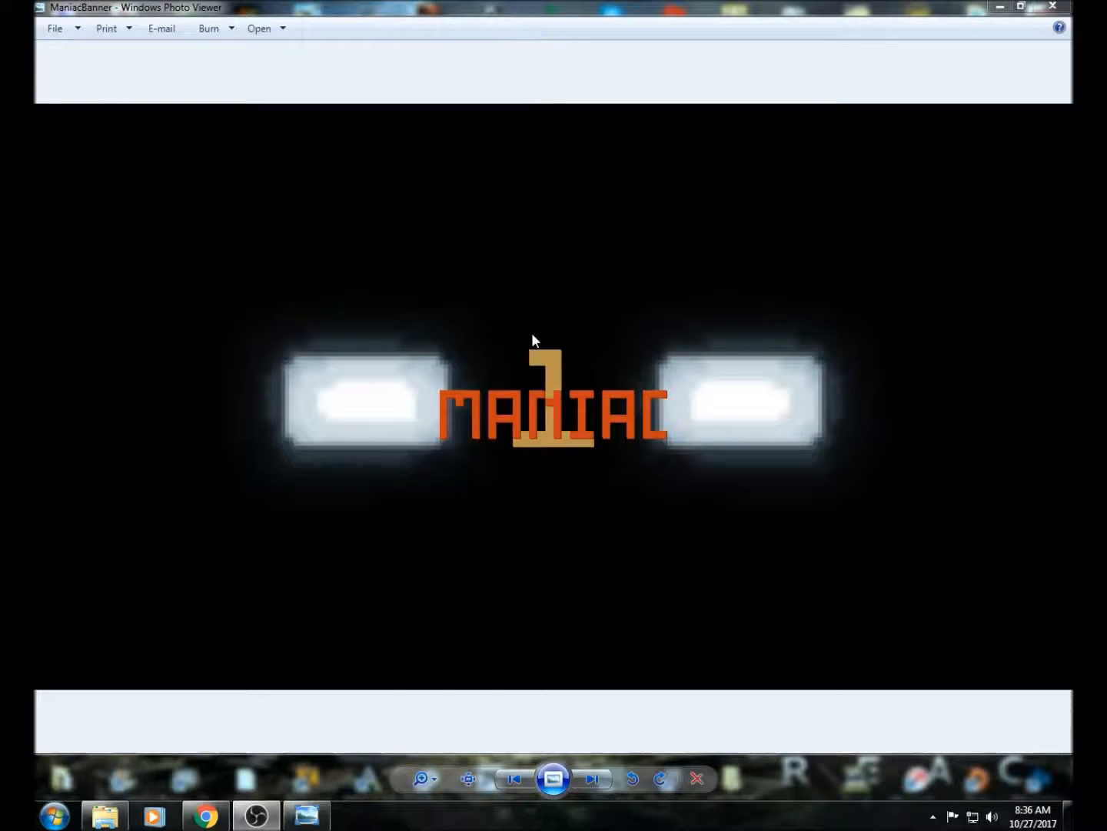
{"action": "mouse_move", "coordinate": [499, 333]}
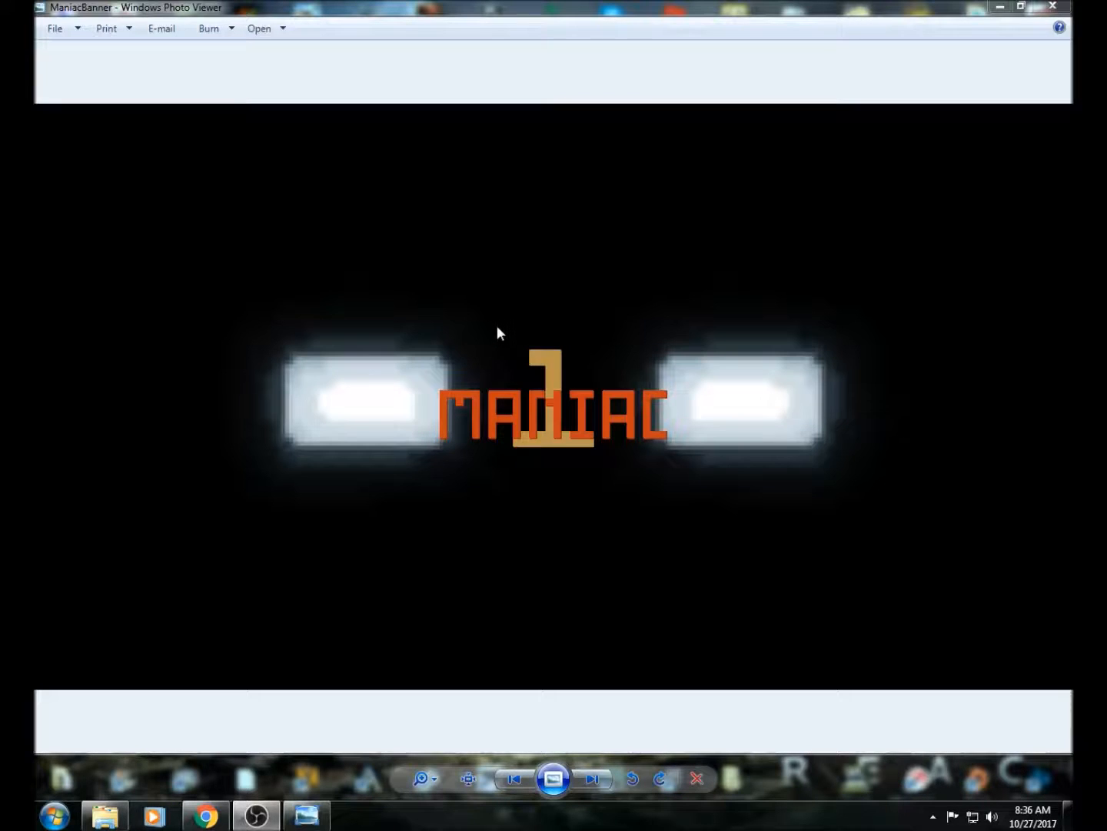
{"action": "mouse_move", "coordinate": [608, 299]}
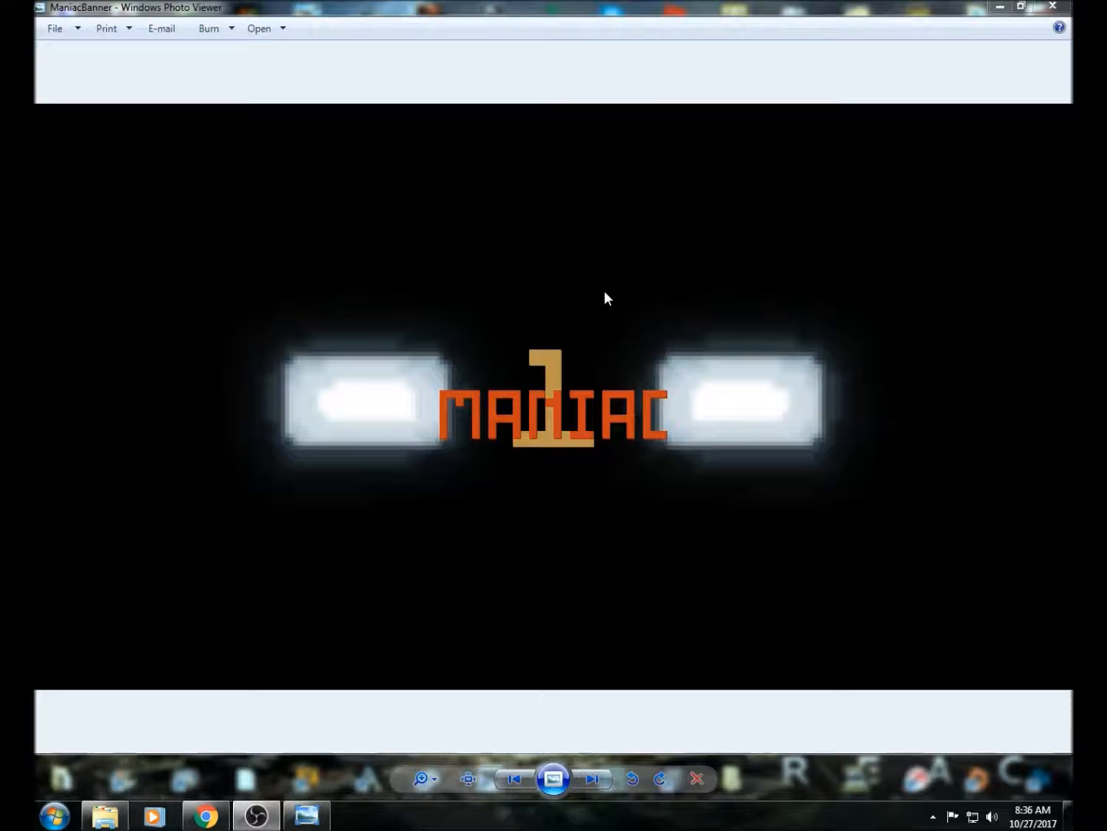
{"action": "mouse_move", "coordinate": [964, 86]}
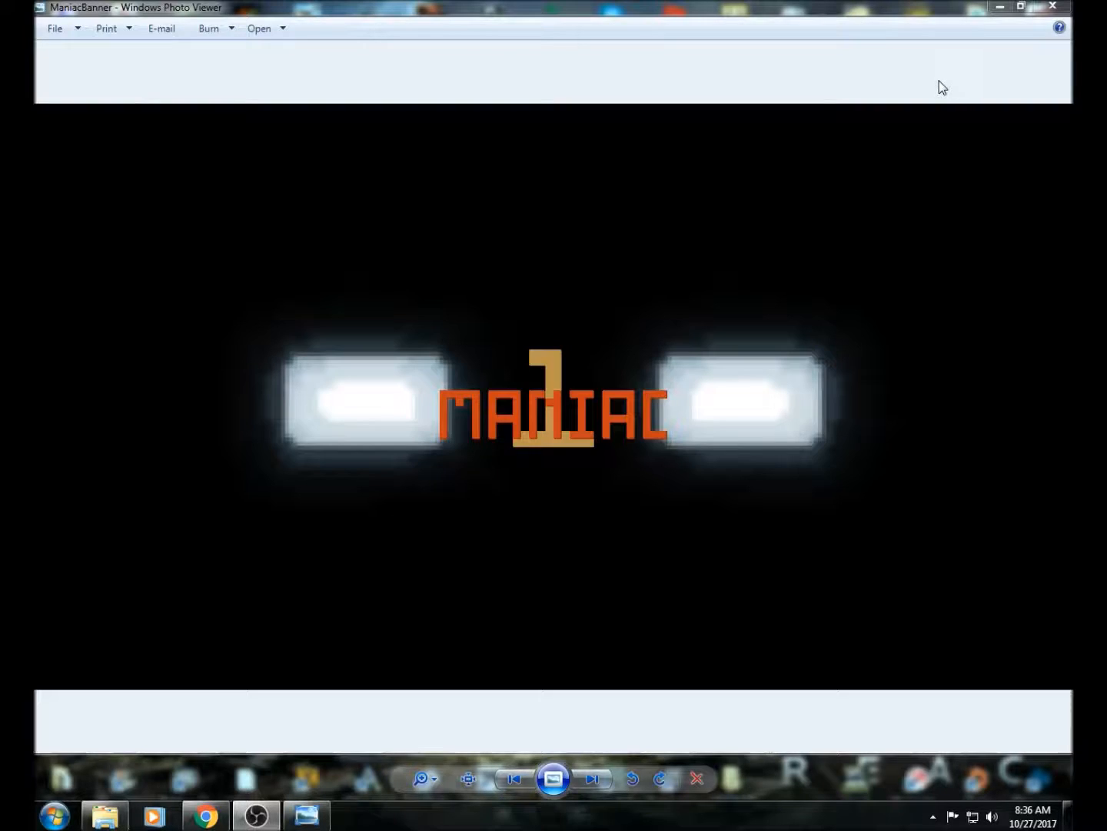
{"action": "left_click", "coordinate": [1053, 6]}
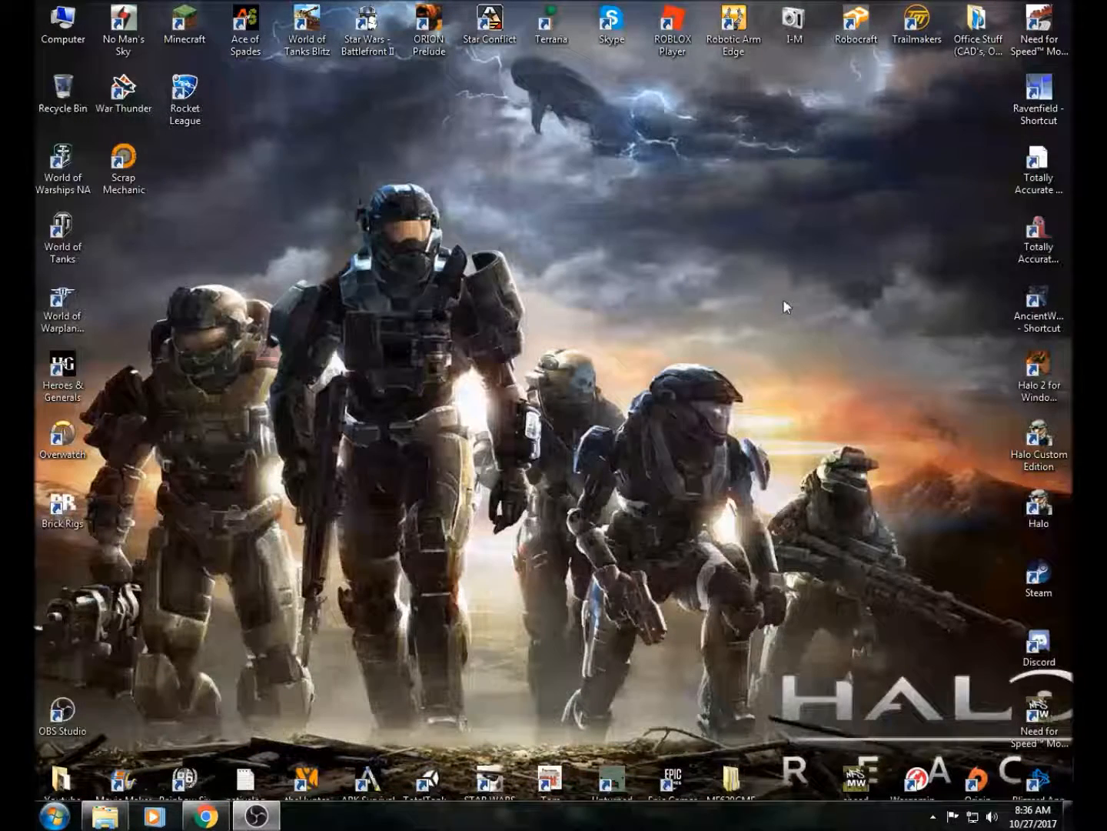
{"action": "mouse_move", "coordinate": [874, 284]}
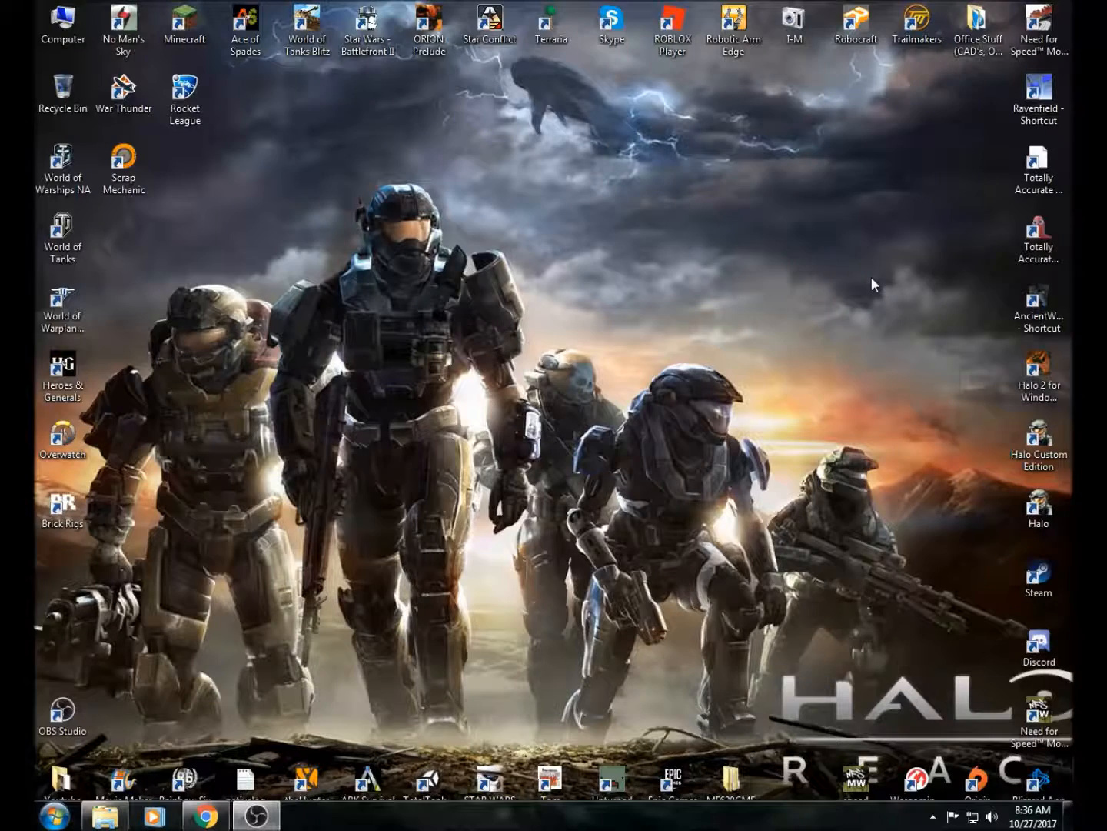